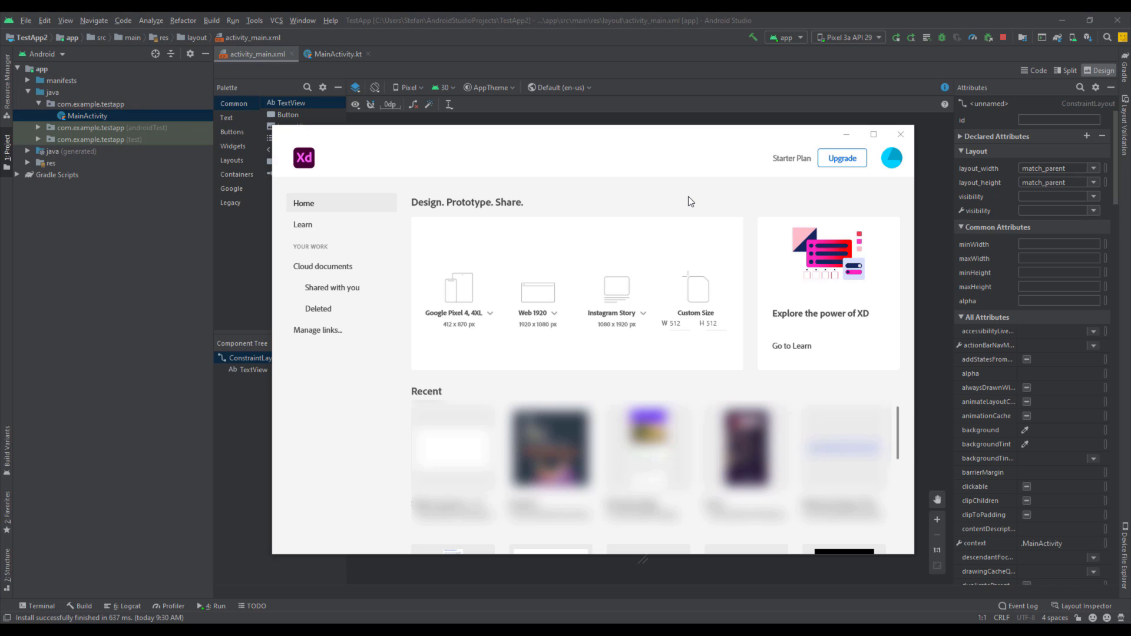
mouse_move(414, 165)
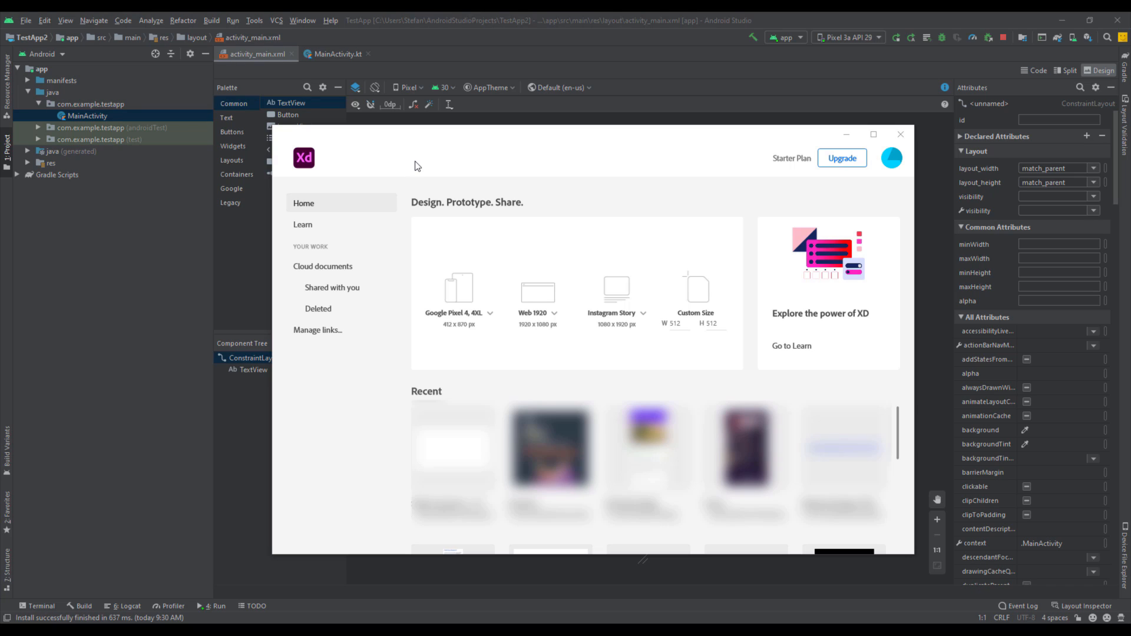
mouse_move(323, 154)
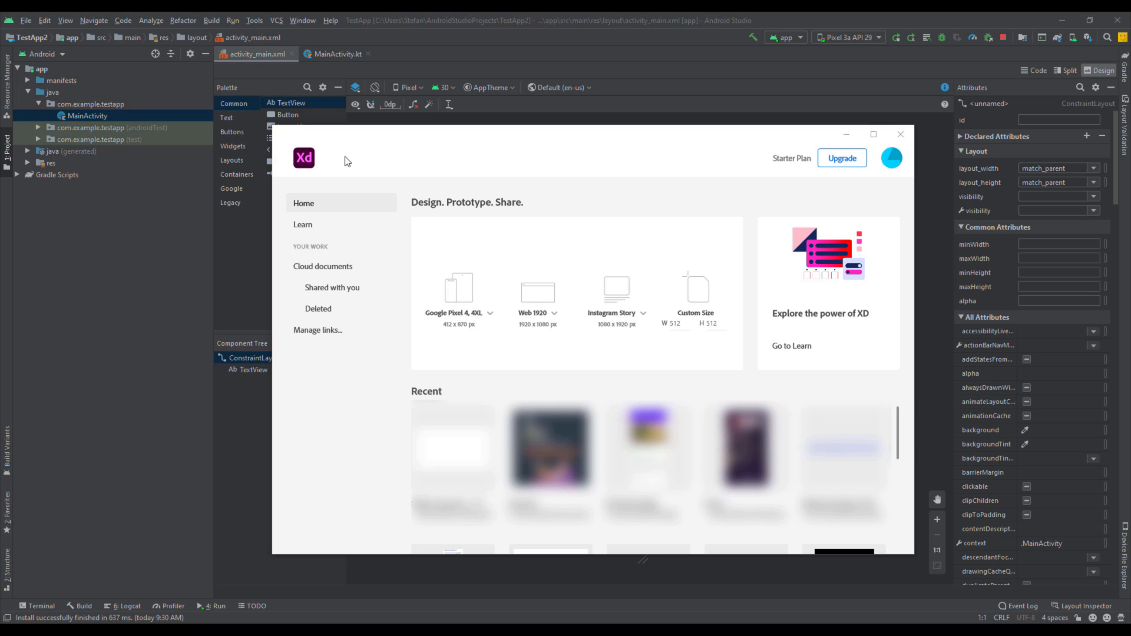
mouse_move(602, 159)
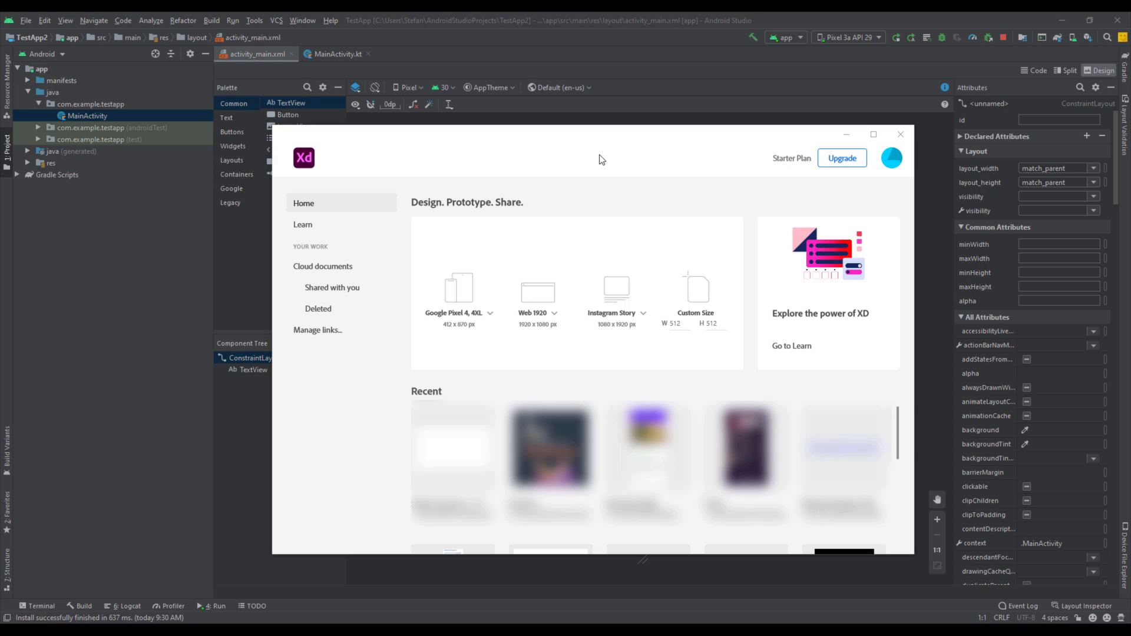
mouse_move(666, 340)
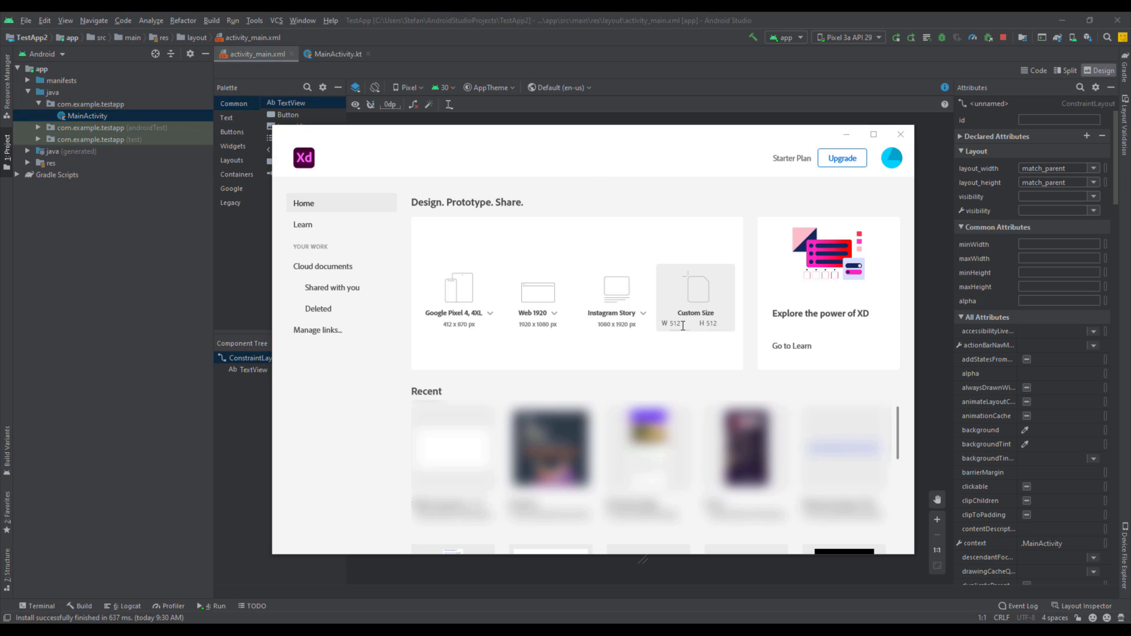
mouse_move(684, 329)
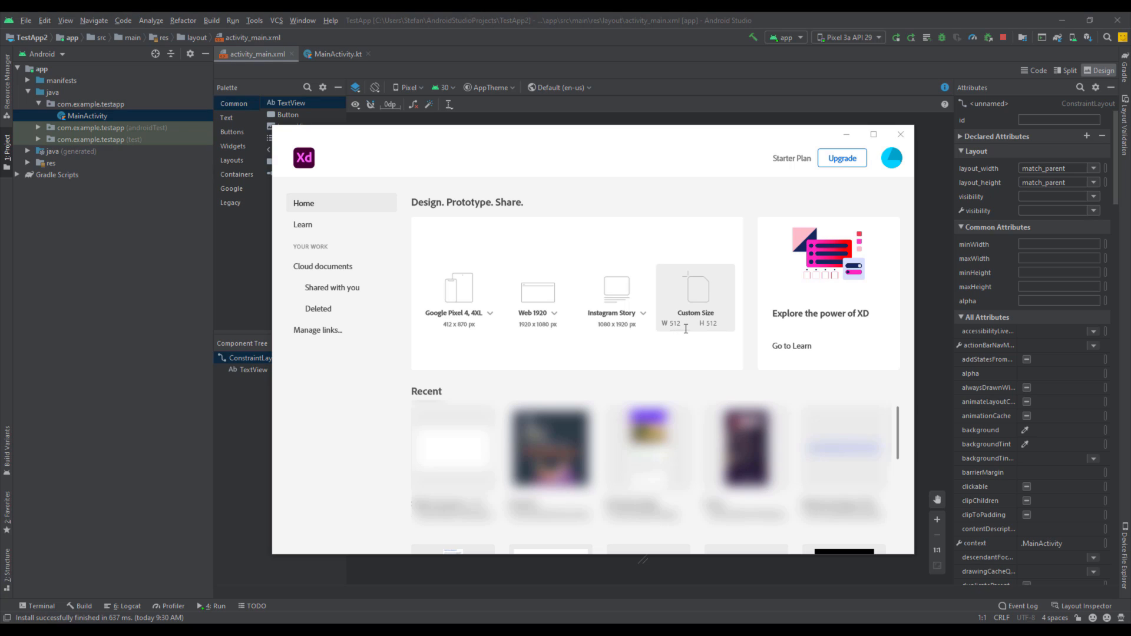
mouse_move(709, 326)
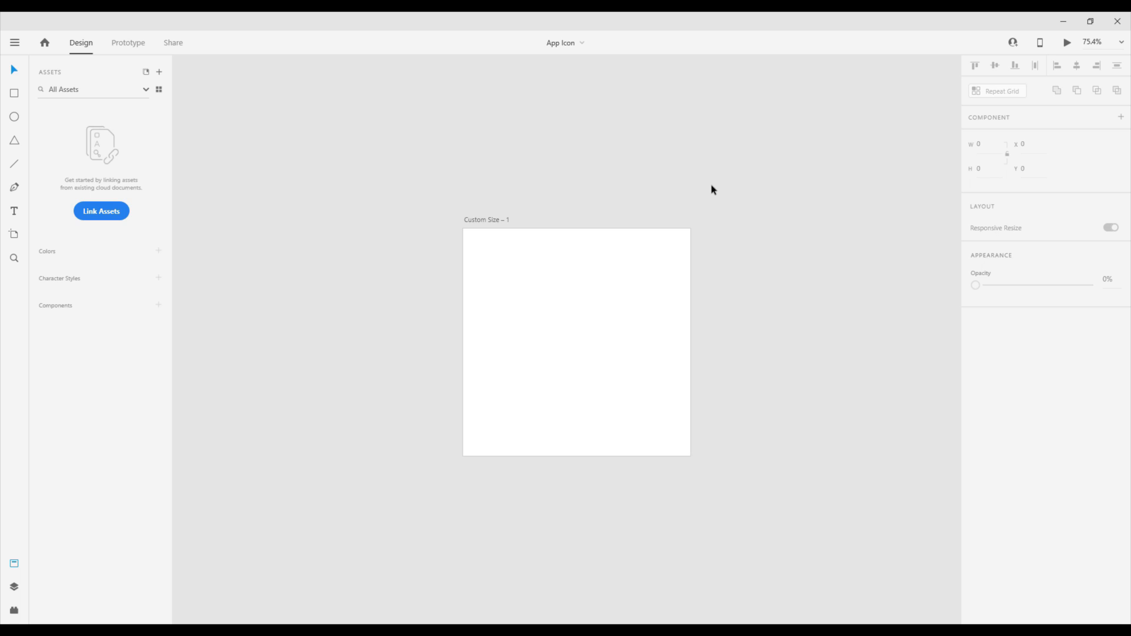
mouse_move(550, 177)
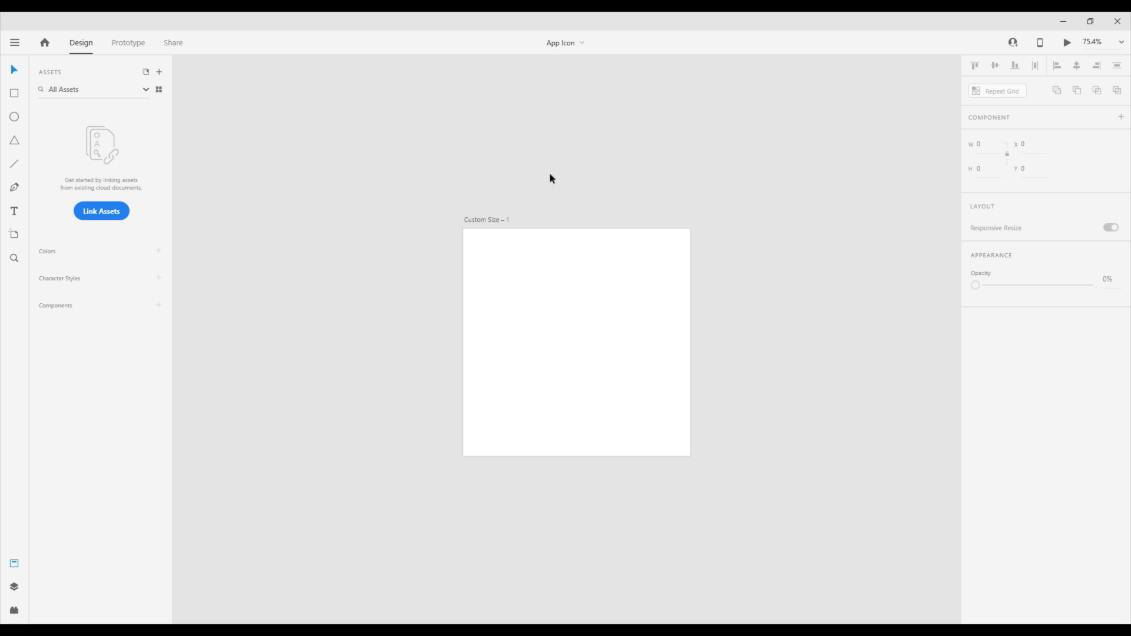
Show the Layers list with the Custom Size – 1 artboard and check the colour codes in Notepad
click(576, 343)
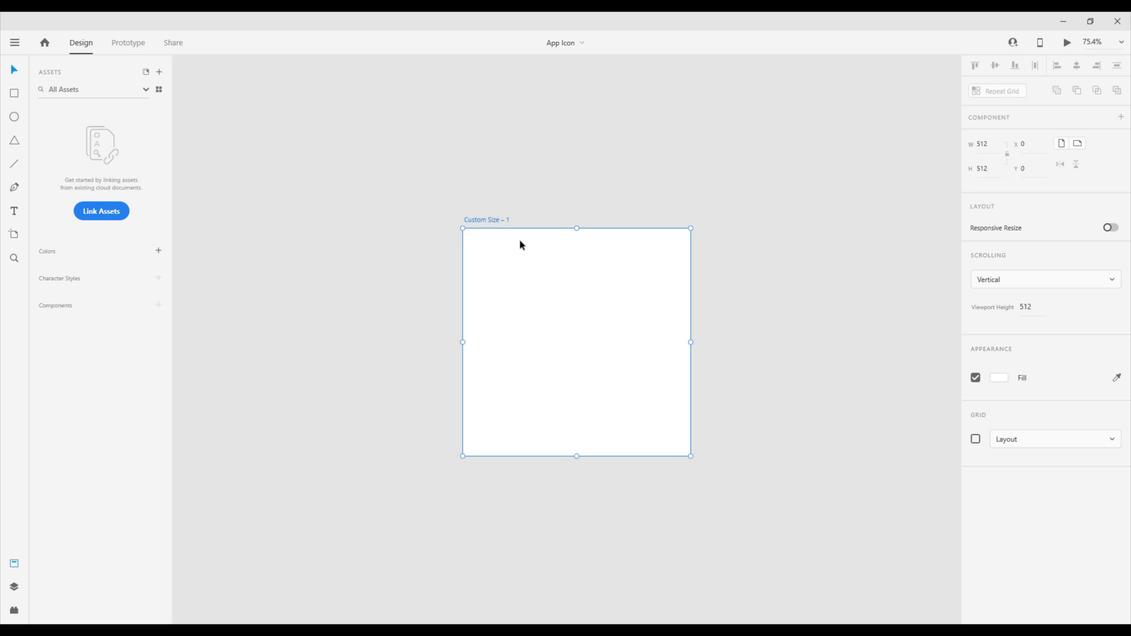
mouse_move(14, 587)
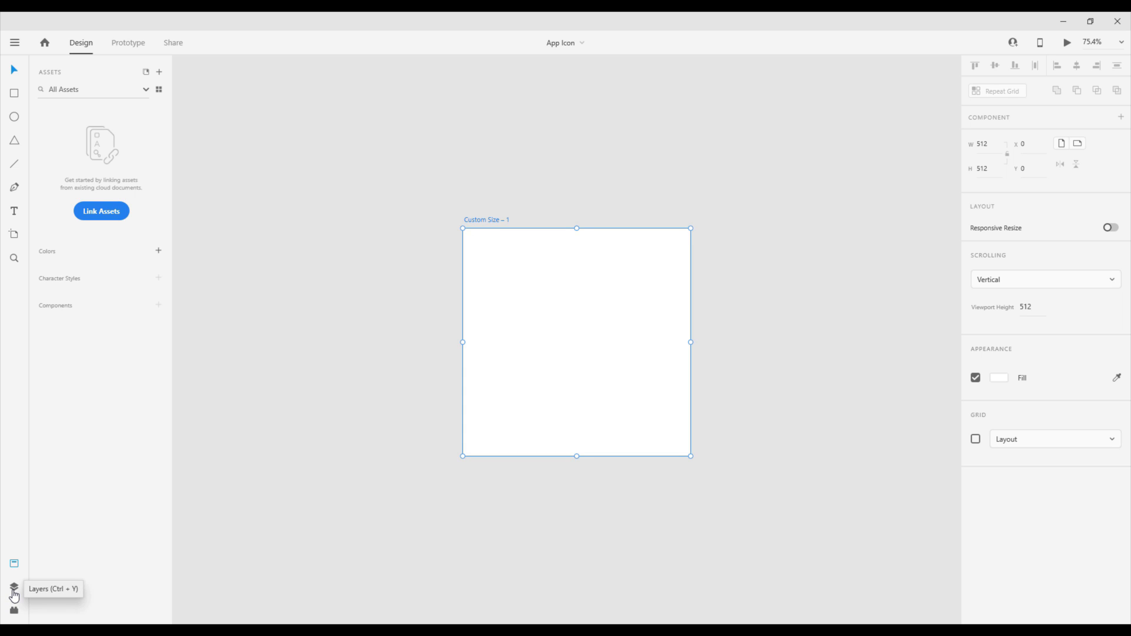
click(14, 585)
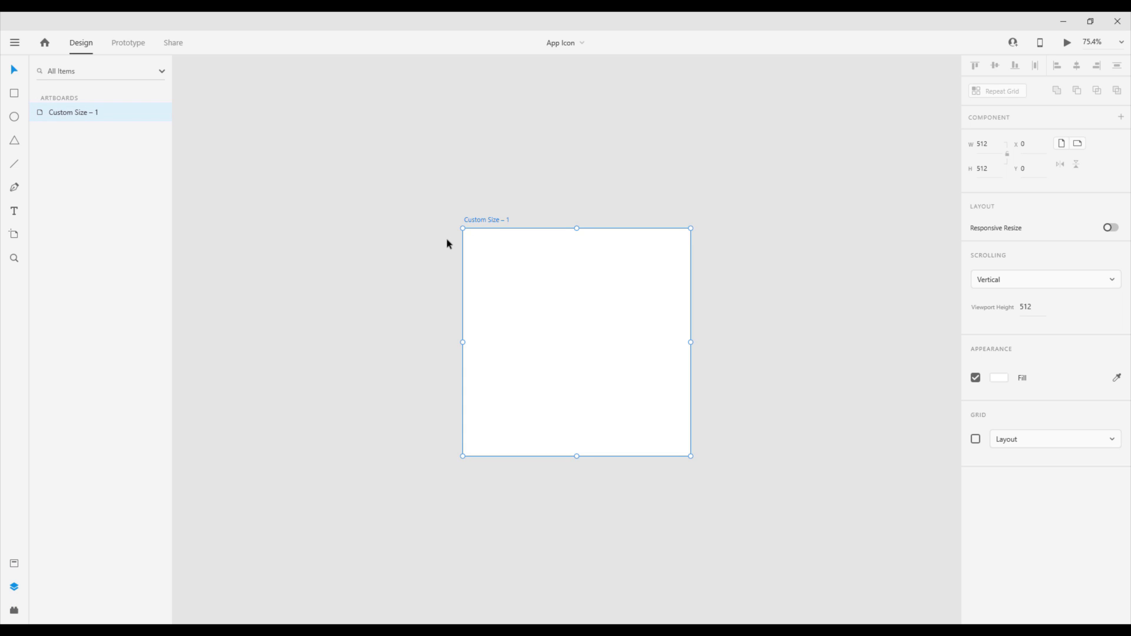
mouse_move(404, 233)
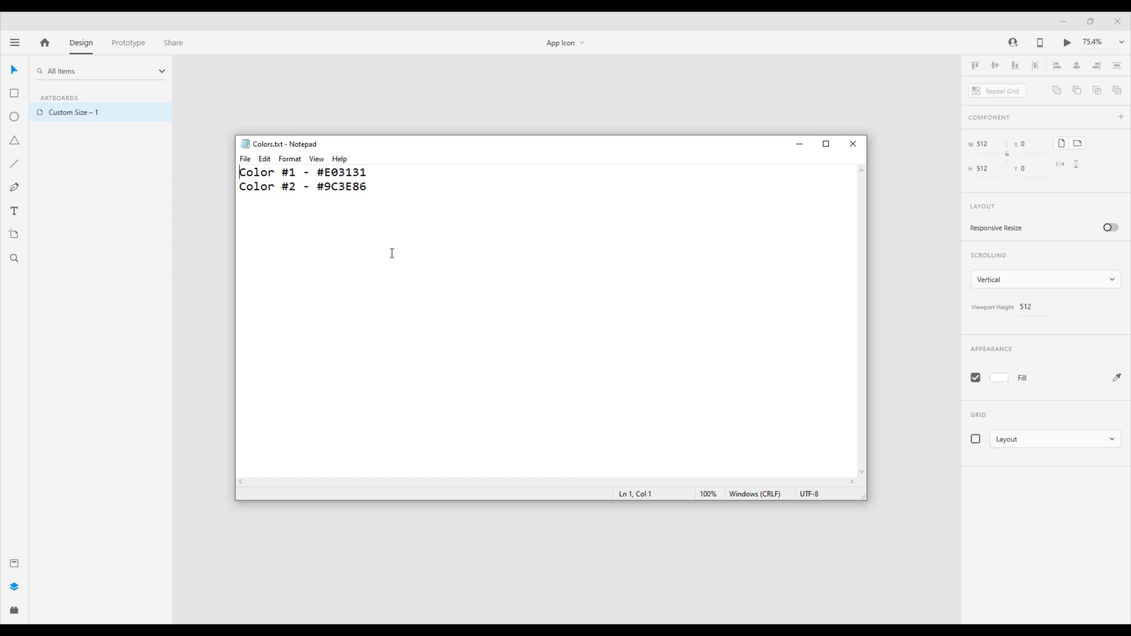
double_click(341, 172)
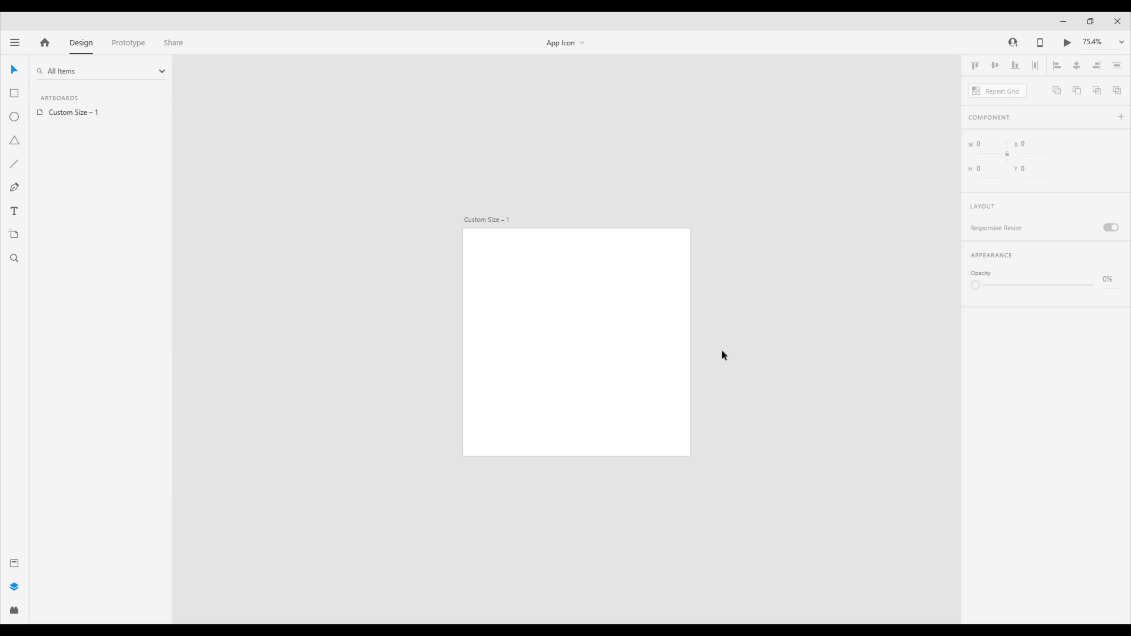
Save #E03131 red and #9C3E86 purple as fill swatches, leaving the artboard white
click(1000, 379)
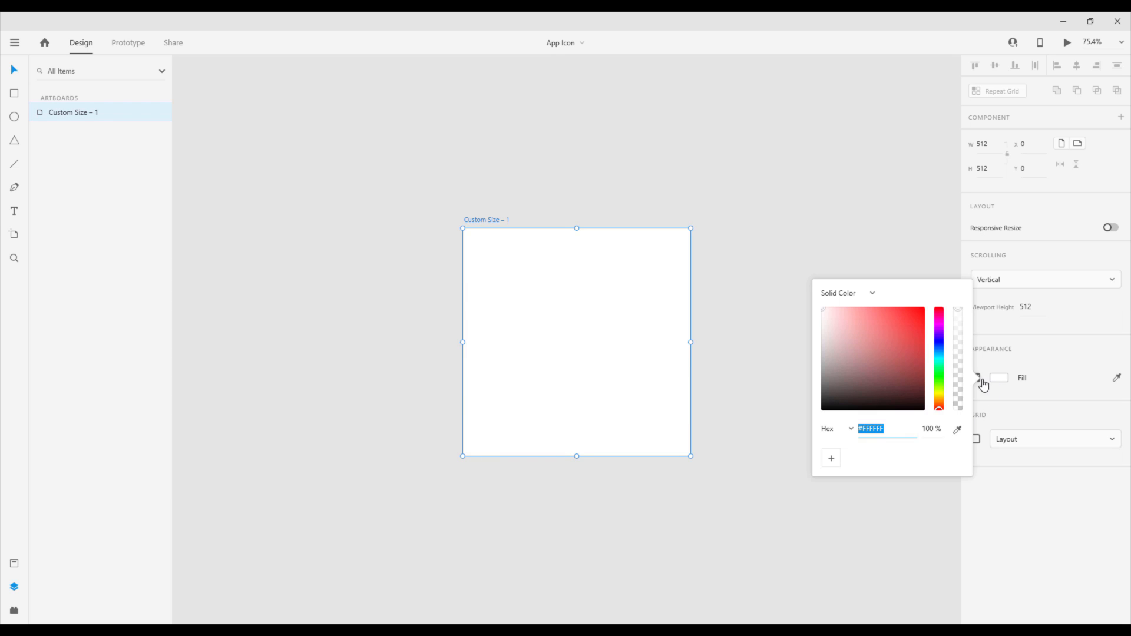
click(901, 319)
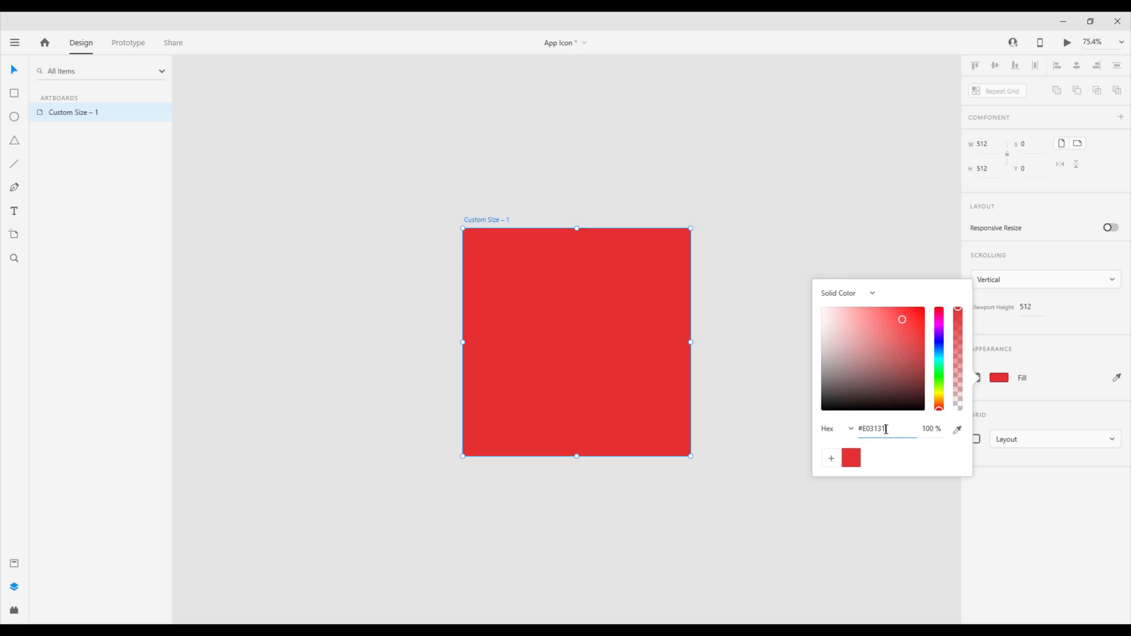
text(9C3E86)
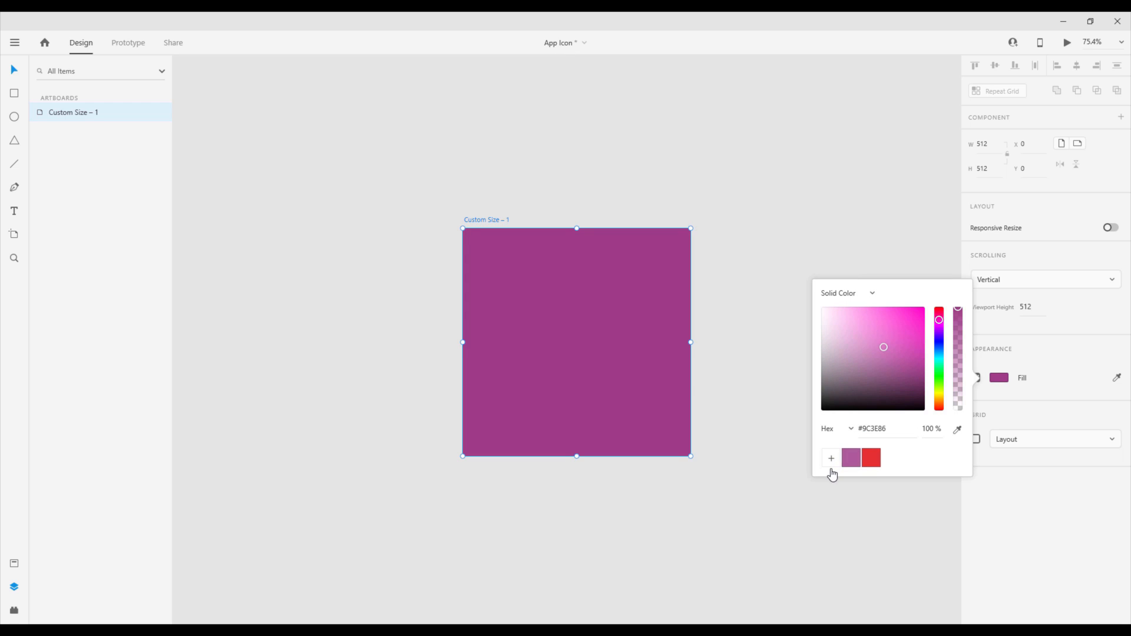
click(831, 457)
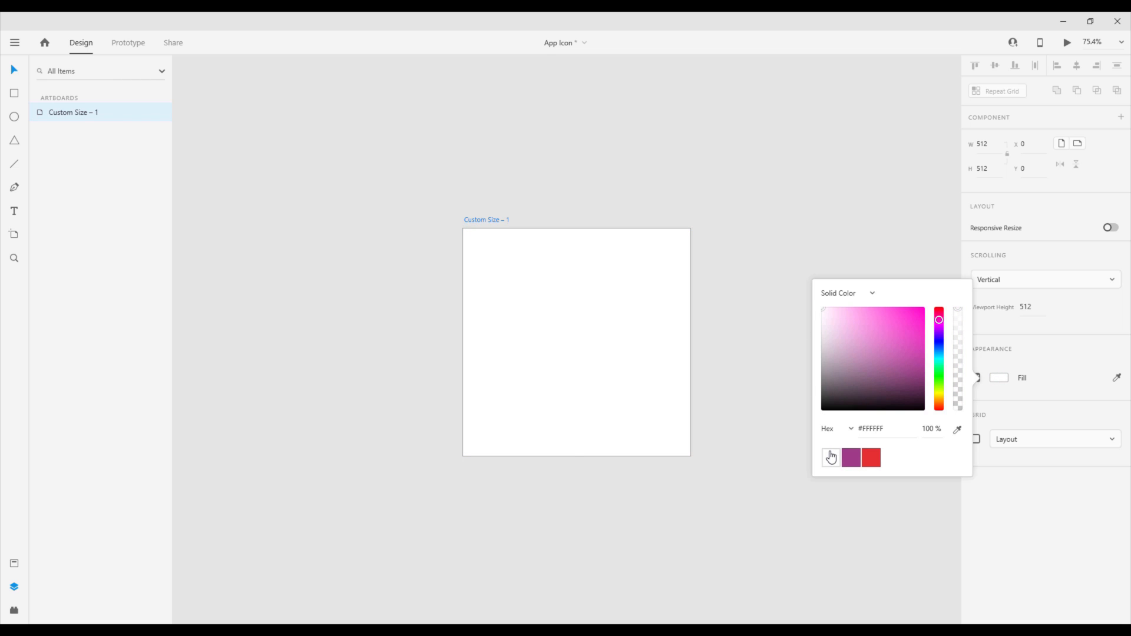
click(830, 457)
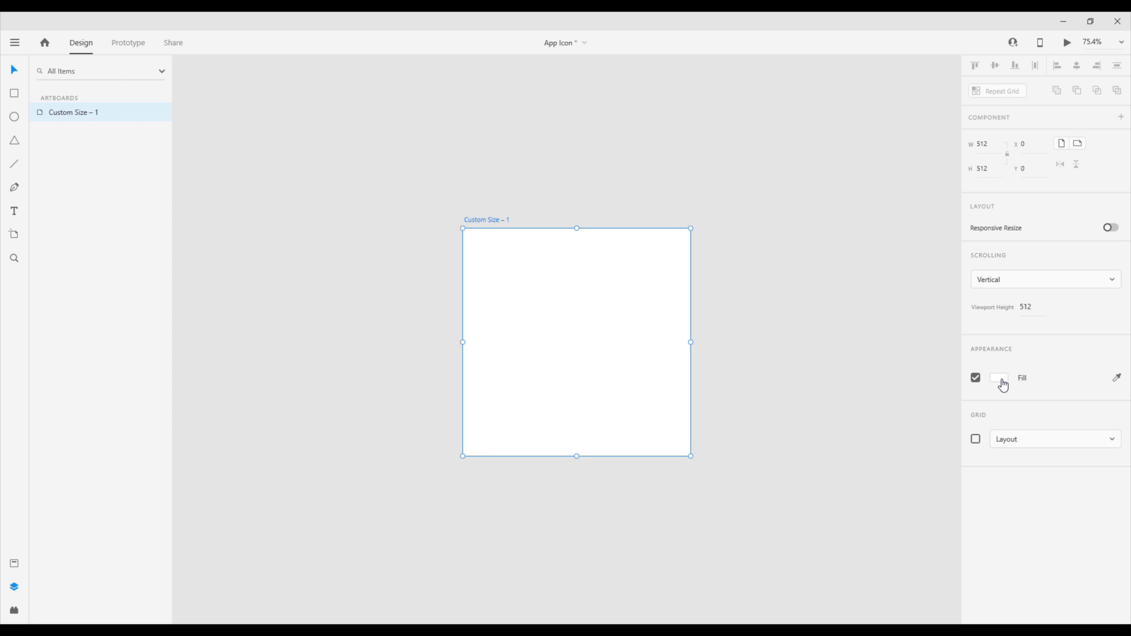
Switch the artboard fill to a linear gradient from saved red to saved purple
click(998, 377)
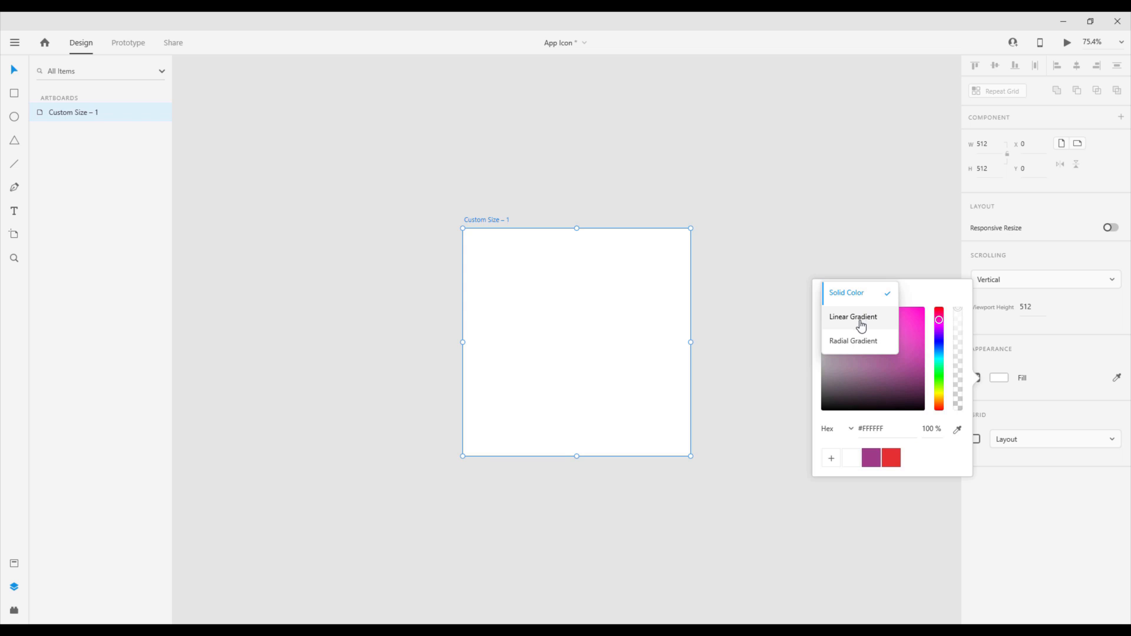
click(853, 317)
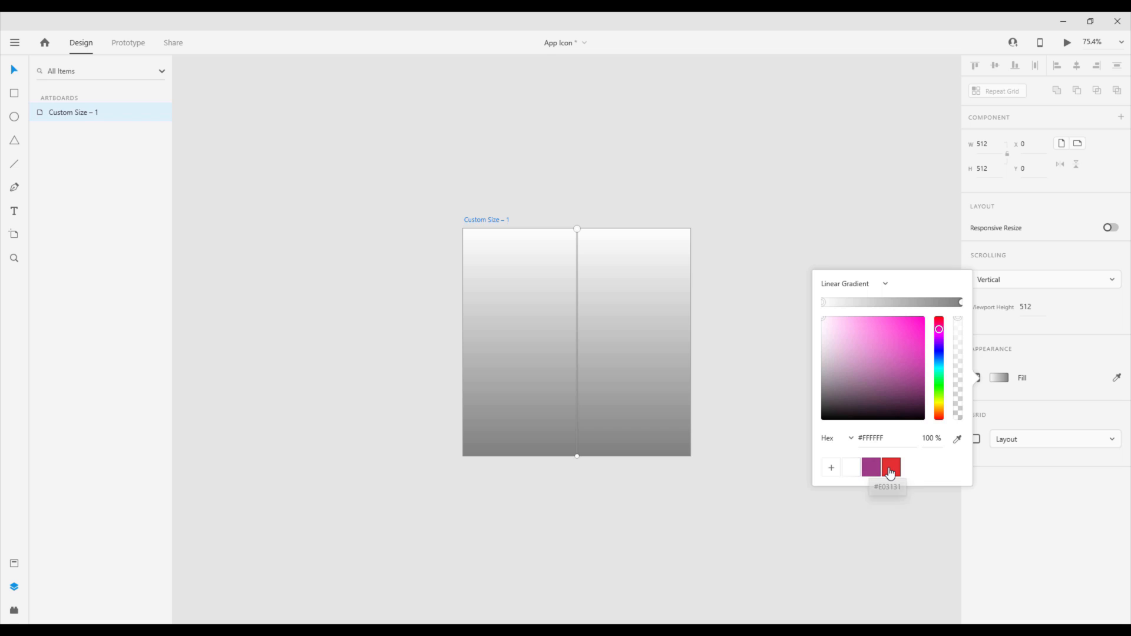
click(890, 467)
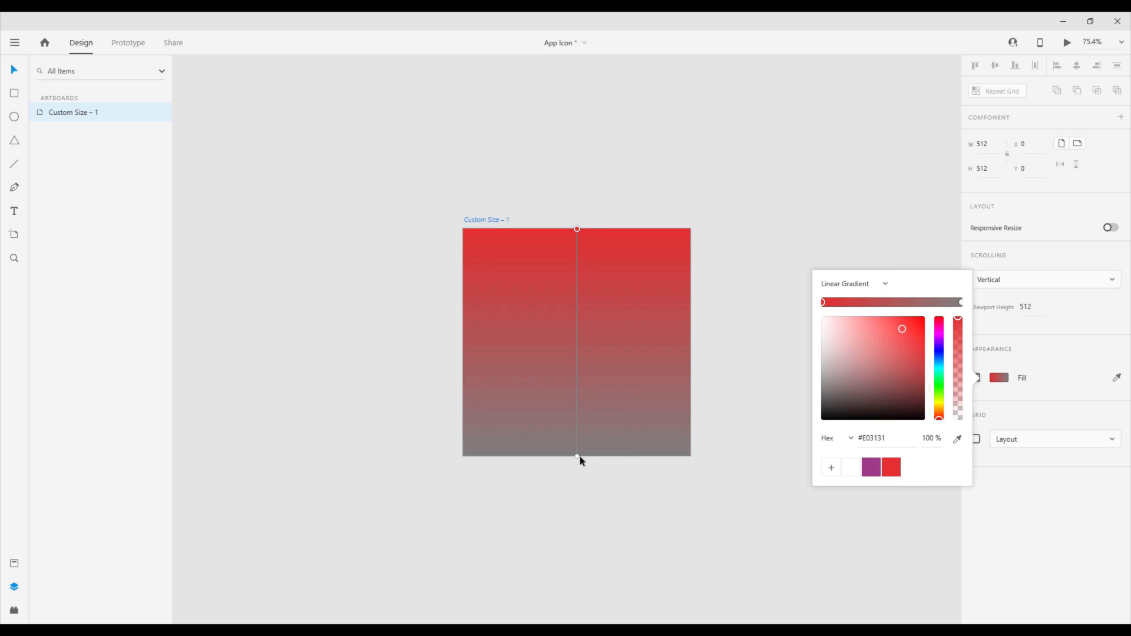
click(871, 468)
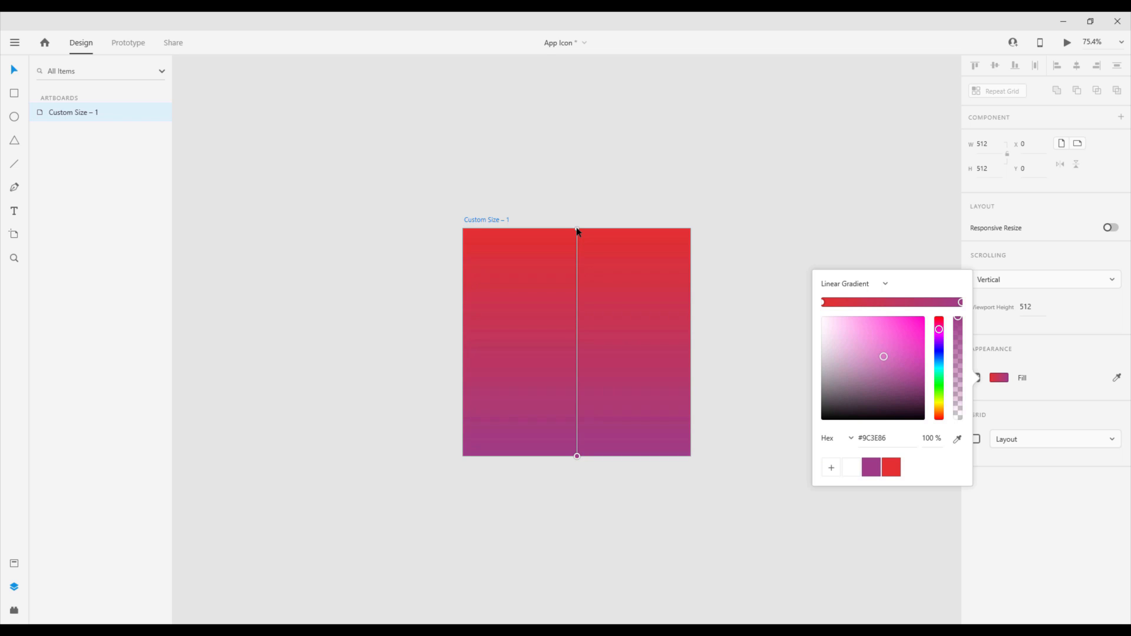
Angle the gradient diagonally from above the top-left corner past the lower-right corner
drag(577, 231, 403, 173)
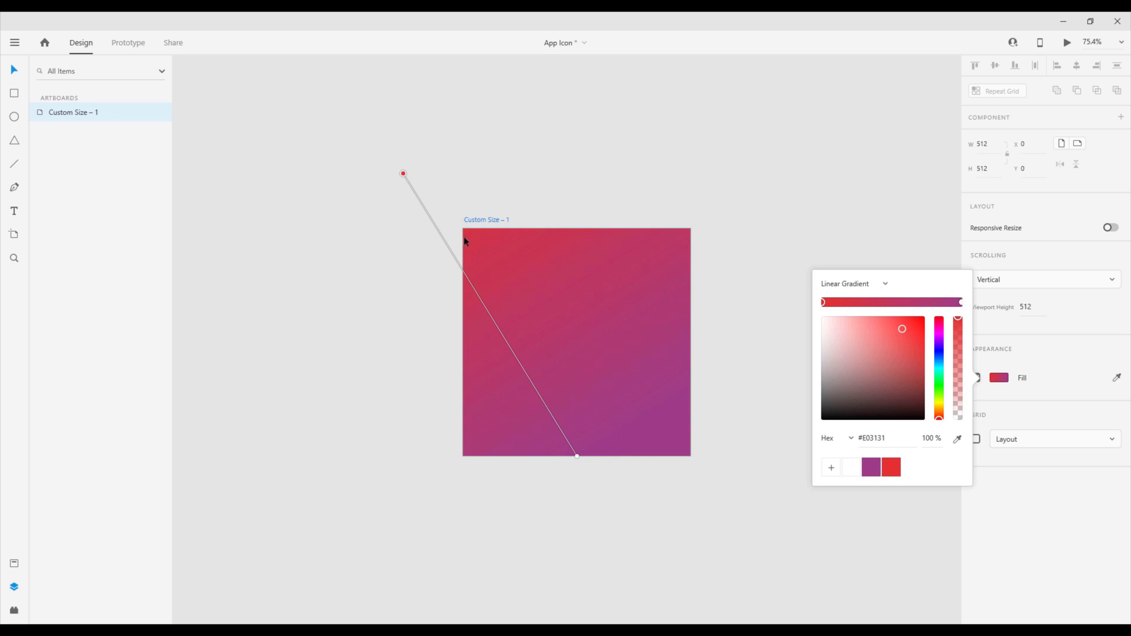
drag(577, 456, 690, 475)
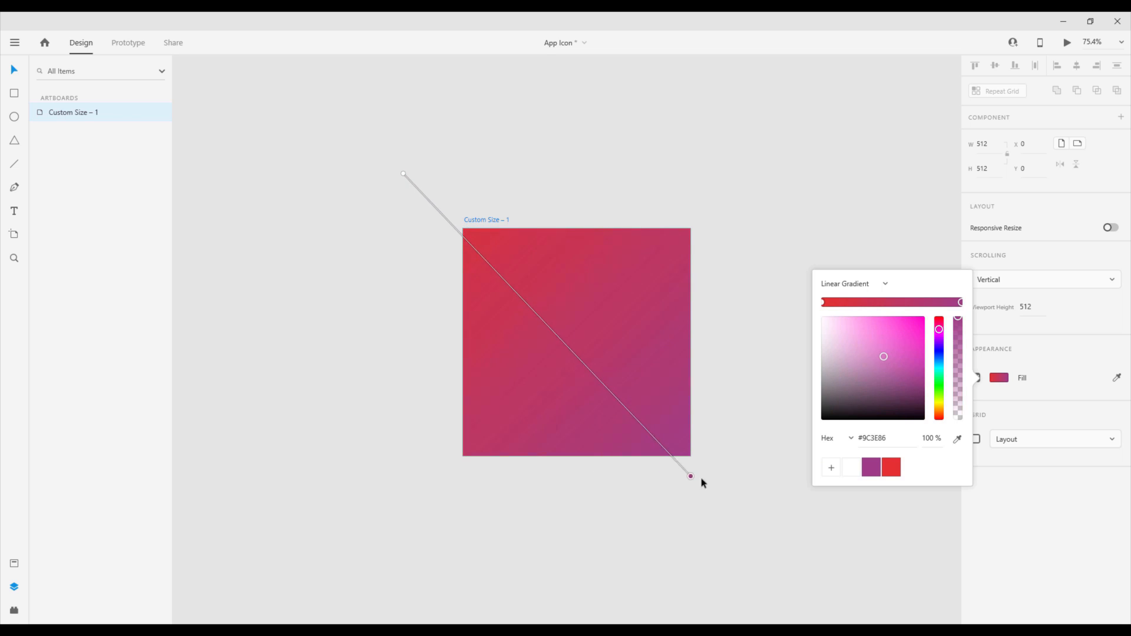
drag(690, 476, 802, 559)
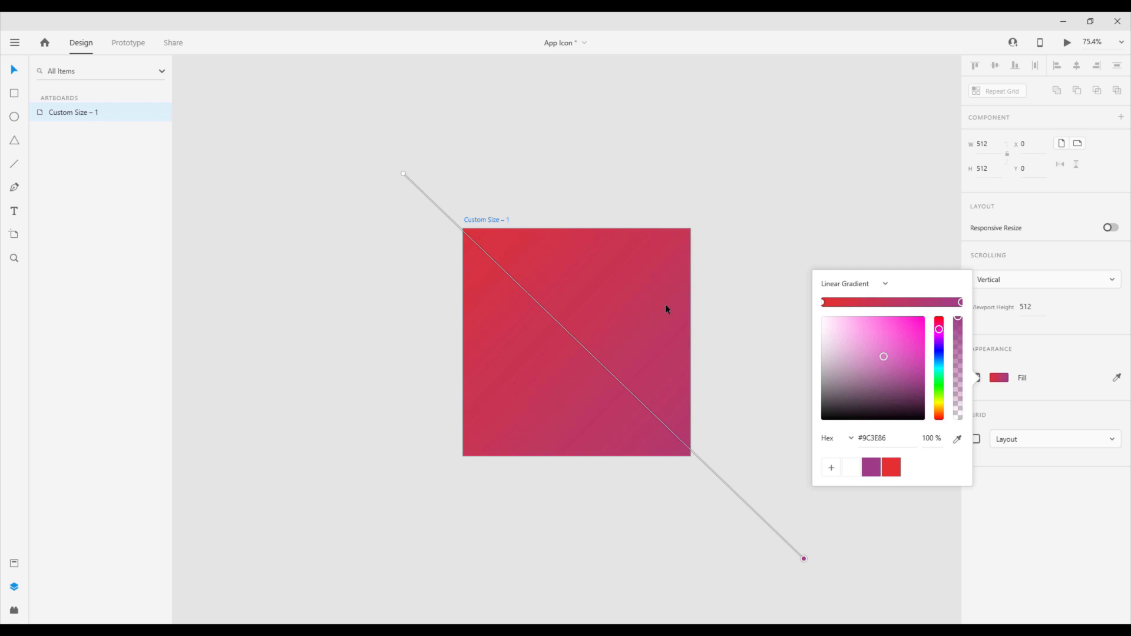
scroll(down, 3)
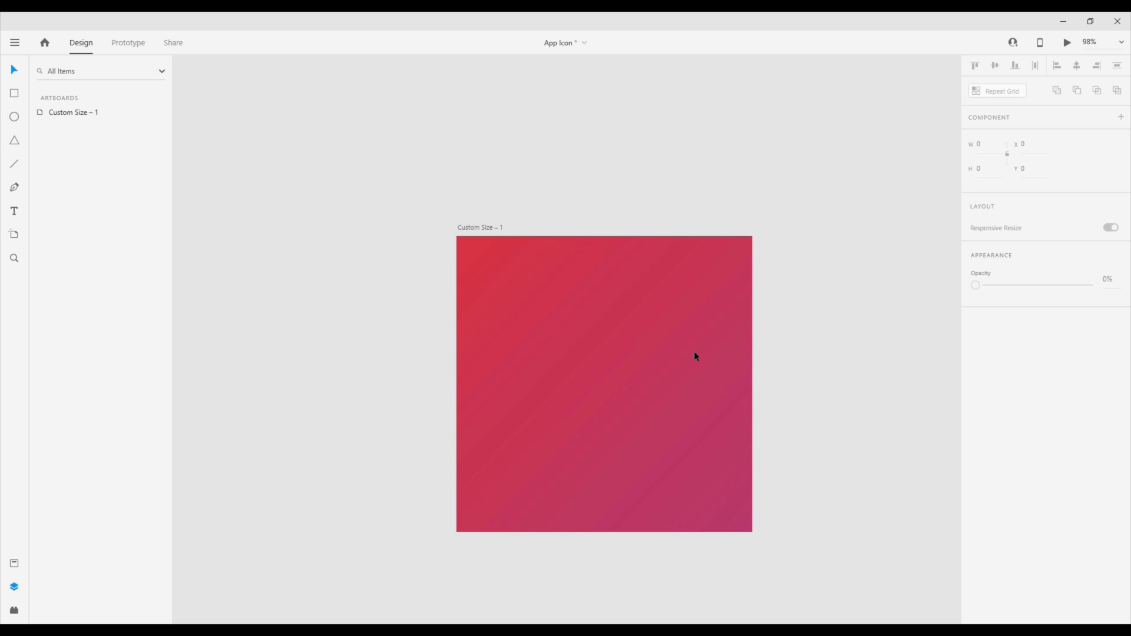
mouse_move(633, 409)
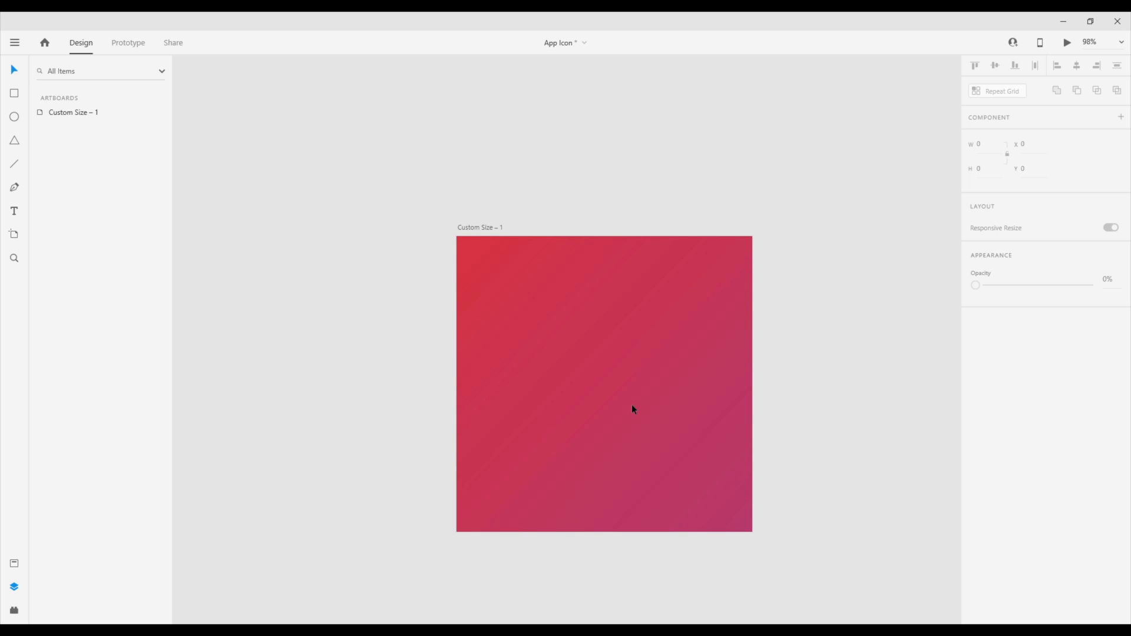
mouse_move(559, 445)
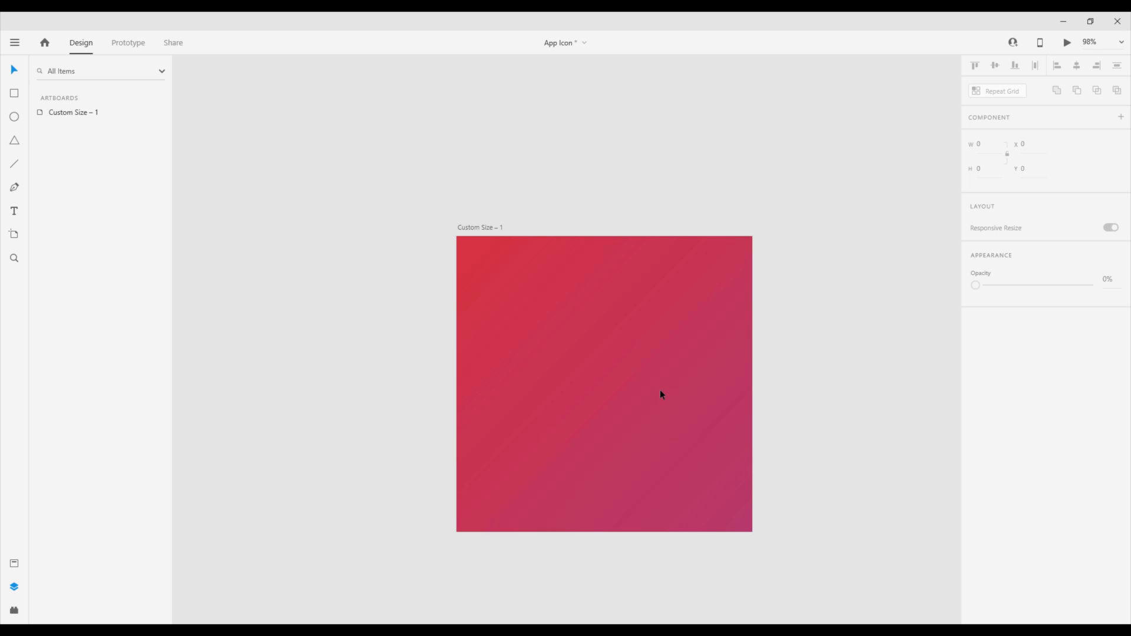
mouse_move(13, 210)
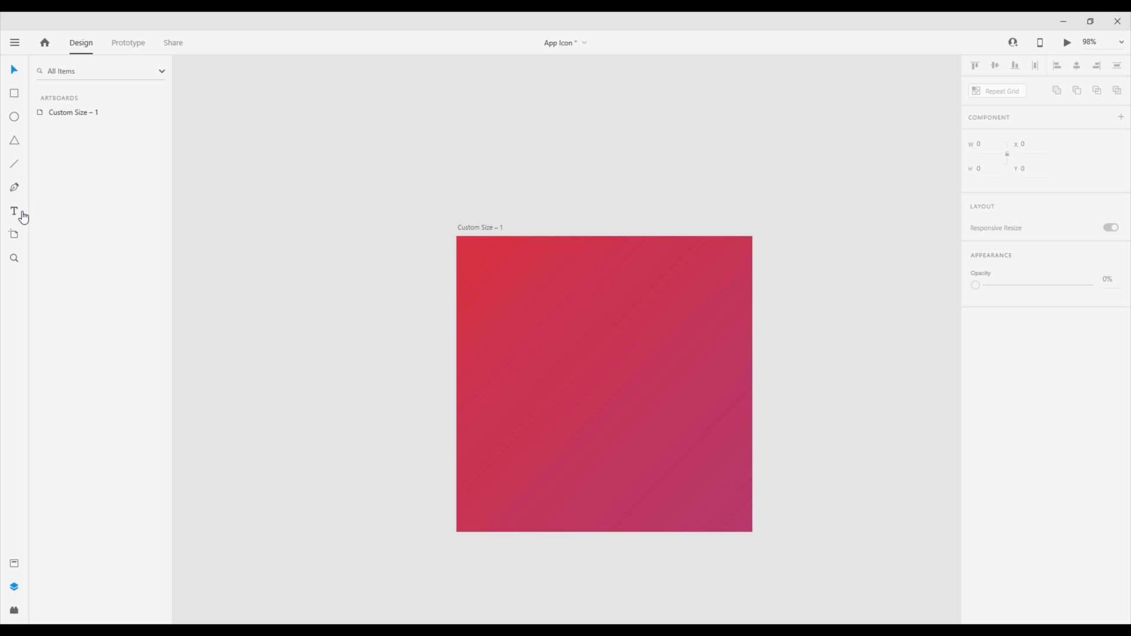
Add a letter P on the artboard at size 250
click(588, 366)
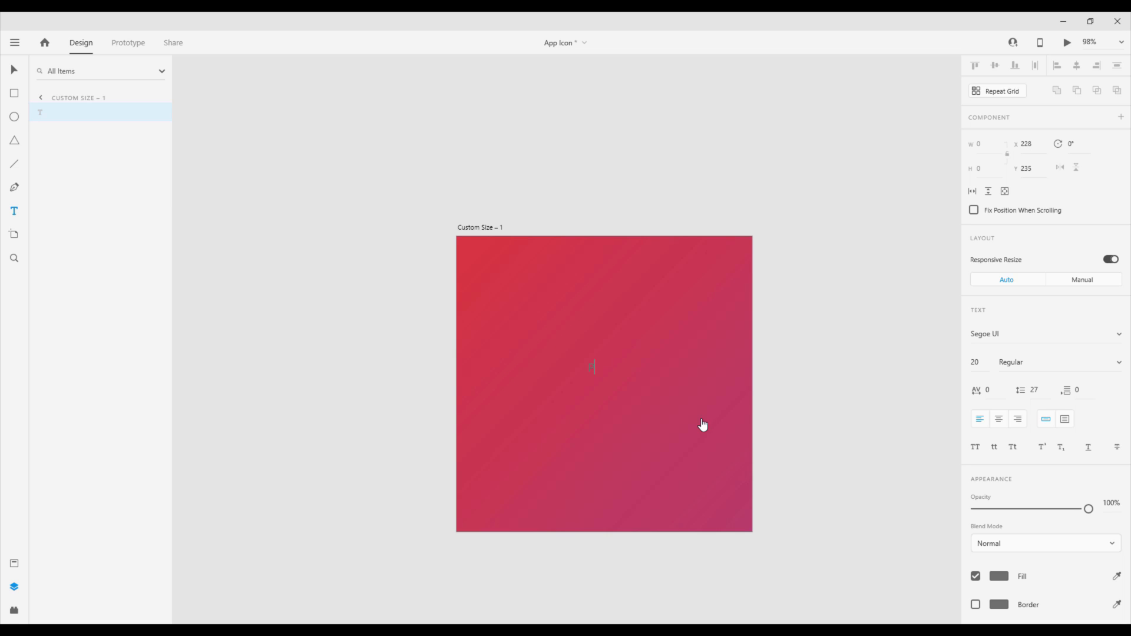
text(P)
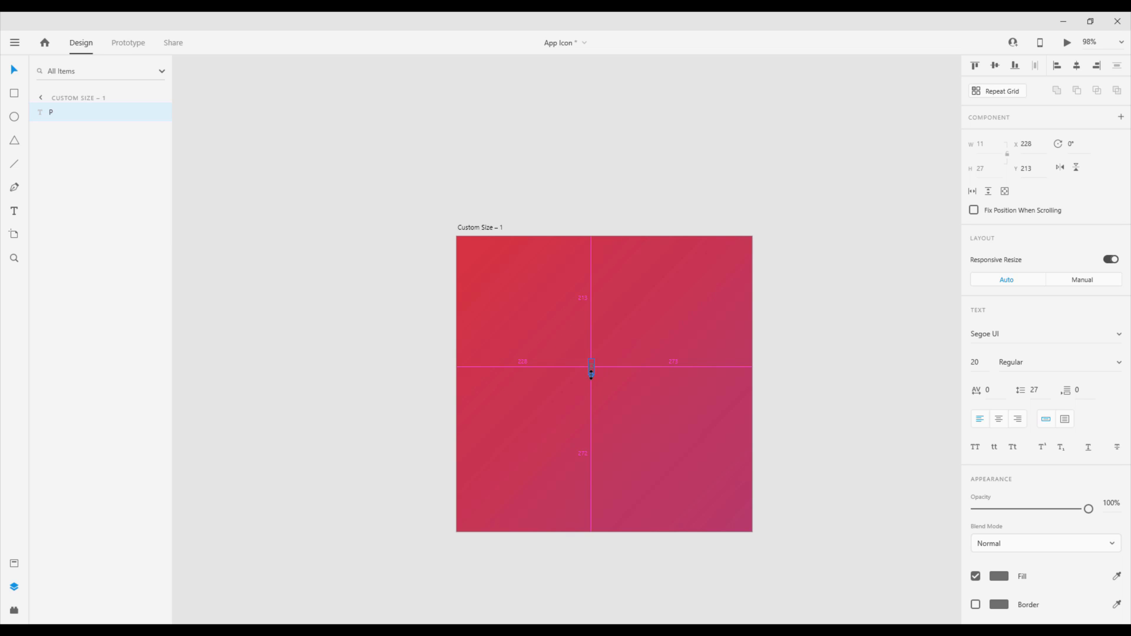
drag(590, 373, 615, 519)
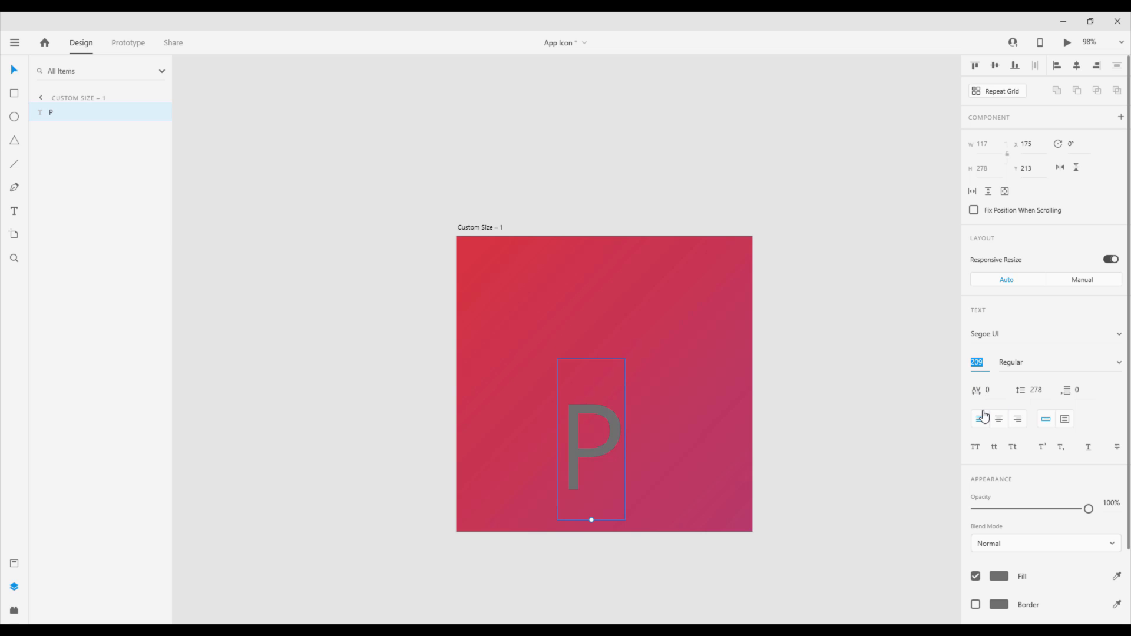
text(250)
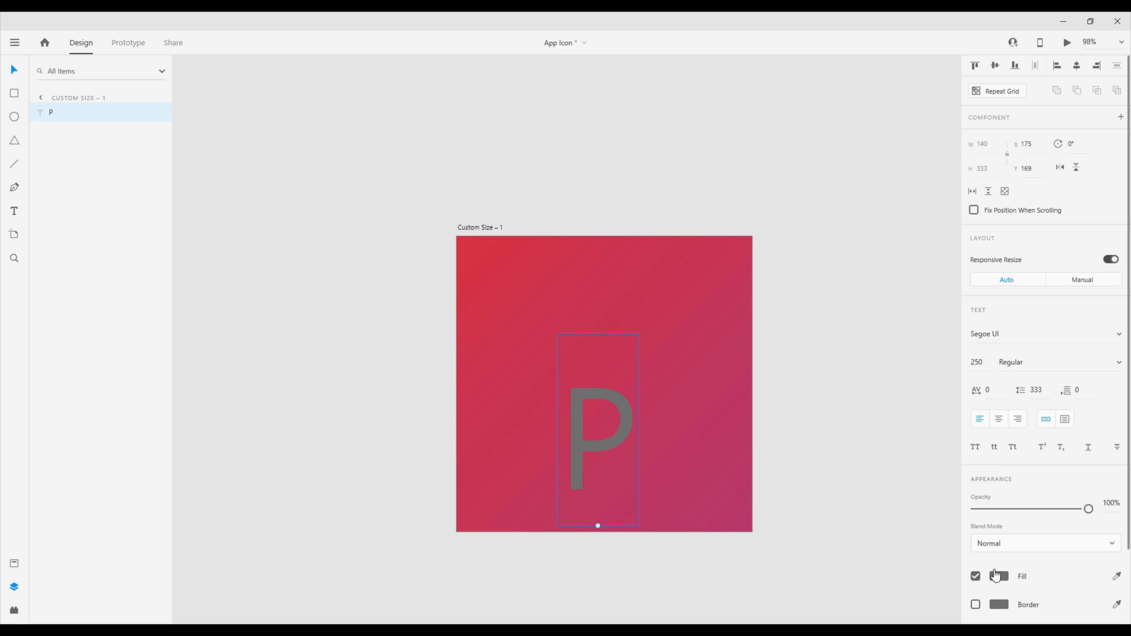
Colour the P white and centre it on the artboard
click(999, 576)
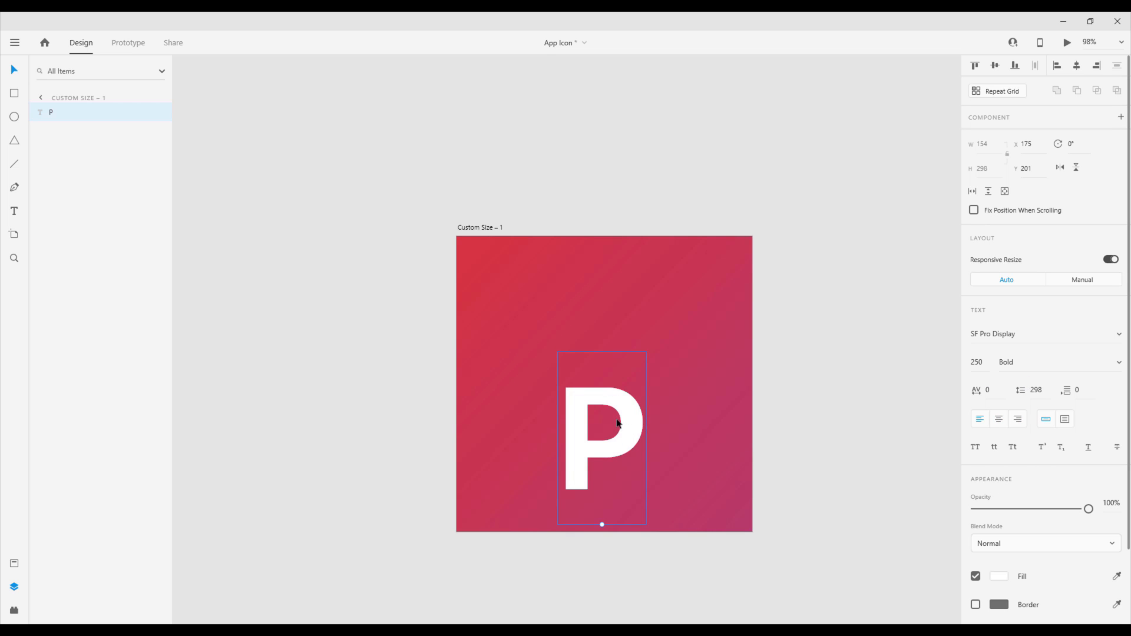
drag(602, 440, 616, 361)
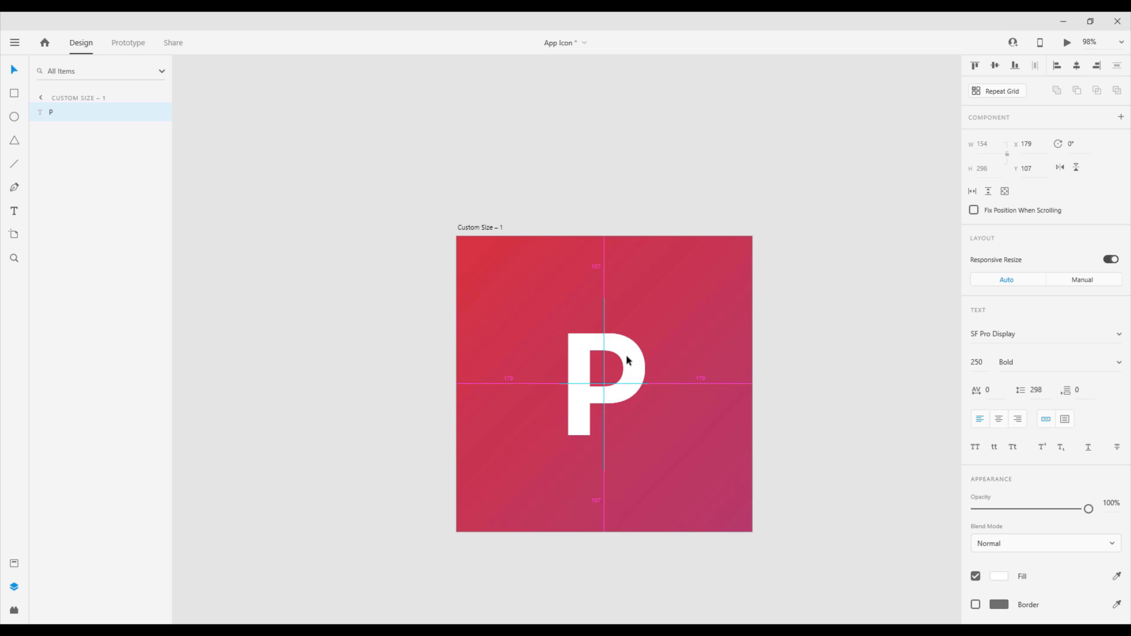
Convert the P to a path and reshape its outline into a pointed pin-like tail
right_click(628, 354)
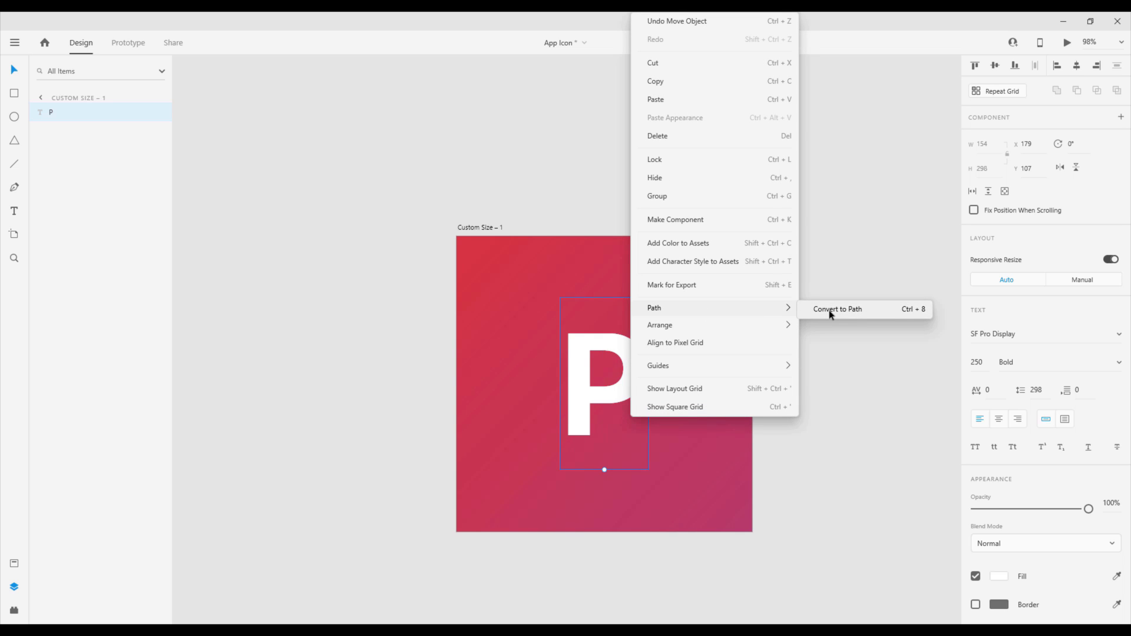
click(836, 309)
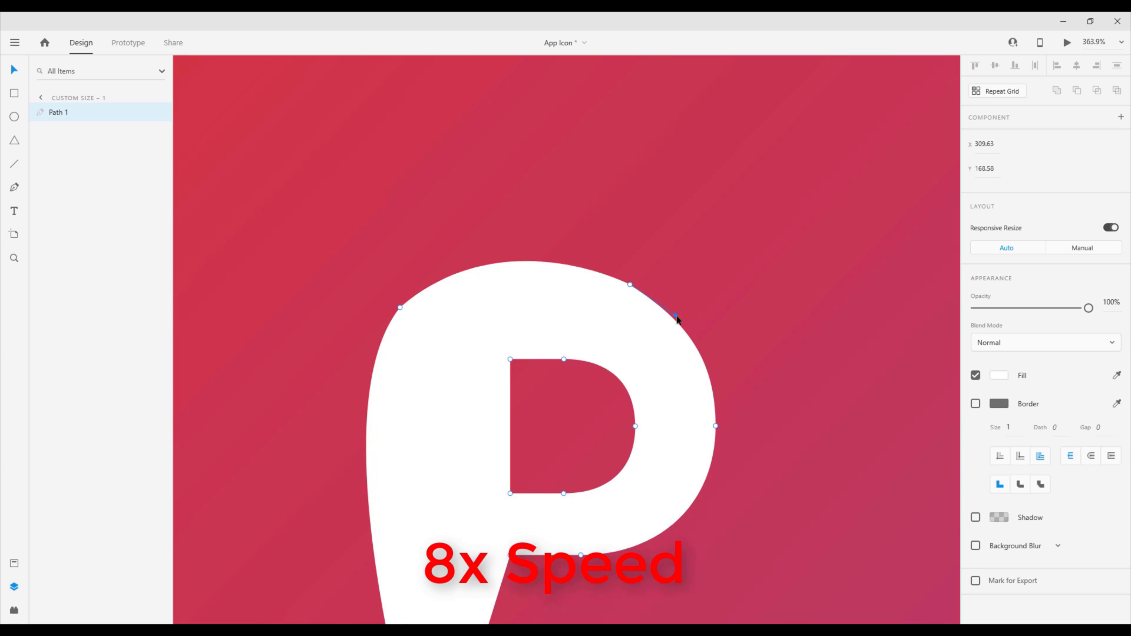
drag(674, 320, 700, 316)
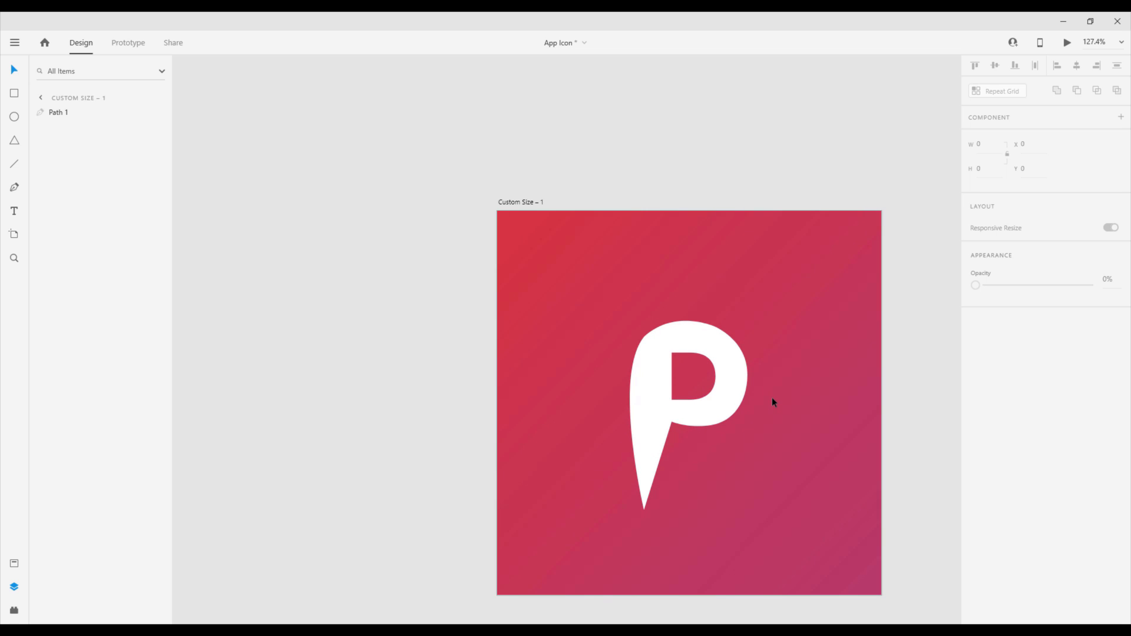
mouse_move(788, 404)
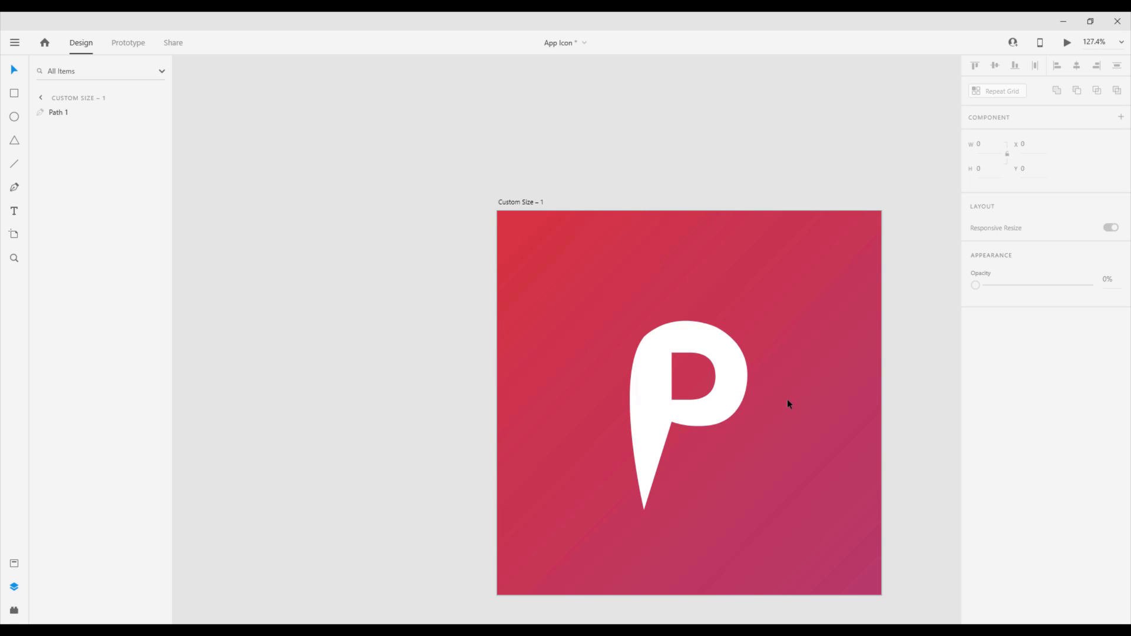
mouse_move(683, 455)
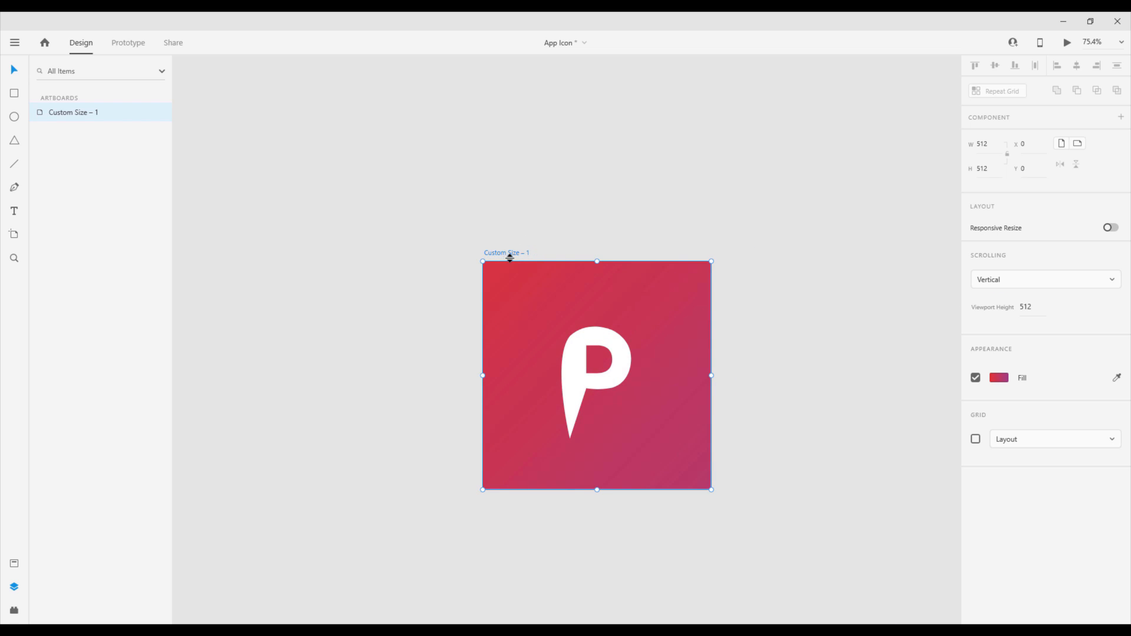
mouse_move(497, 258)
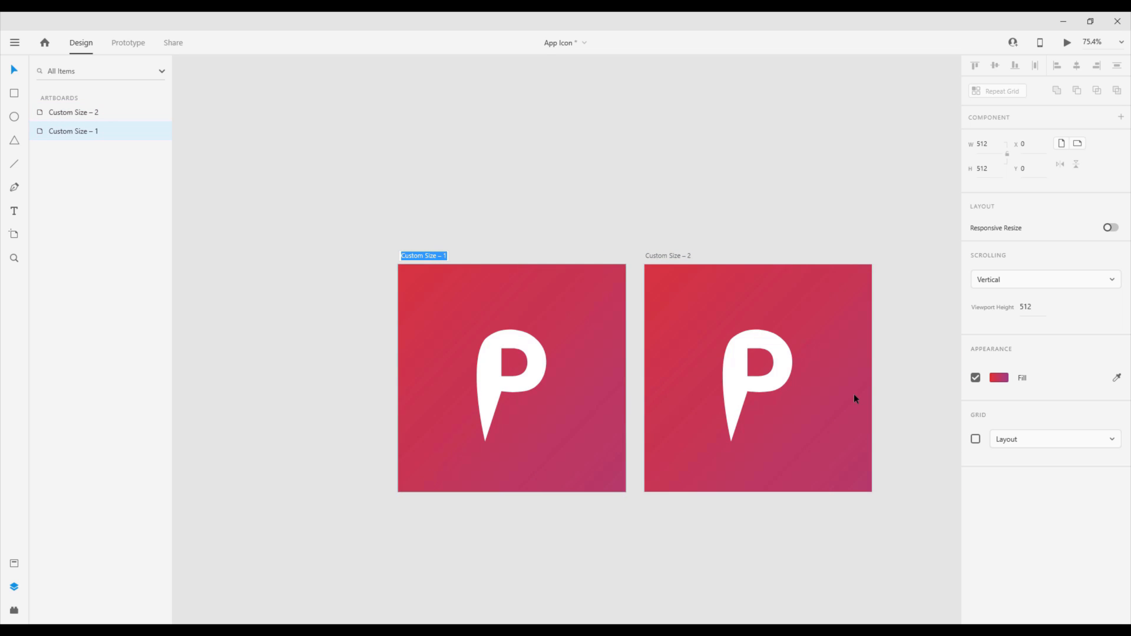
Name the first artboard background, remove its P, and rename the second artboard foreground
text(background)
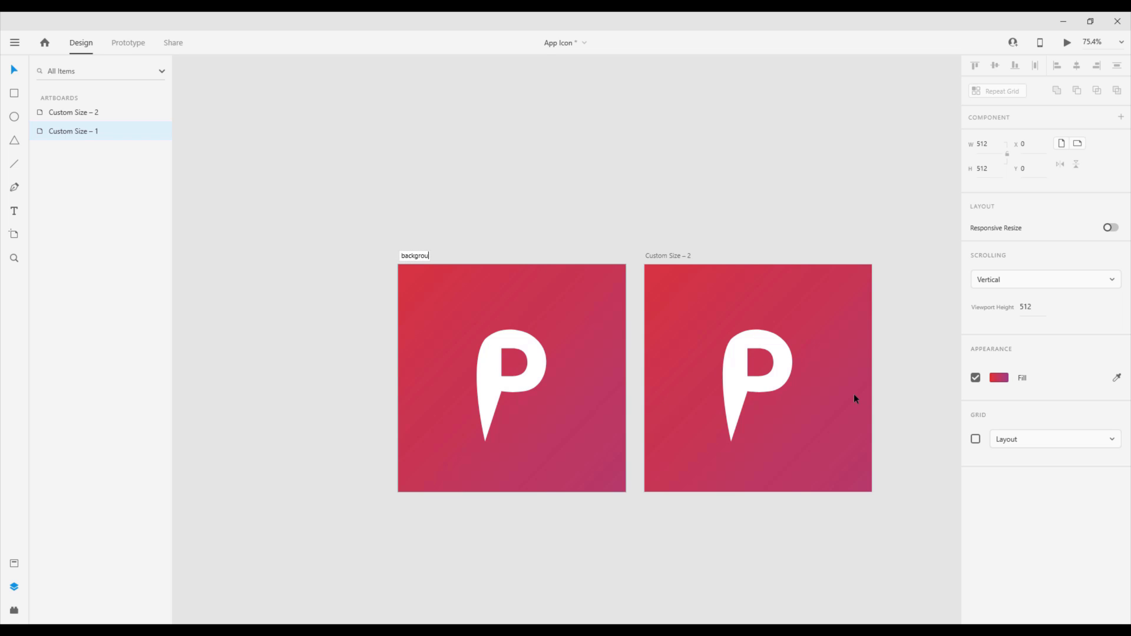
click(512, 375)
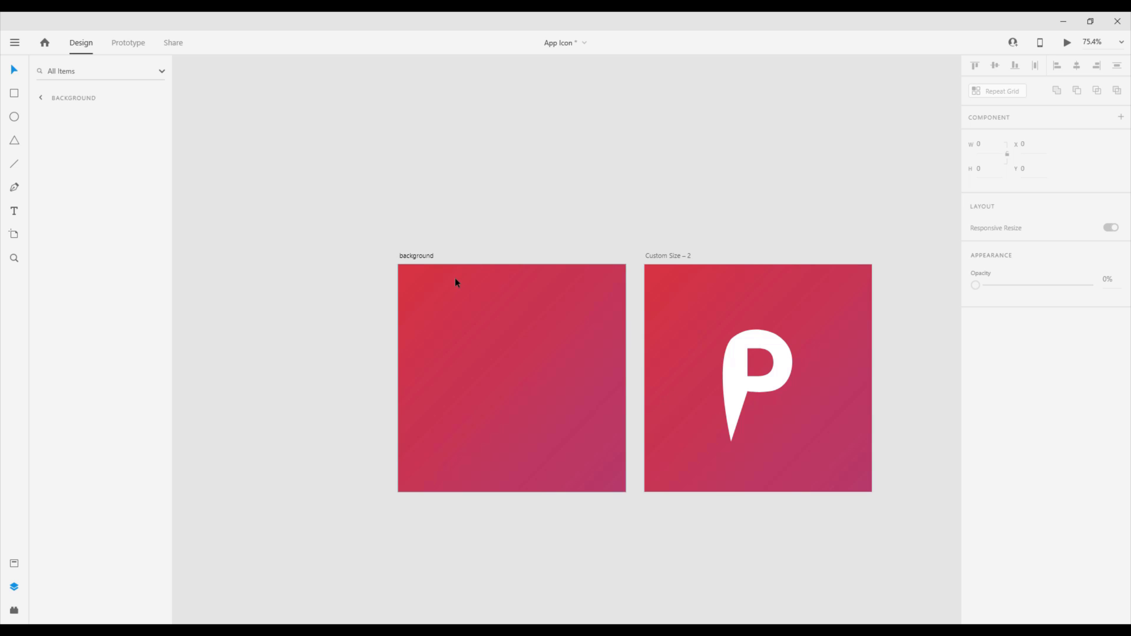
mouse_move(718, 289)
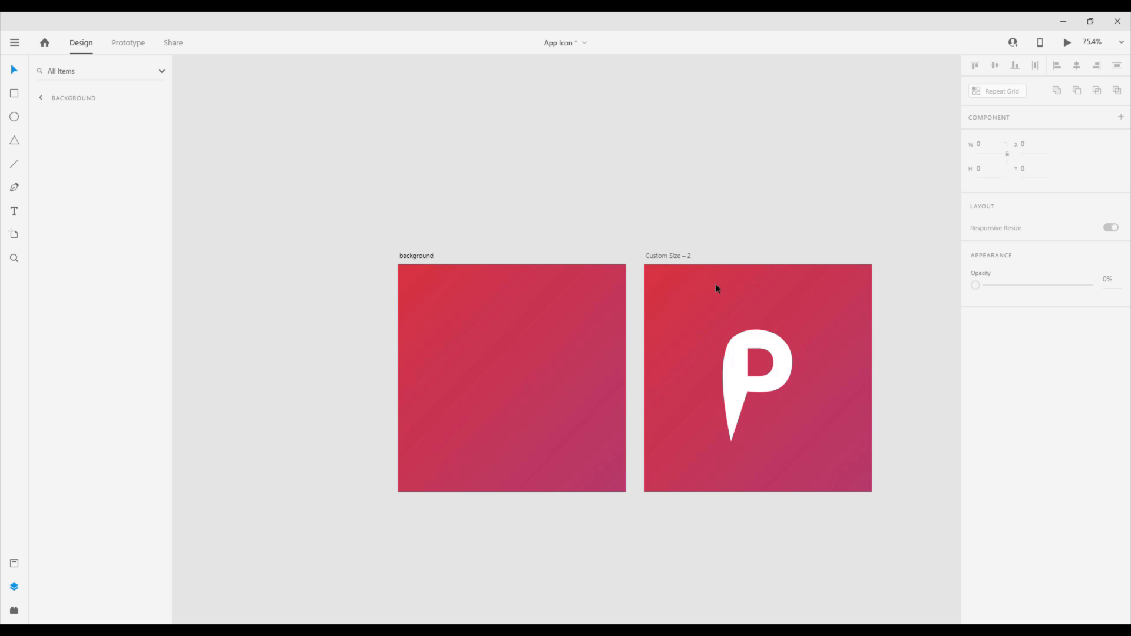
click(666, 256)
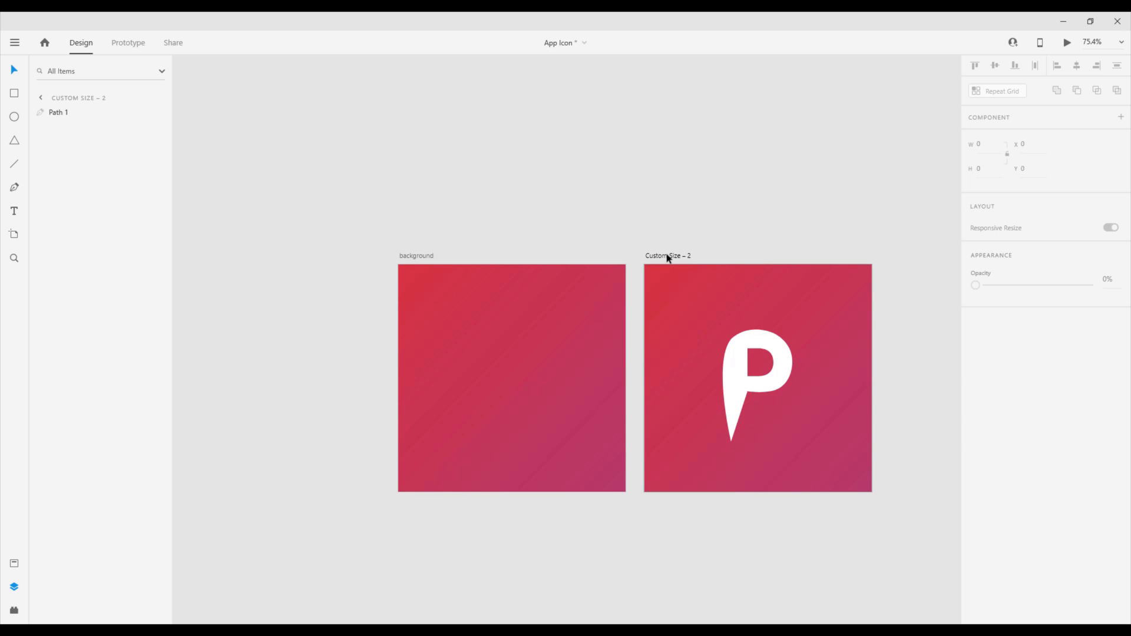
double_click(668, 255)
text(foreground)
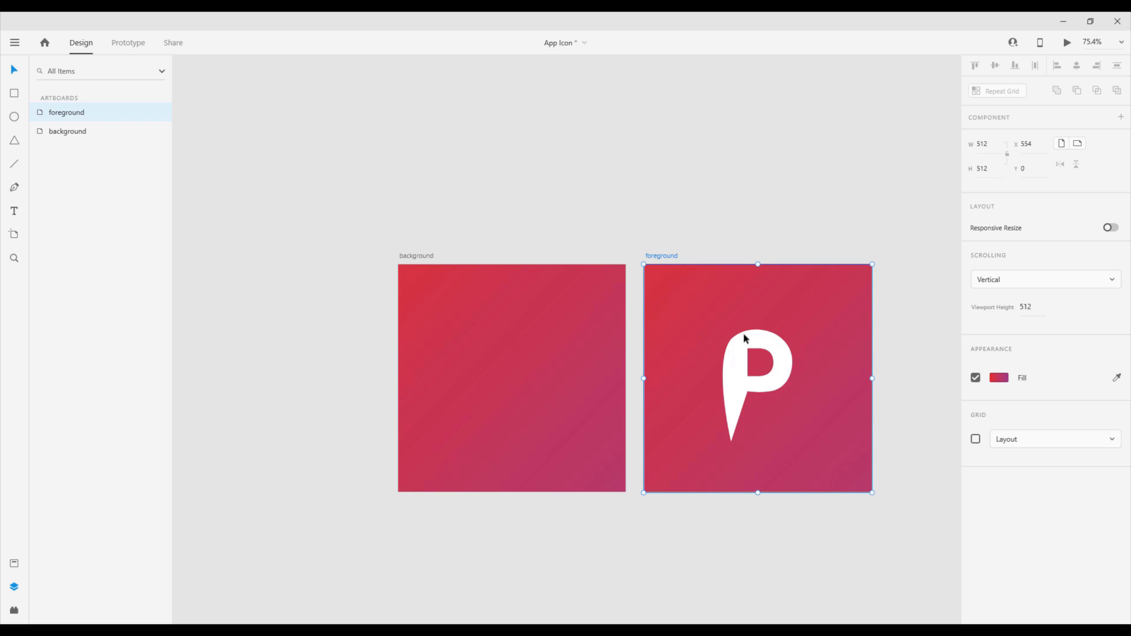
mouse_move(991, 359)
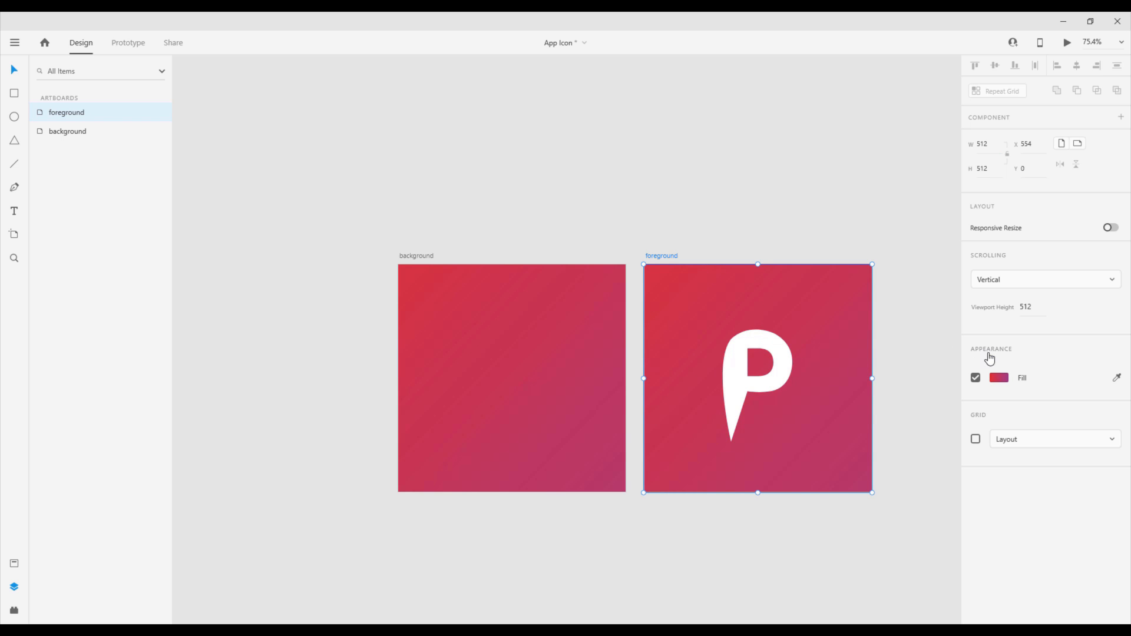
Make the foreground artboard's fill transparent behind the white P
click(998, 377)
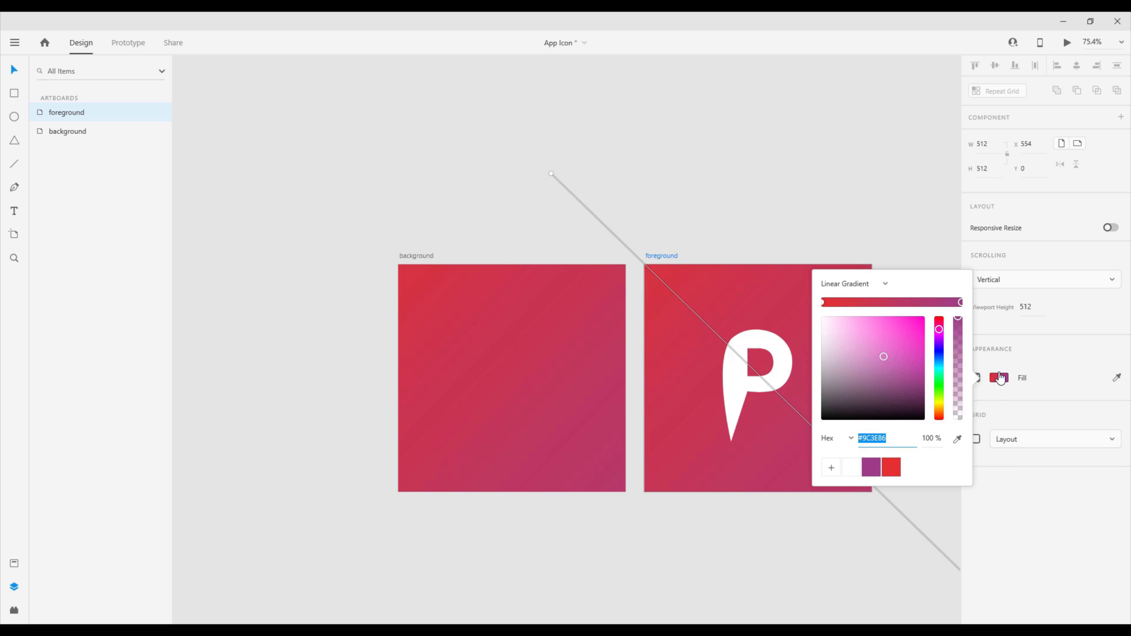
mouse_move(958, 323)
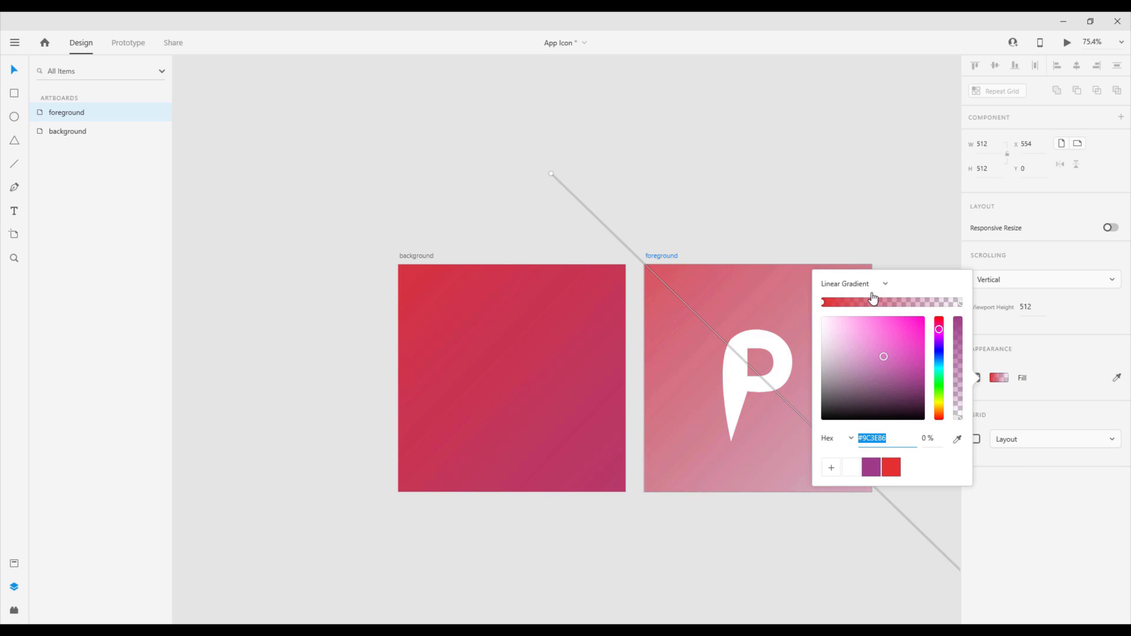
click(856, 283)
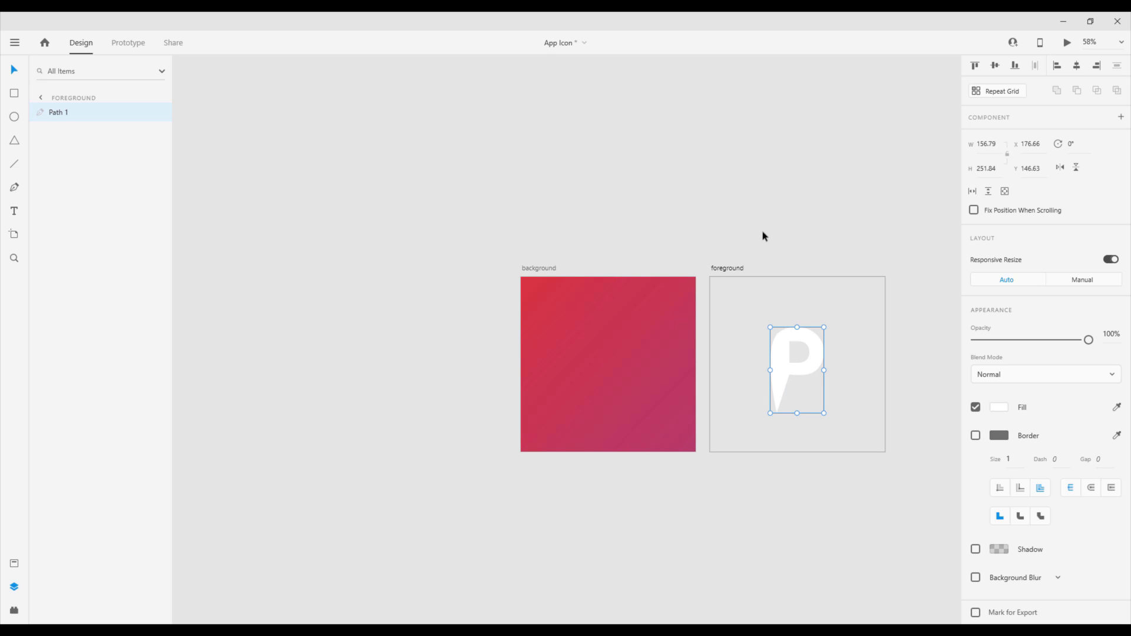
mouse_move(532, 273)
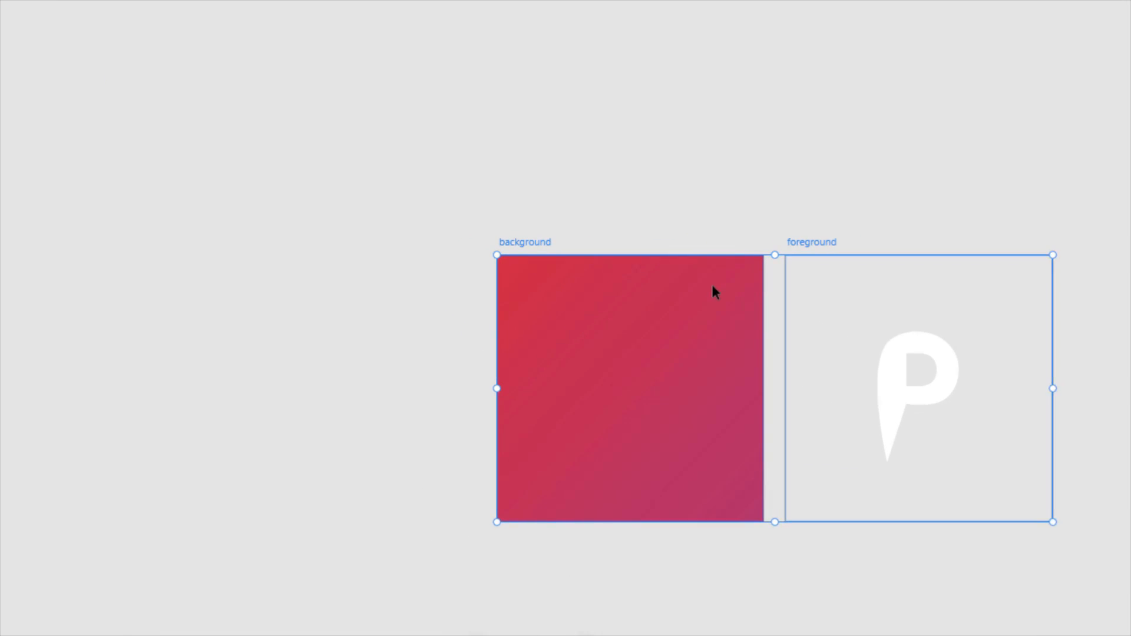
Export both artboards in SVG format
click(492, 165)
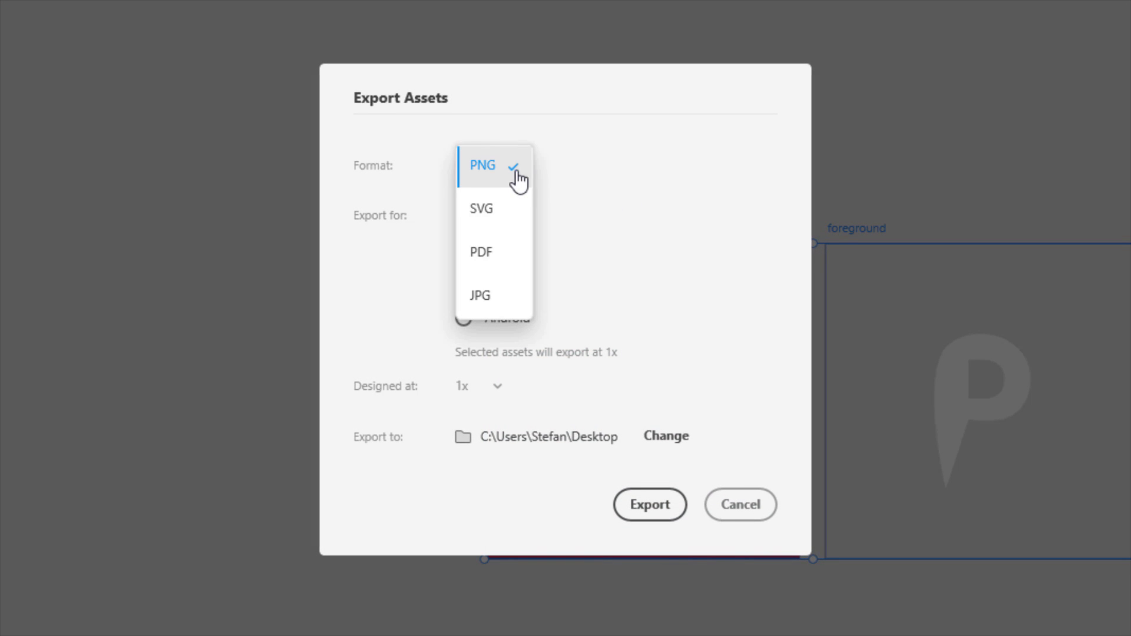
click(480, 208)
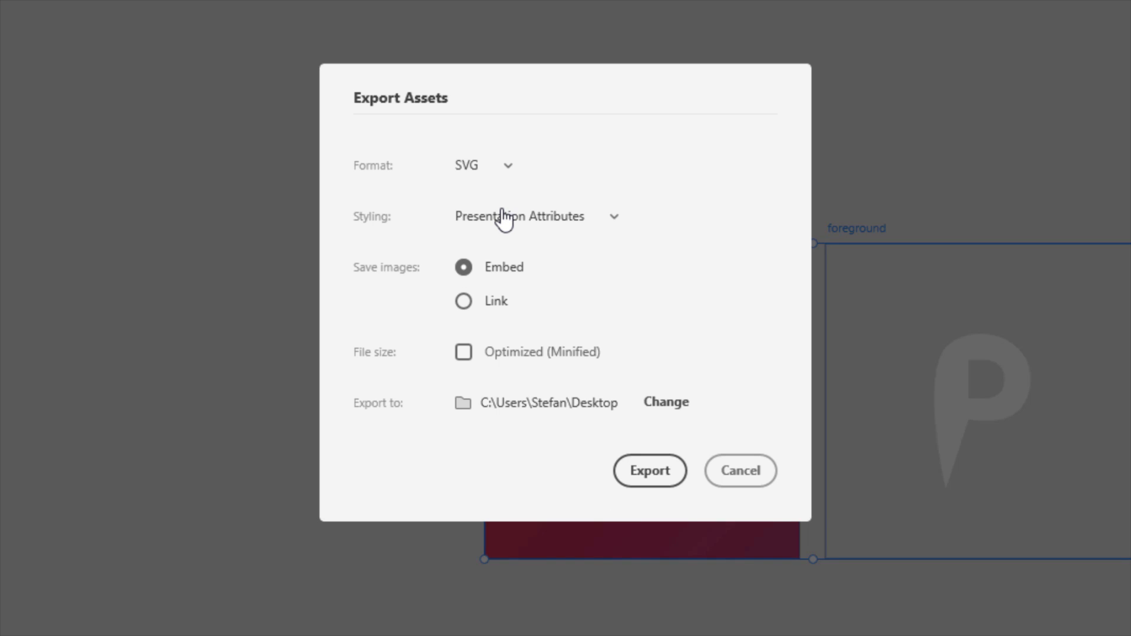
click(649, 470)
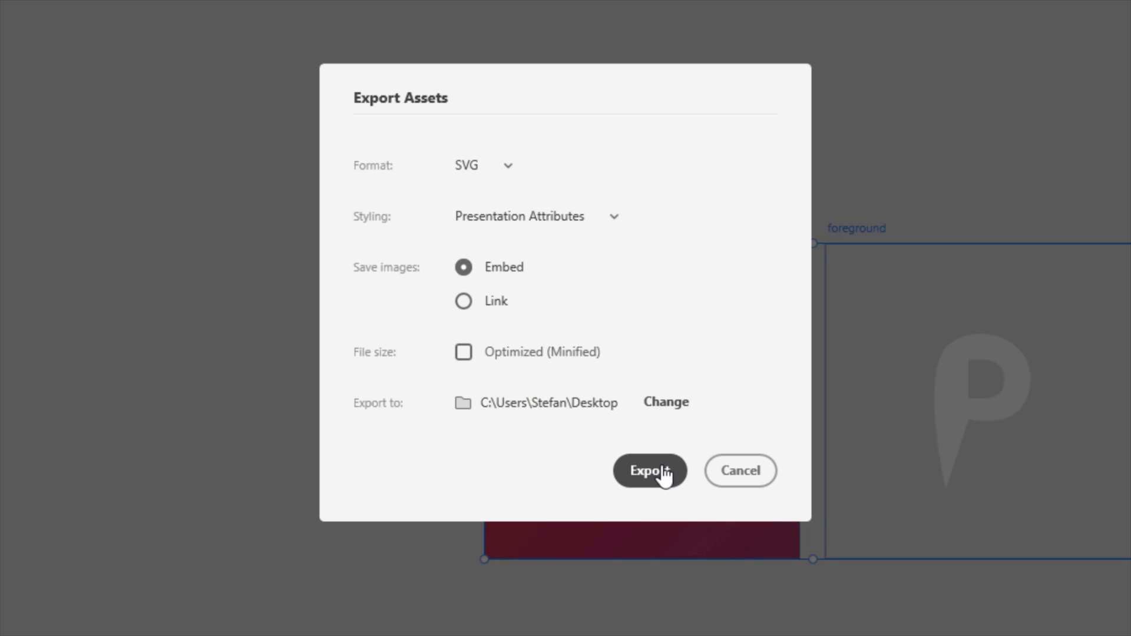
click(648, 470)
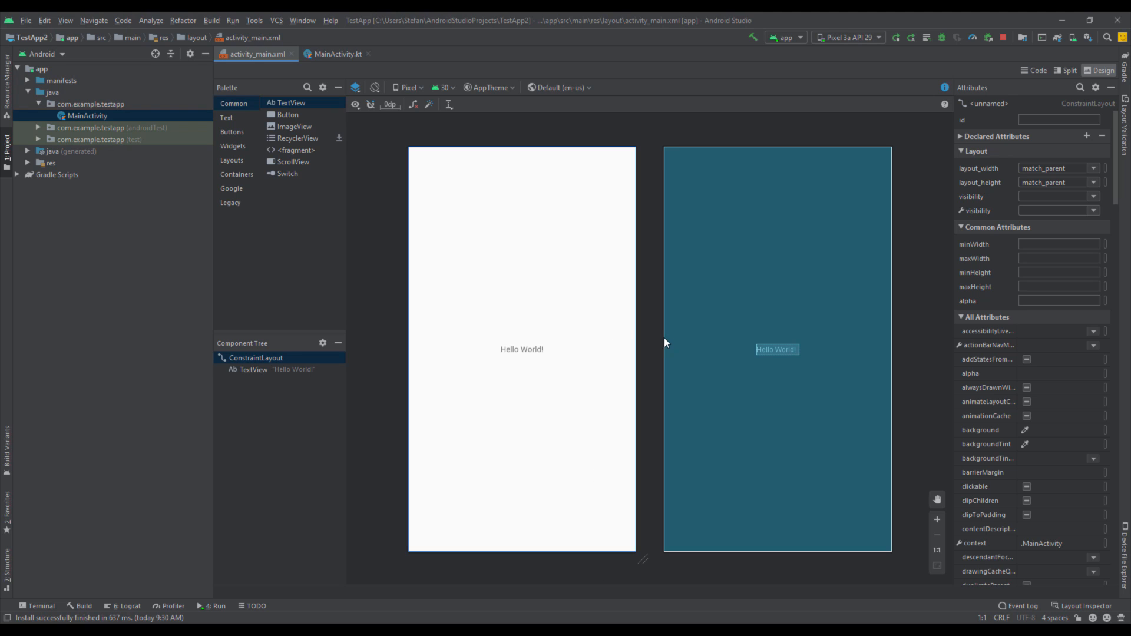
Start a new Image Asset keeping Launcher Icons (Adaptive and Legacy)
click(25, 20)
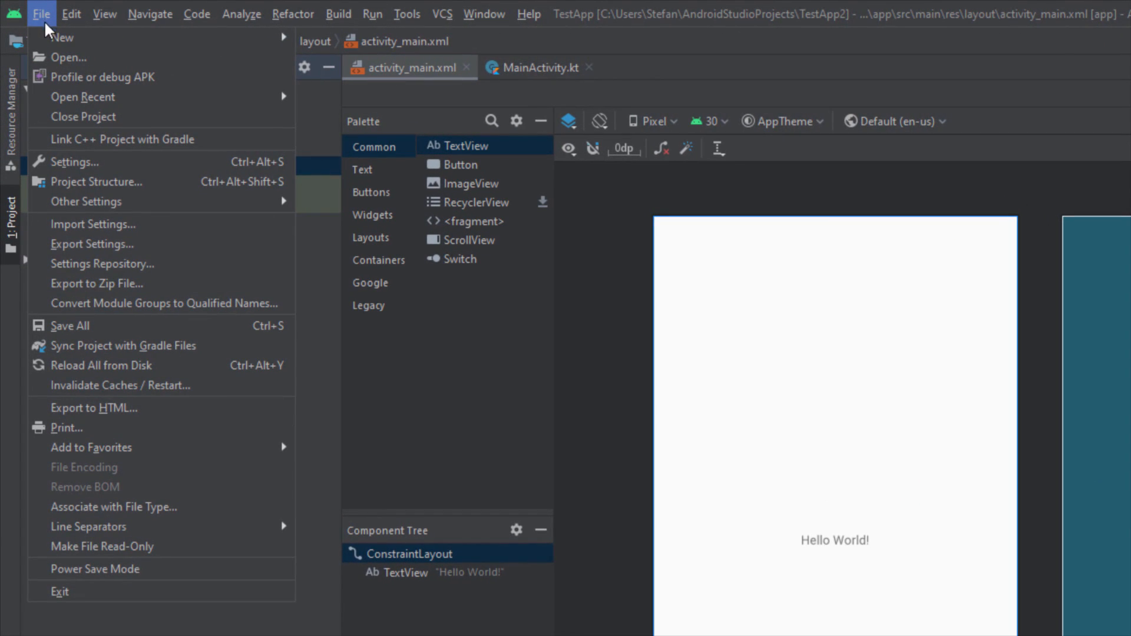
mouse_move(61, 37)
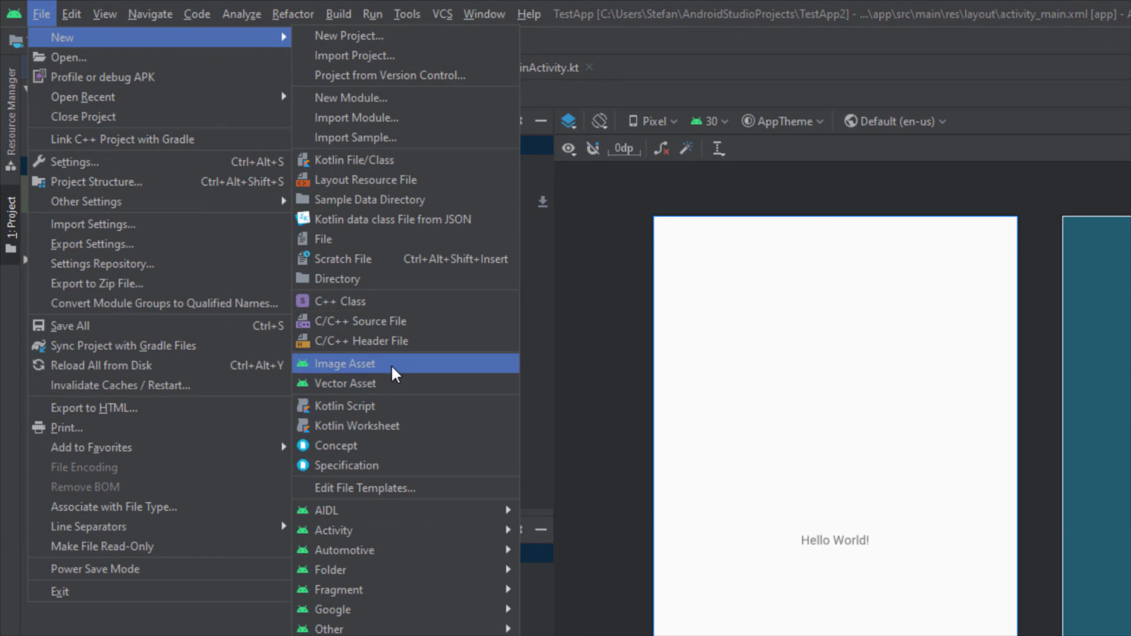
click(345, 363)
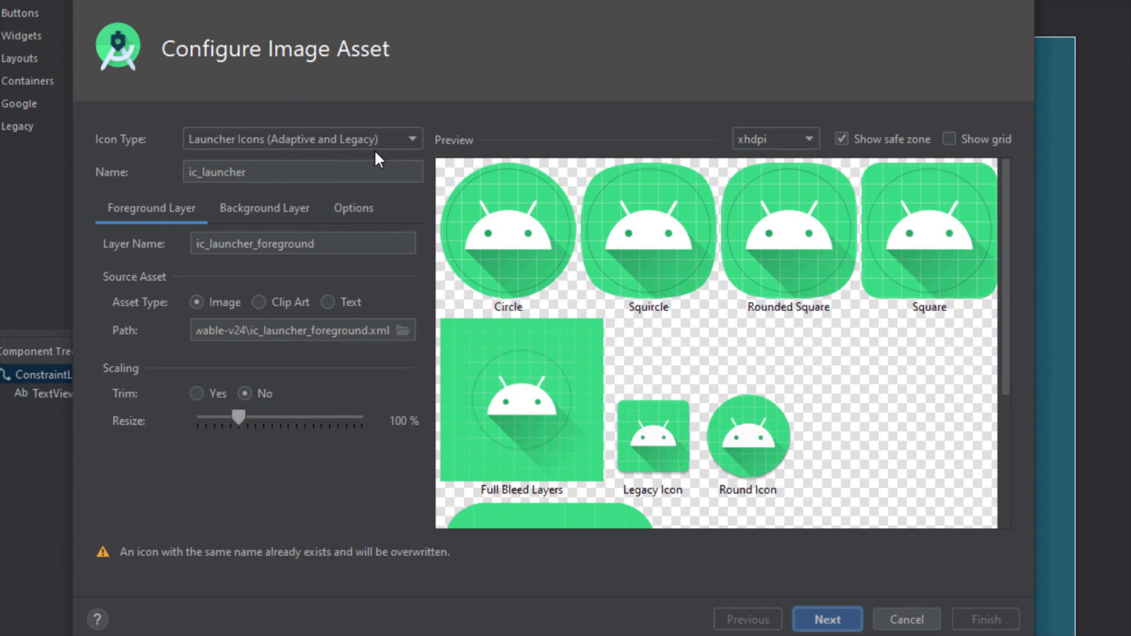
click(302, 139)
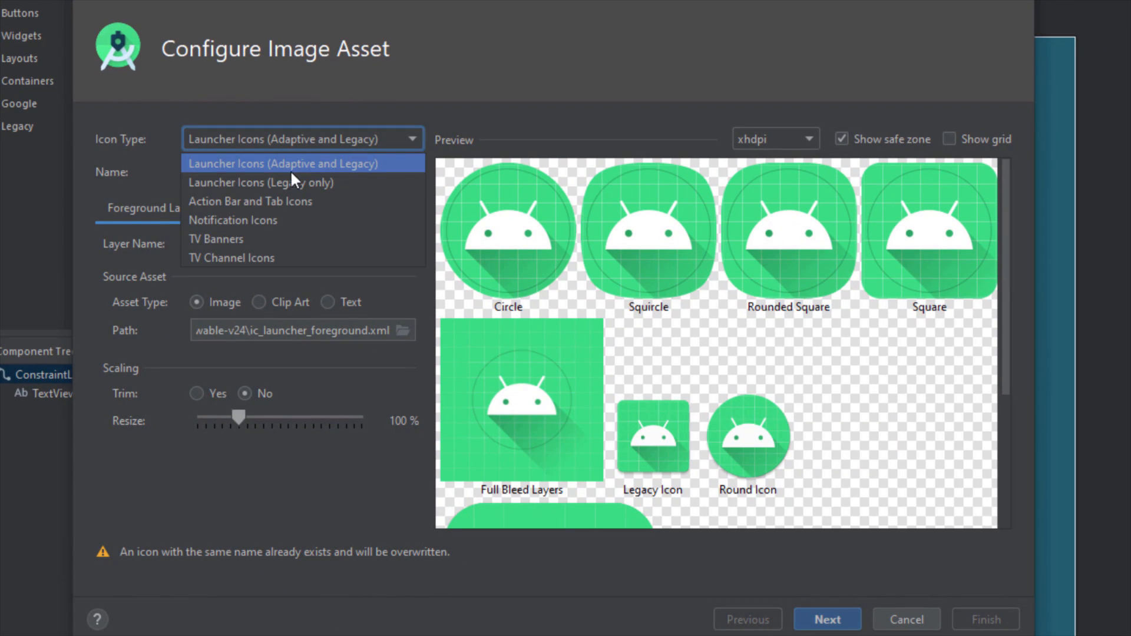
click(303, 162)
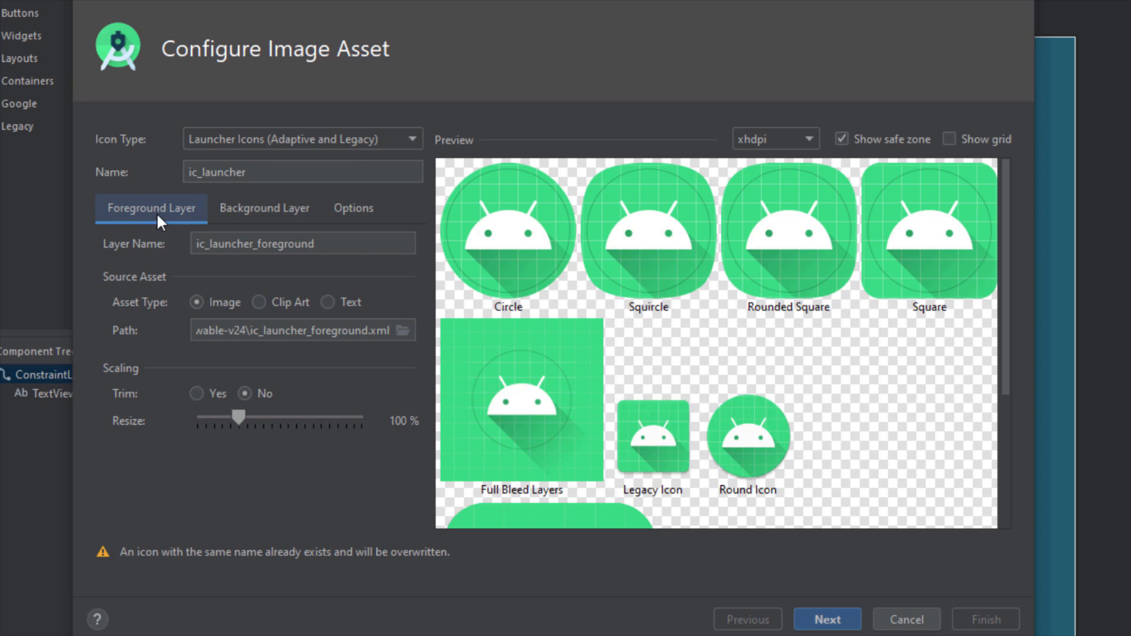
Review the Background Layer and Options settings, then return to the foreground layer name
click(265, 208)
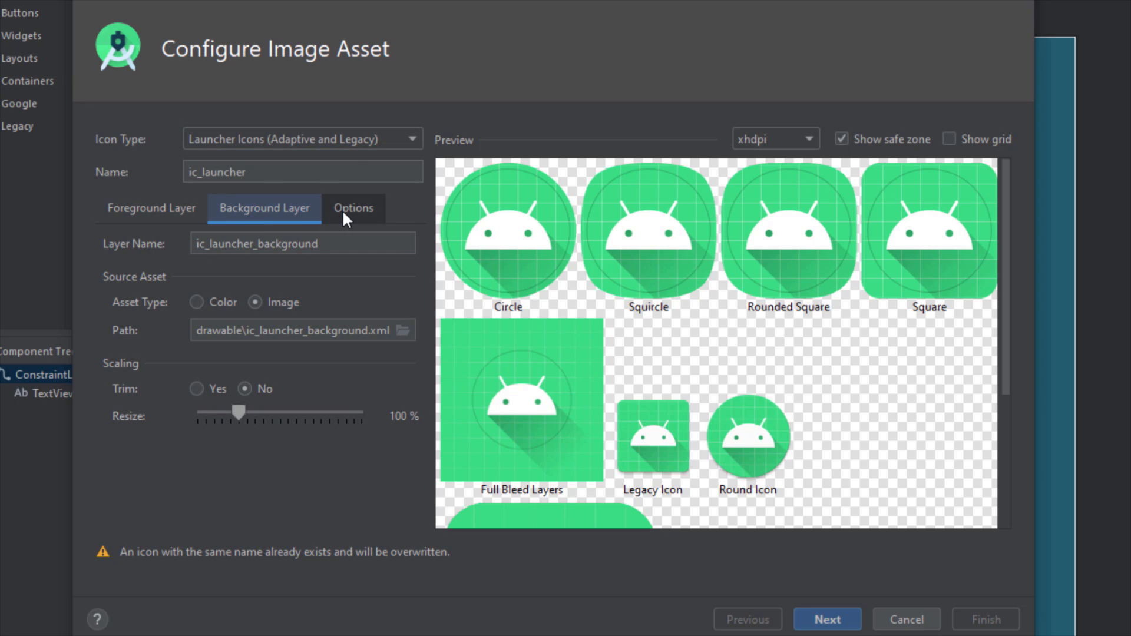
click(151, 207)
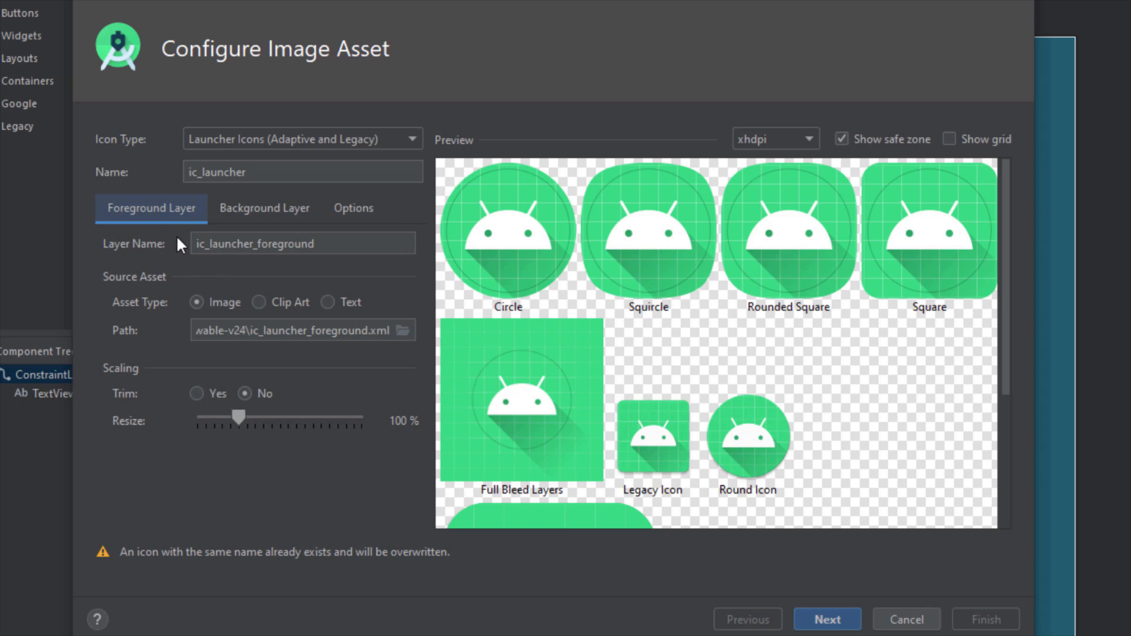
click(302, 242)
text(2)
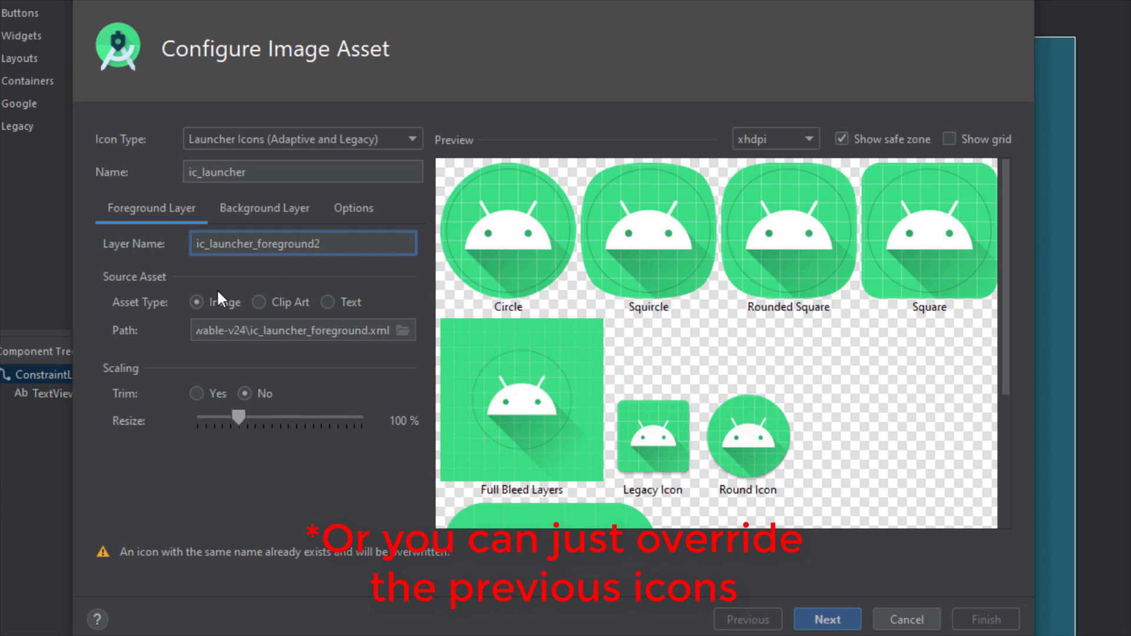
Use Desktop\foreground.svg as the foreground layer image, previewing the white P
click(404, 329)
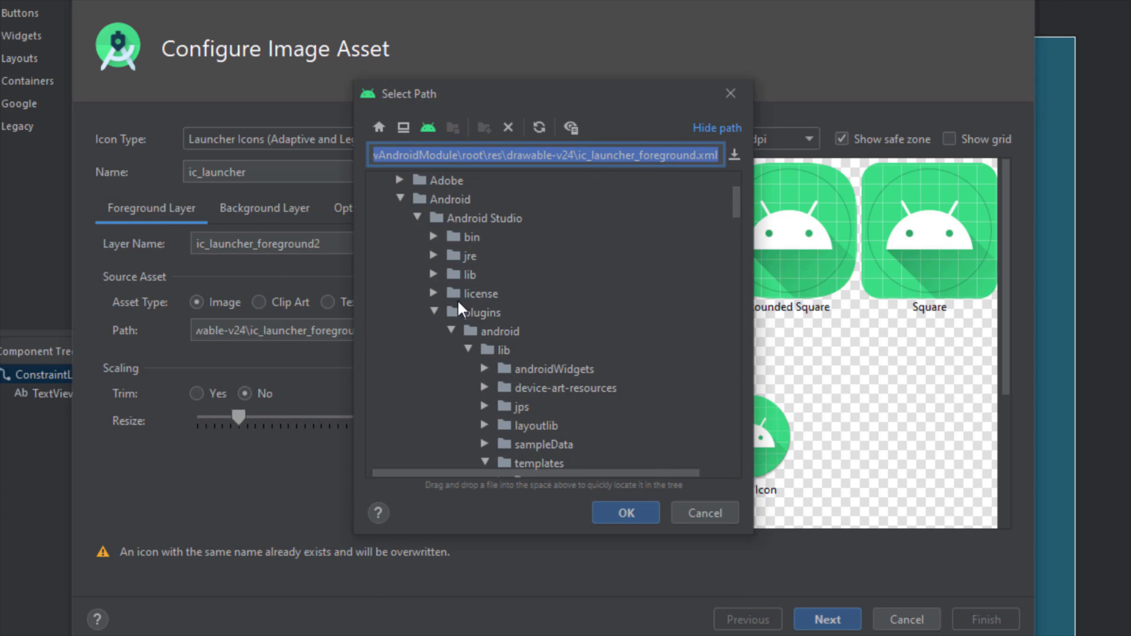
click(451, 294)
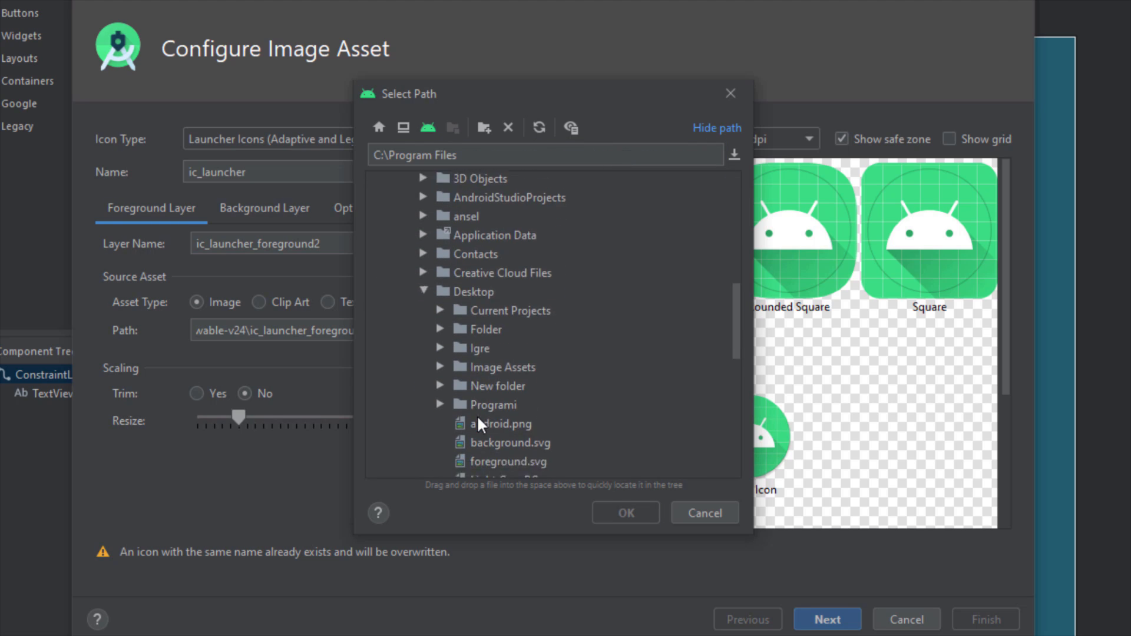
click(509, 424)
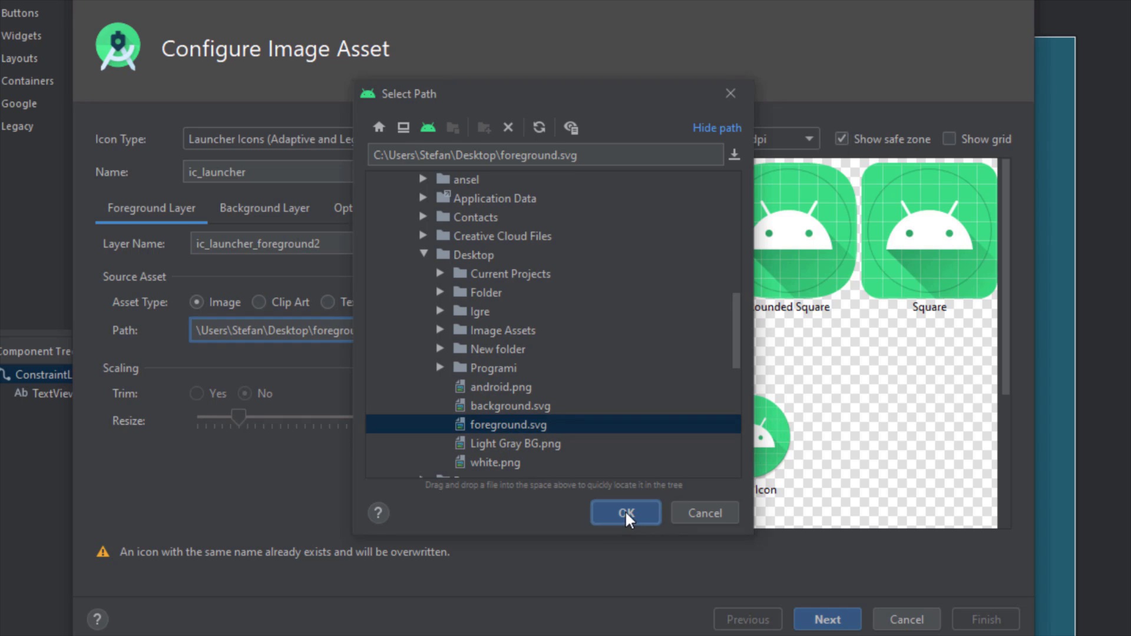
click(623, 513)
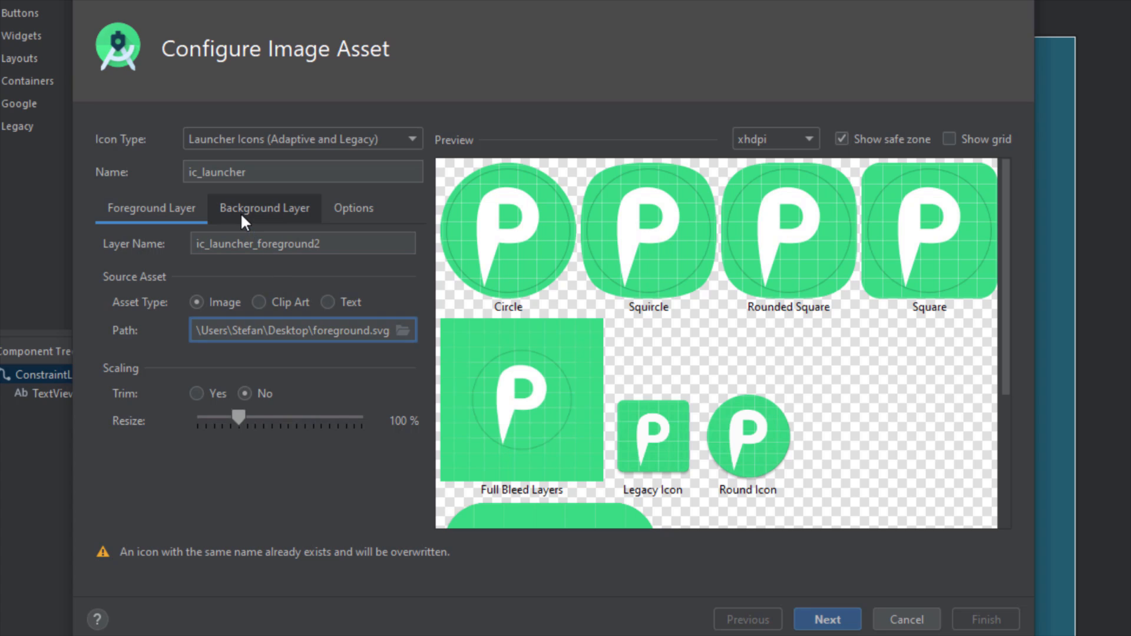
click(263, 207)
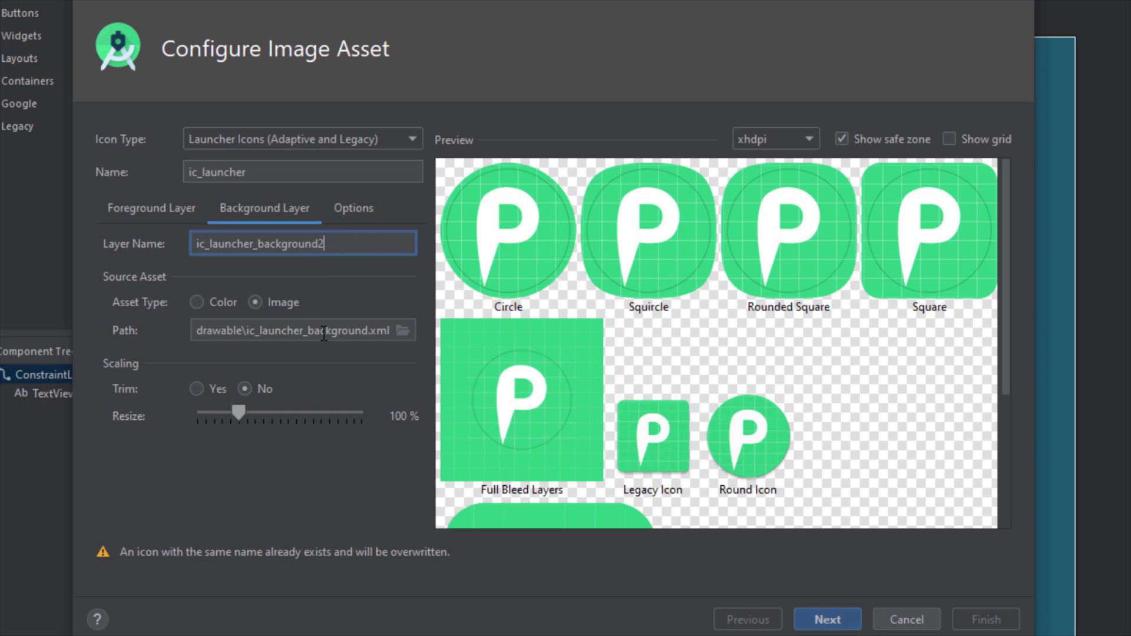
Use Desktop\background.svg as the background layer image
click(404, 330)
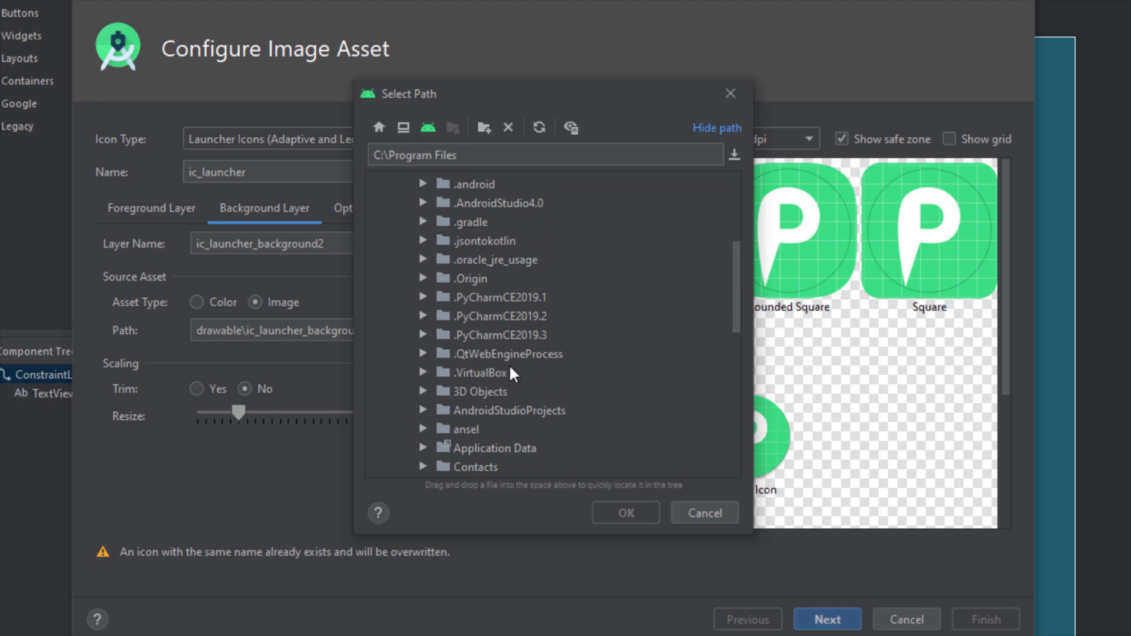
click(424, 360)
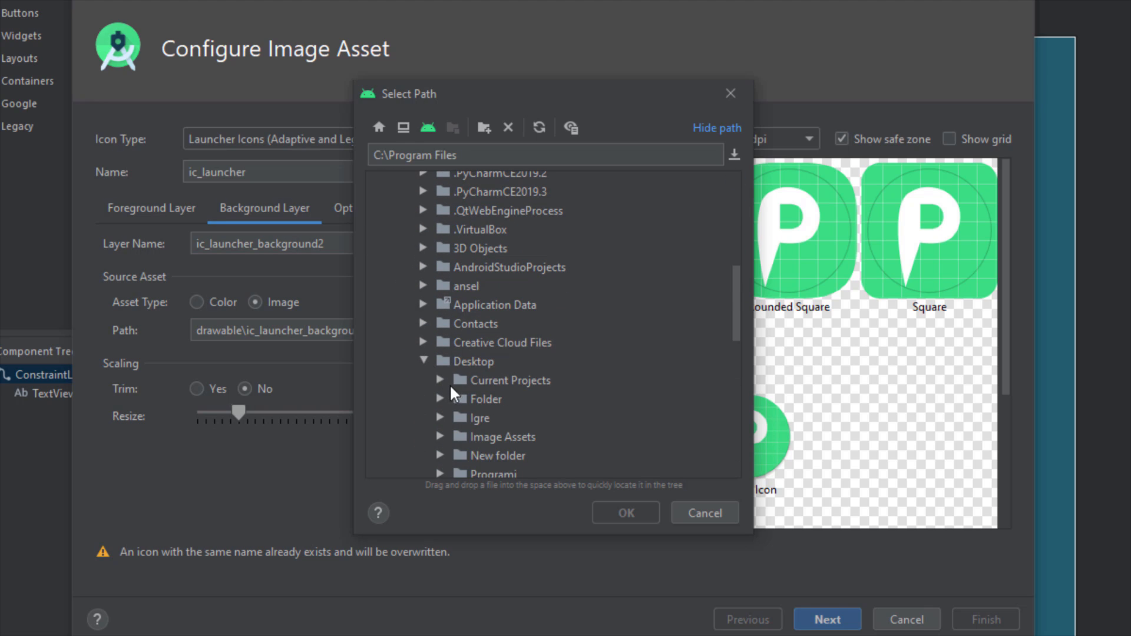
click(515, 353)
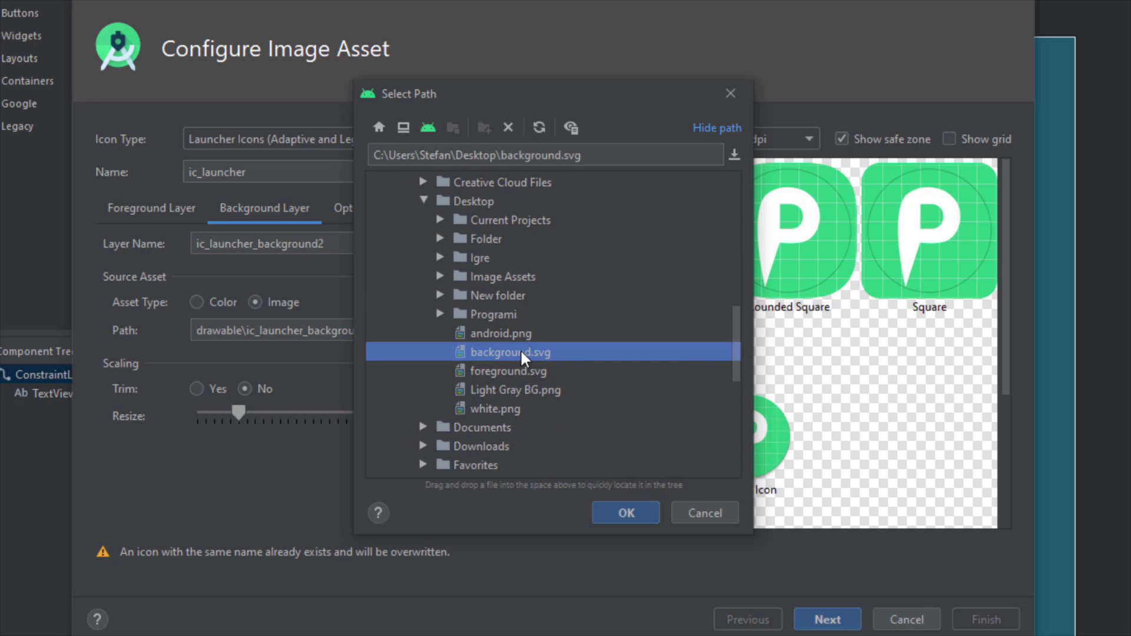
click(624, 512)
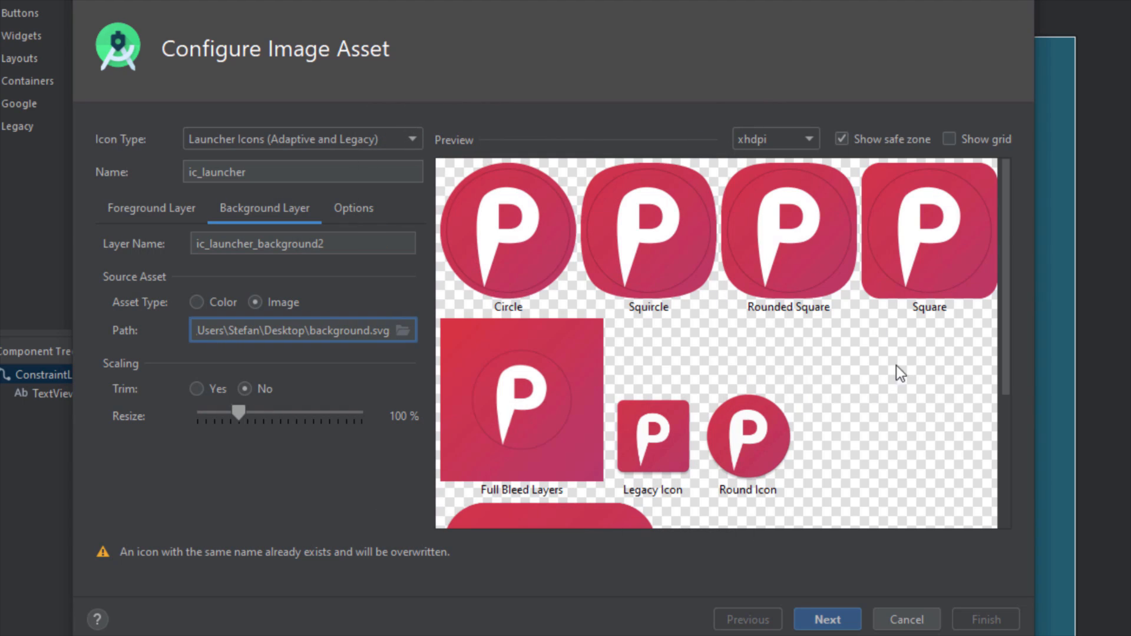
mouse_move(821, 325)
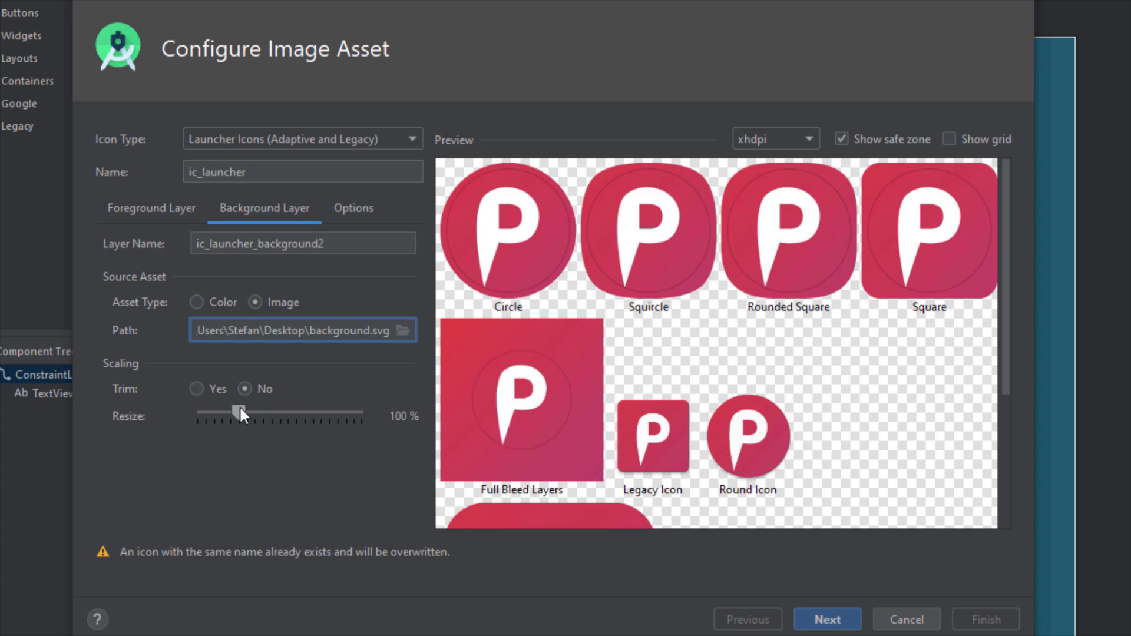
Resize the gradient background layer through 128% and 121% back to about 101%
drag(237, 412, 250, 412)
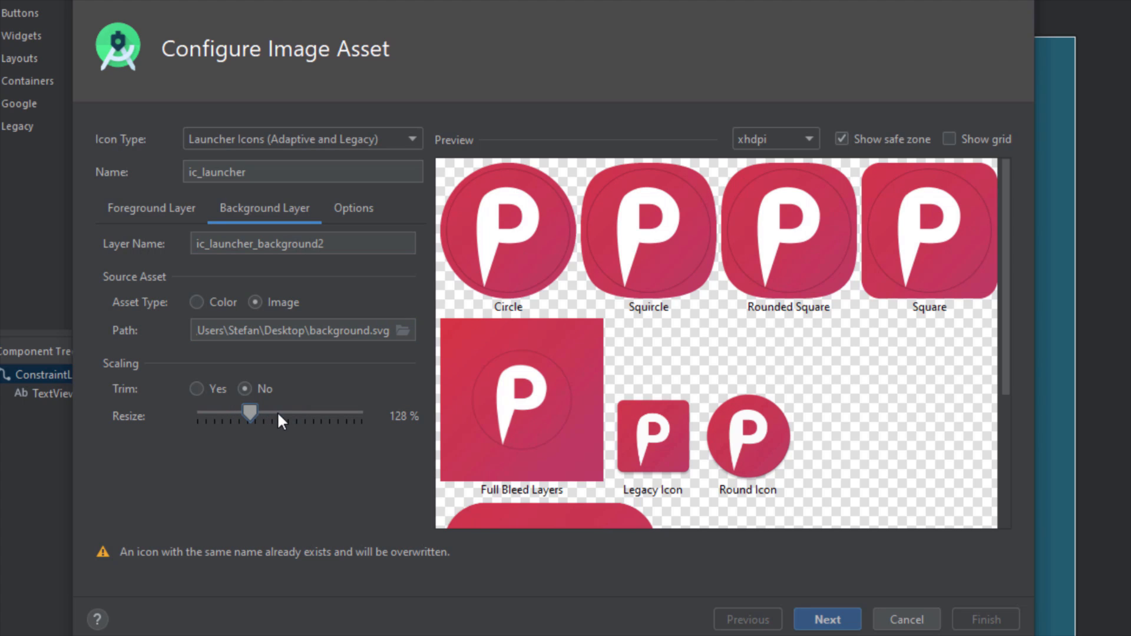
drag(250, 412, 246, 412)
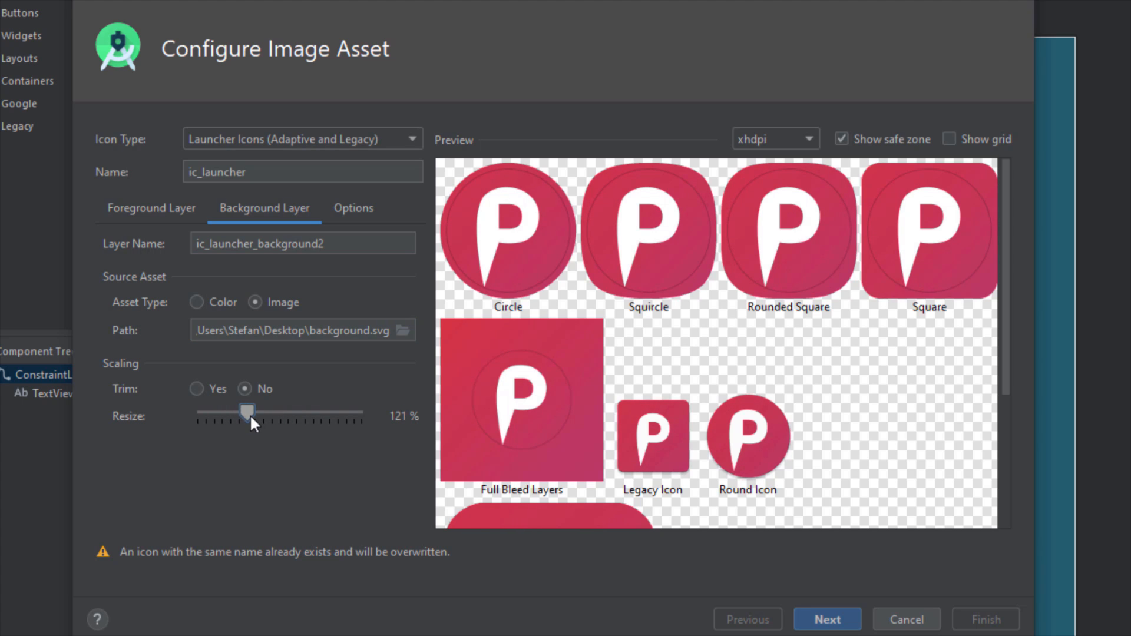
drag(248, 413, 239, 413)
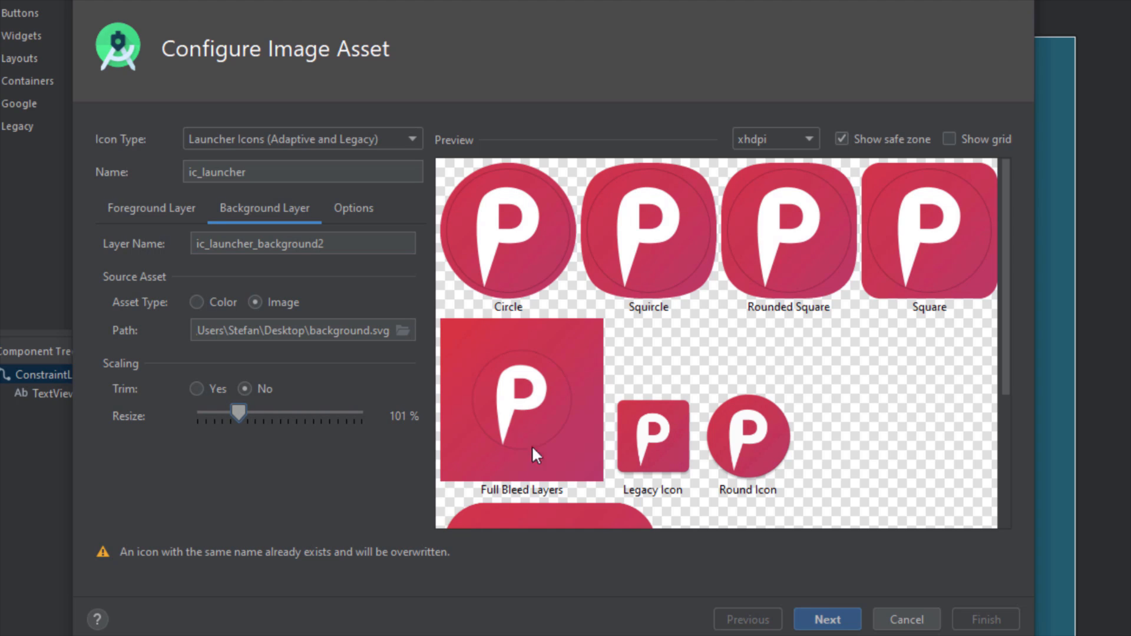
mouse_move(165, 230)
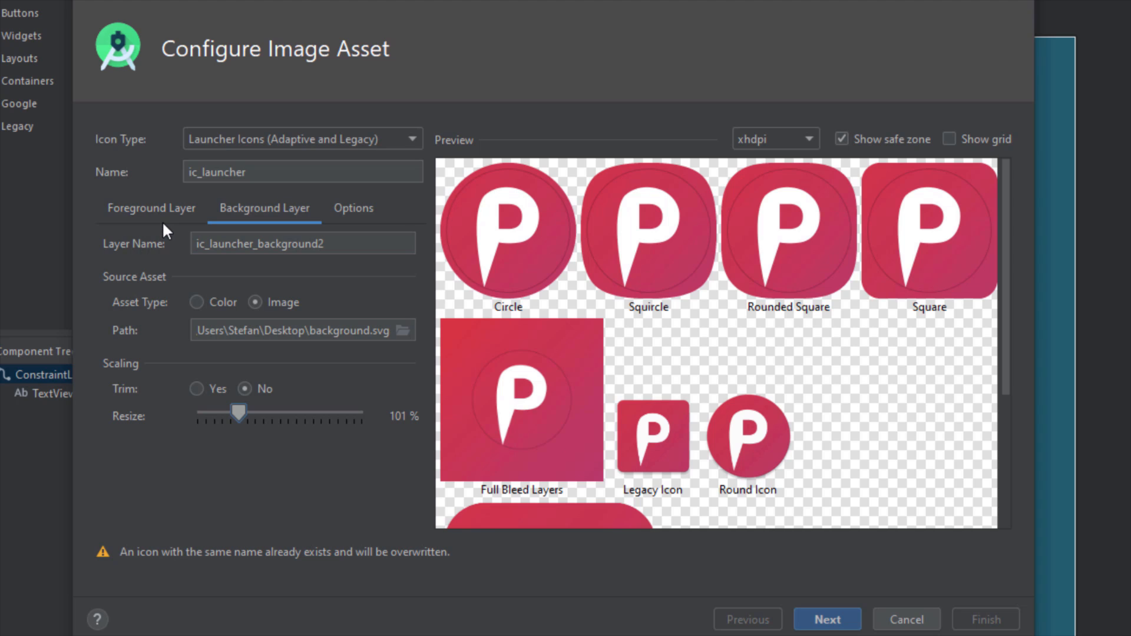
Scale the white P foreground layer with the Resize slider, settling at 91% after trying other sizes
click(151, 207)
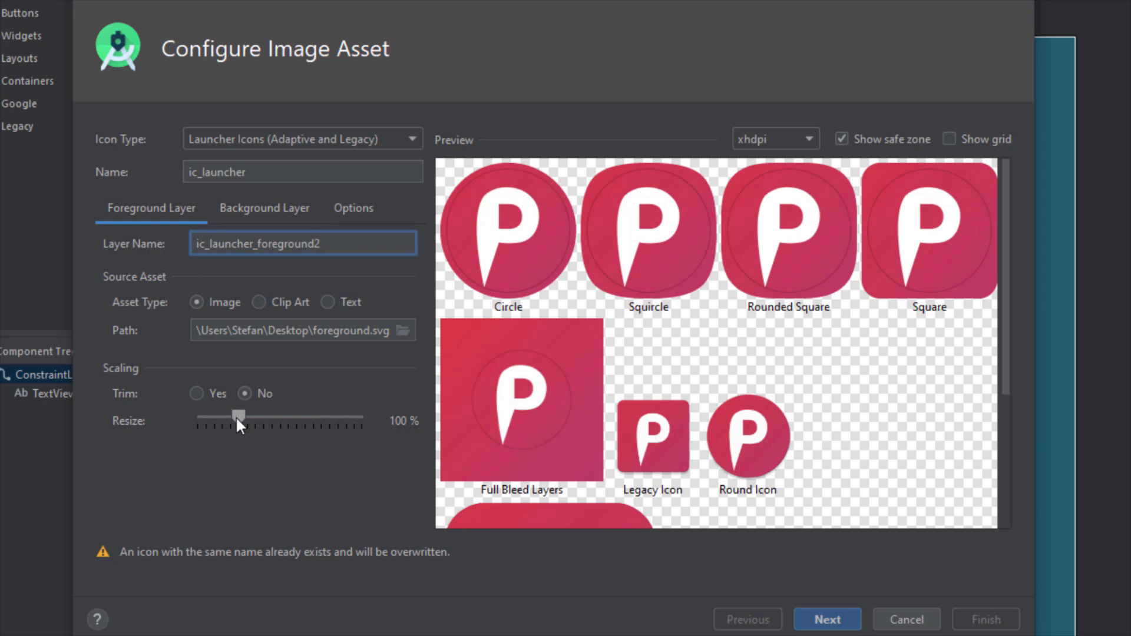
drag(239, 415, 258, 416)
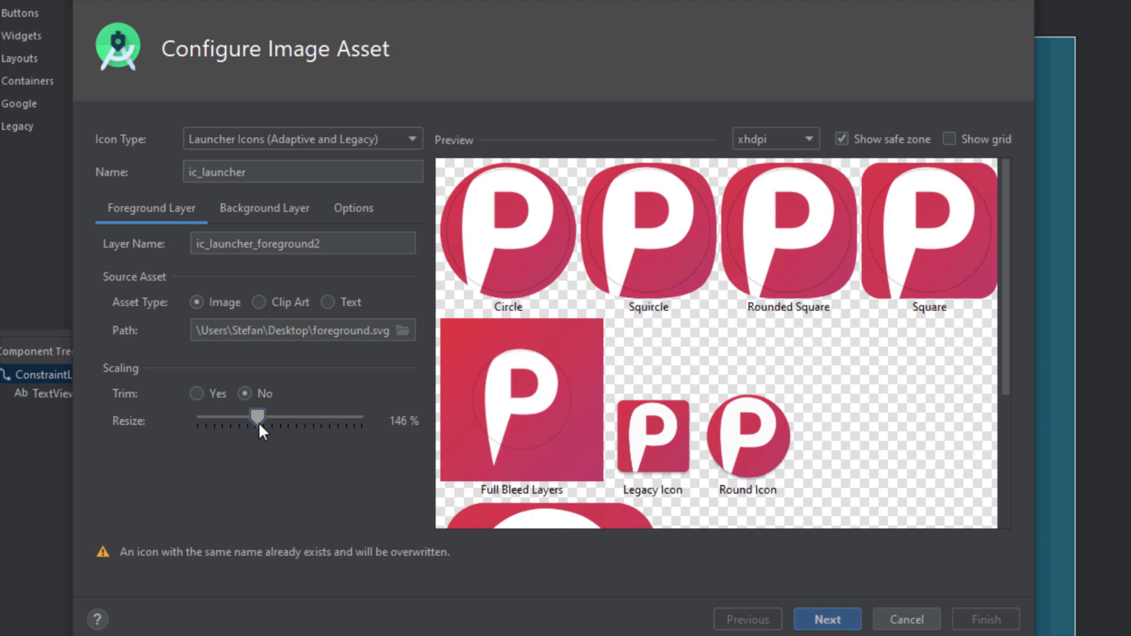
drag(258, 416, 230, 416)
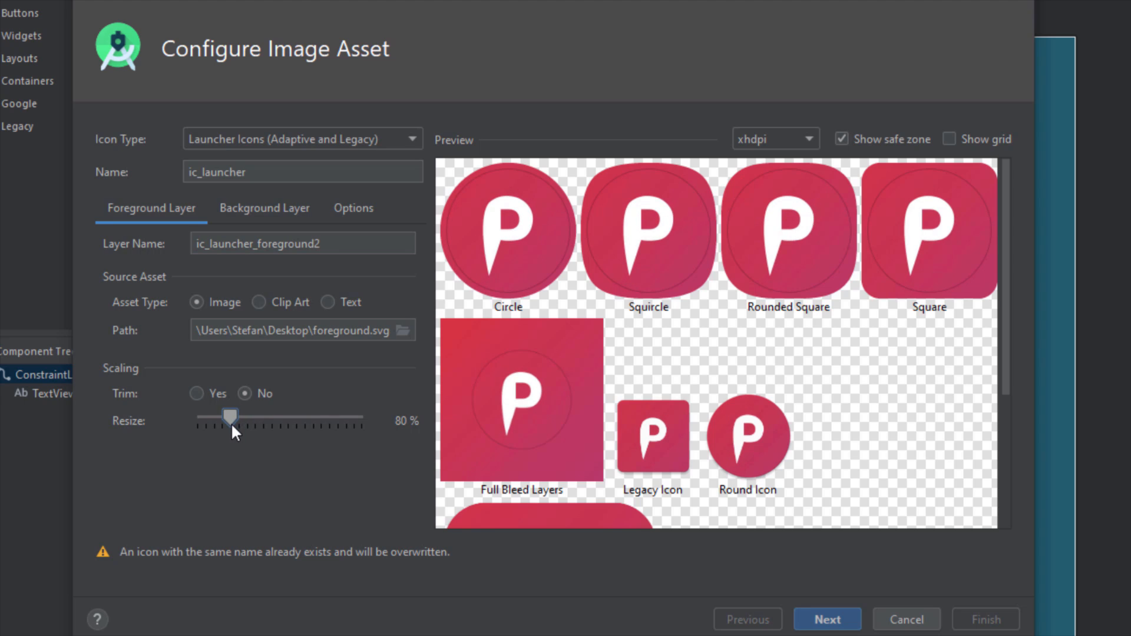
drag(230, 417, 234, 417)
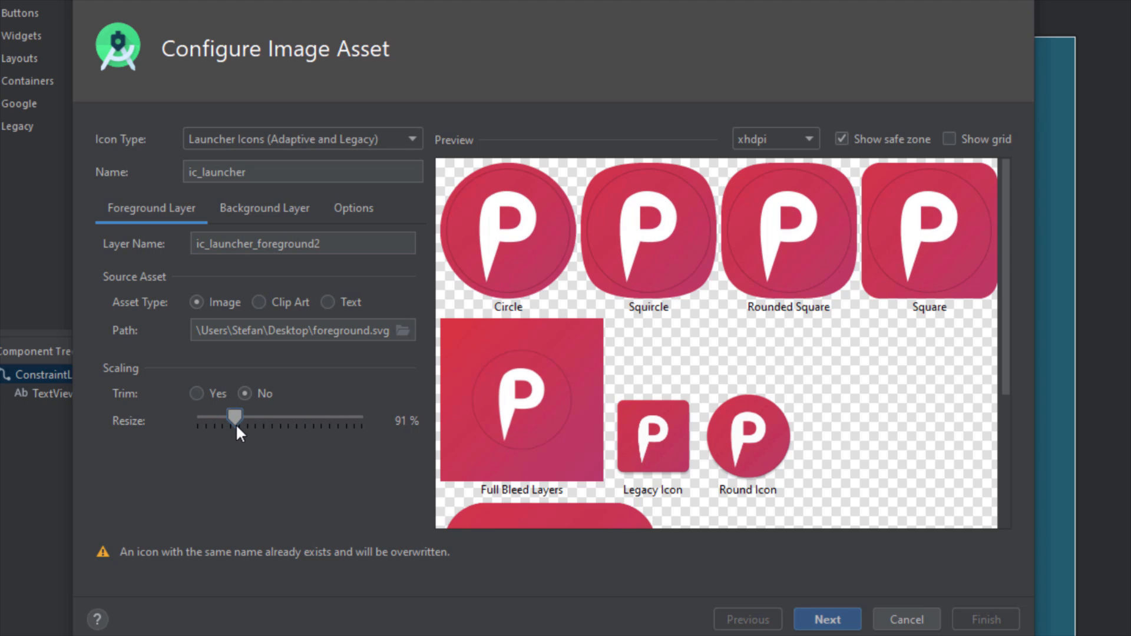
drag(235, 417, 242, 417)
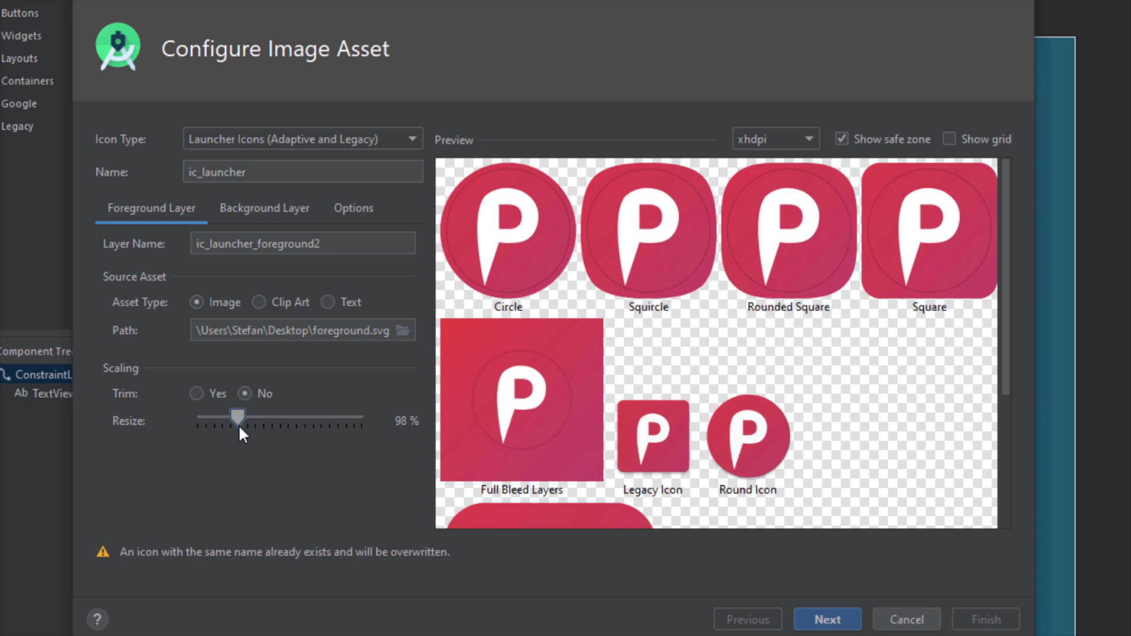
drag(238, 416, 233, 415)
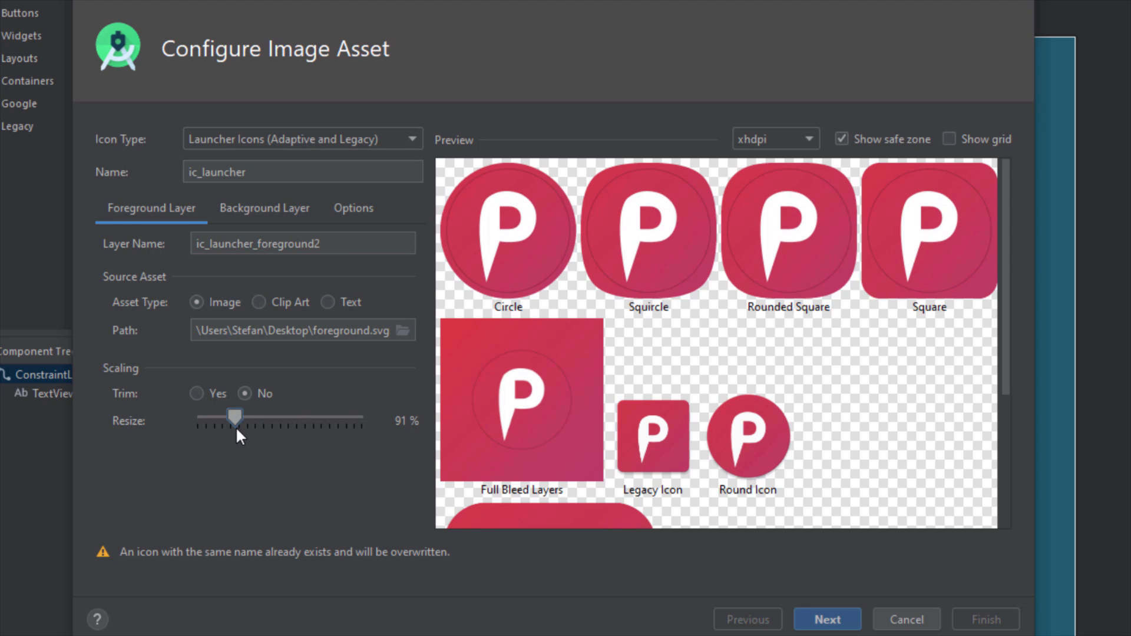
mouse_move(686, 423)
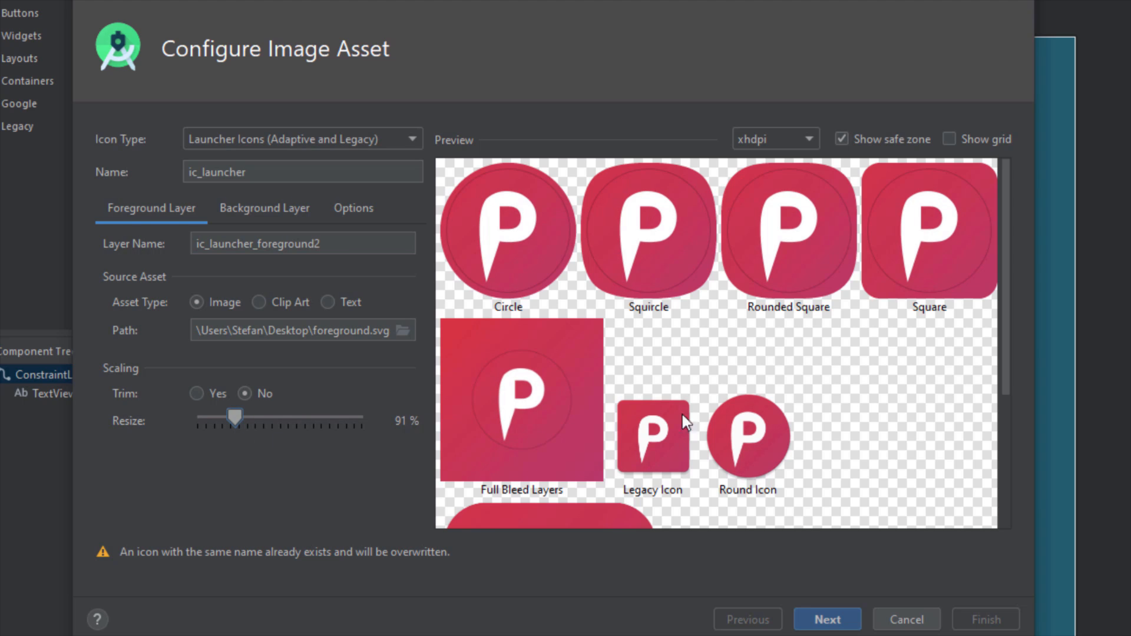
scroll(down, 3)
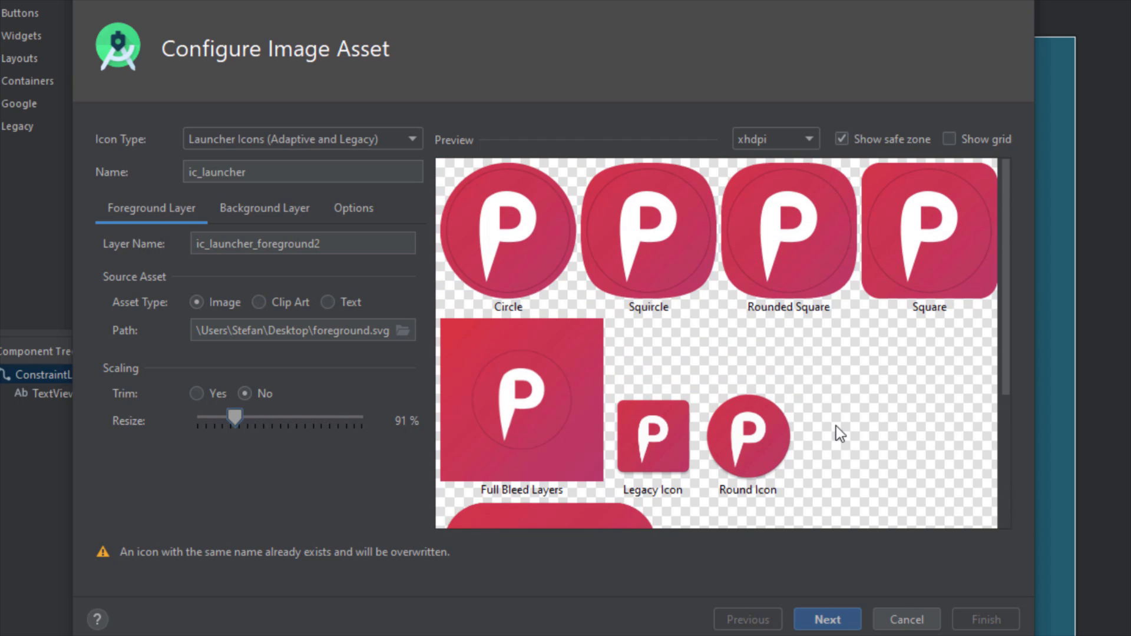
mouse_move(858, 390)
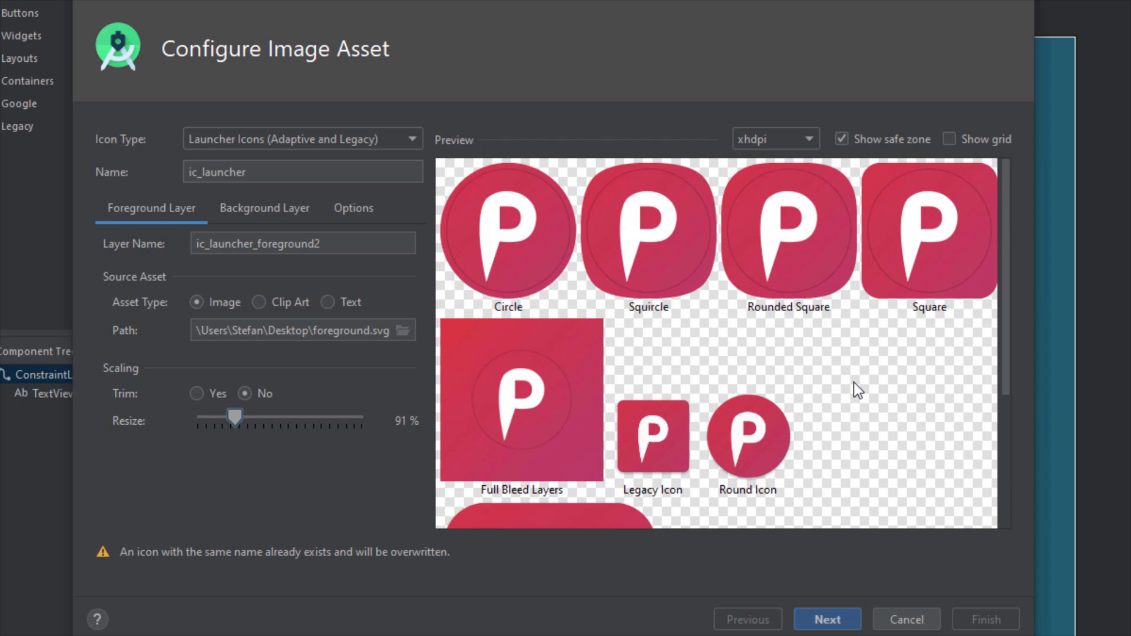
mouse_move(354, 208)
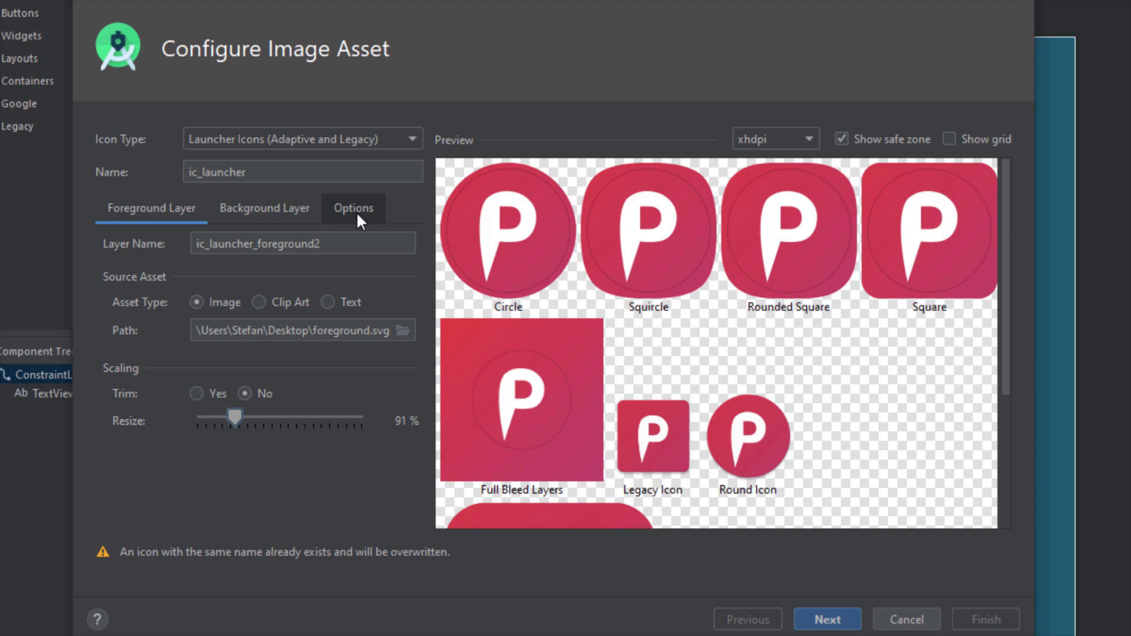
Keep Legacy Icon Generate Yes with Square shape and finish the wizard, overwriting the existing icon files
click(354, 208)
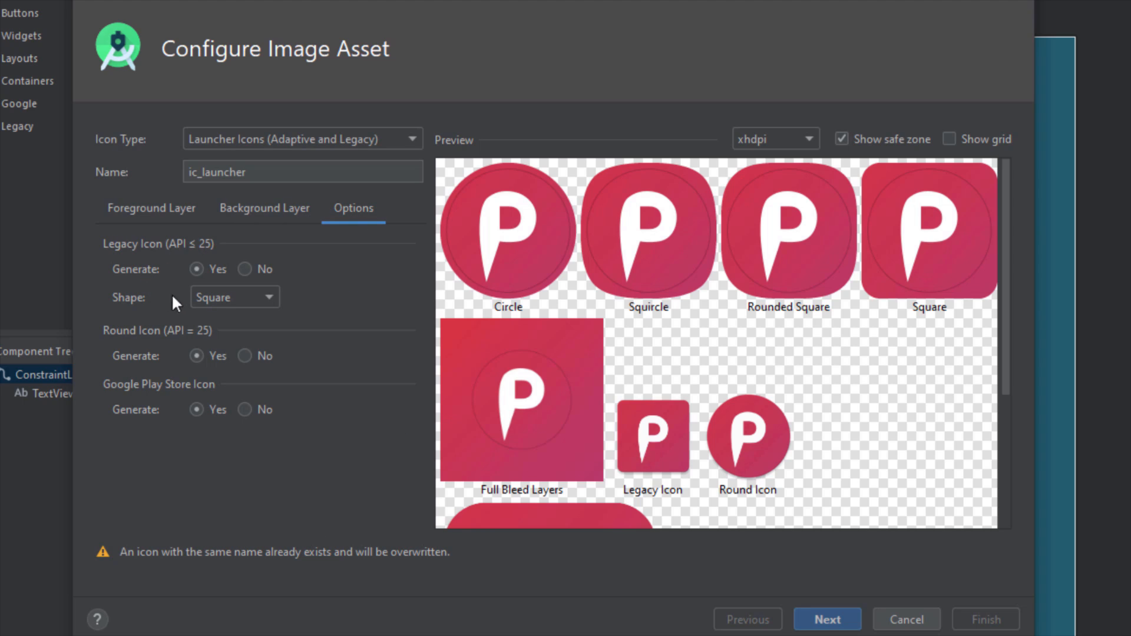
mouse_move(163, 259)
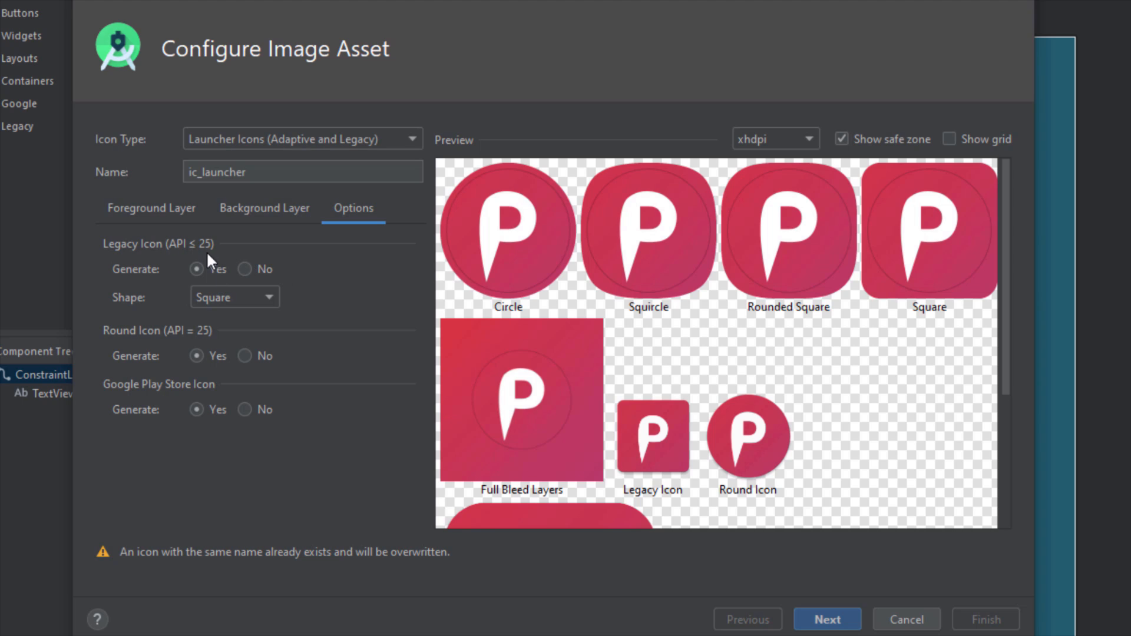
click(234, 297)
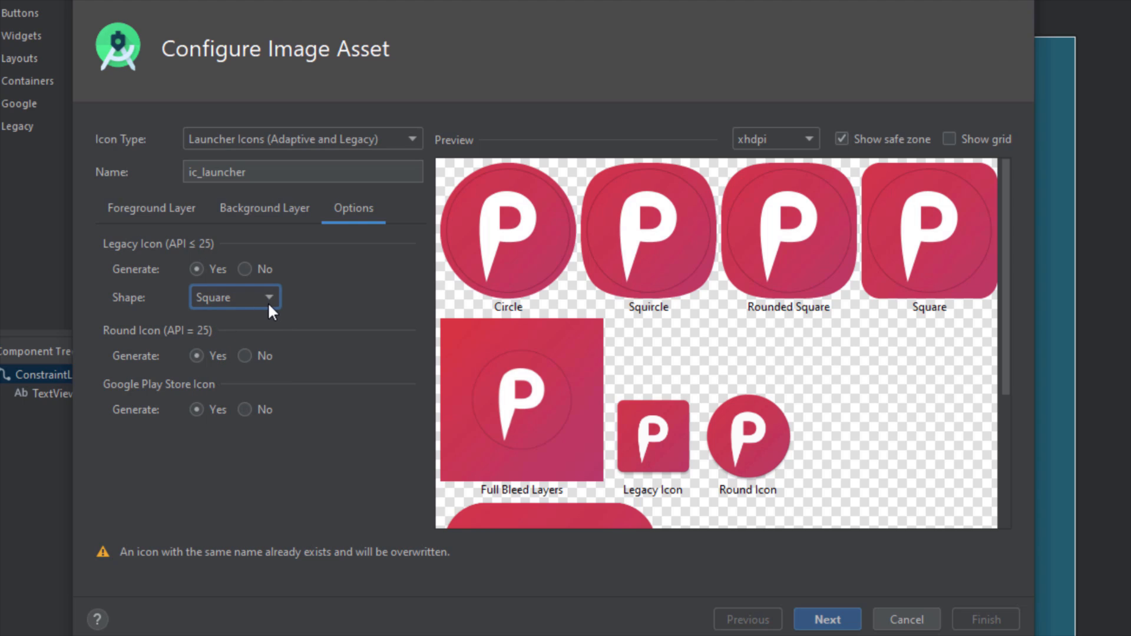
mouse_move(339, 404)
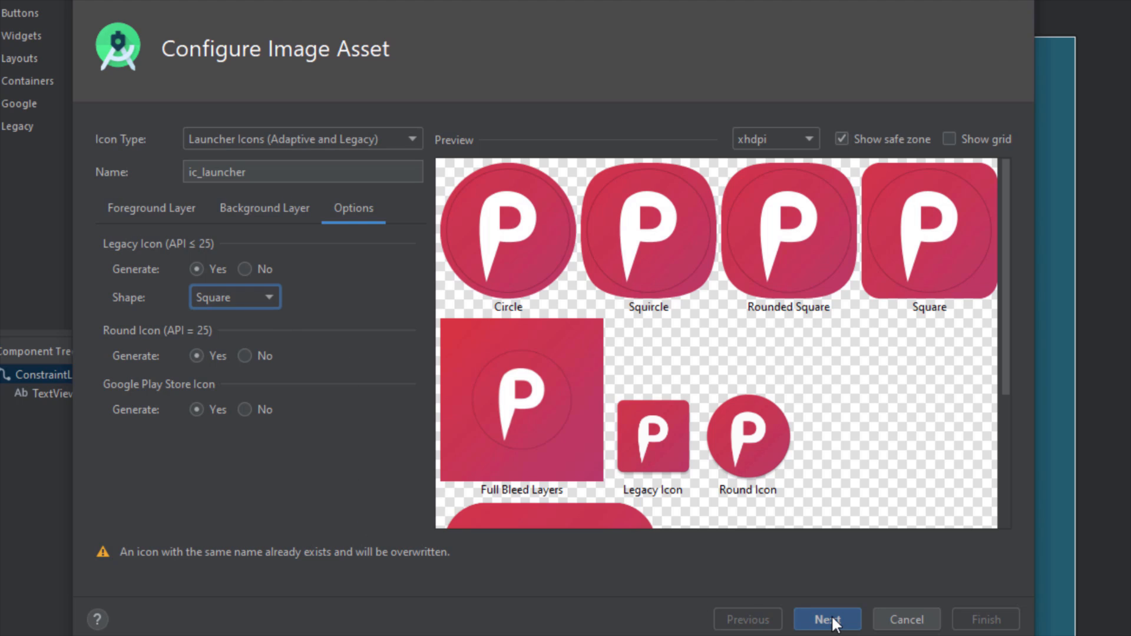
click(827, 618)
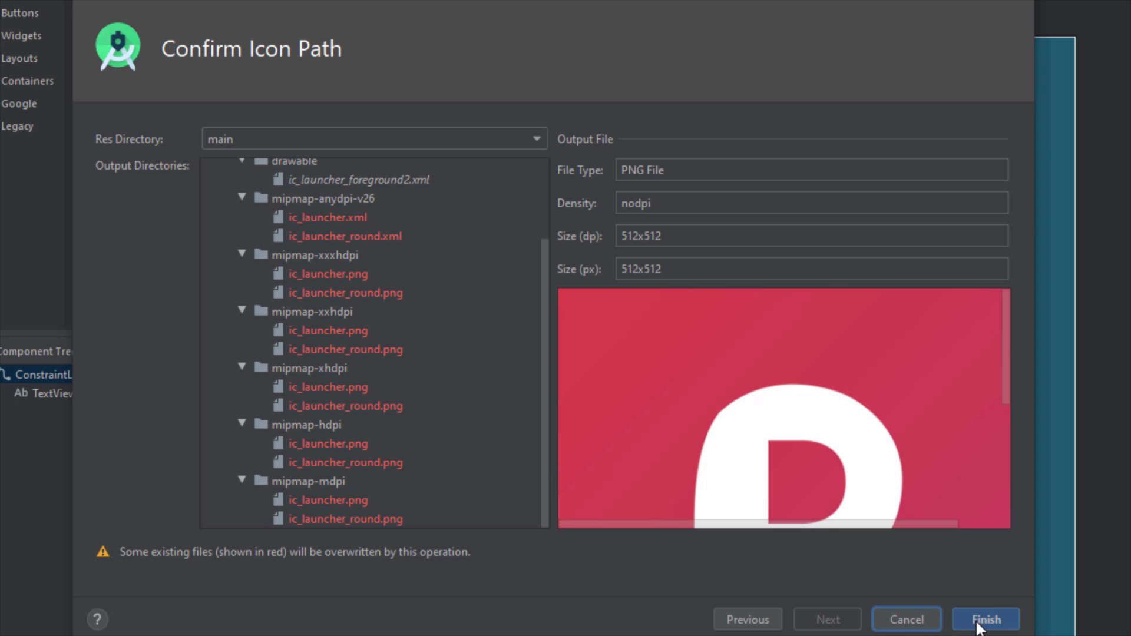
click(984, 618)
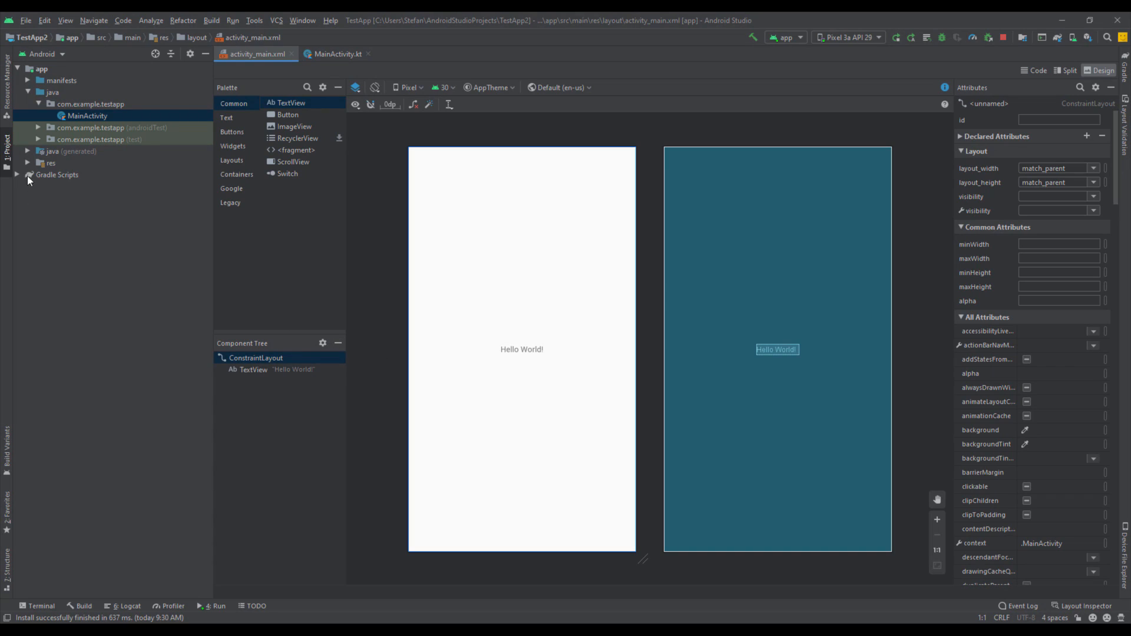
Expand res > mipmap in the Project pane to reveal the generated ic_launcher files
click(27, 162)
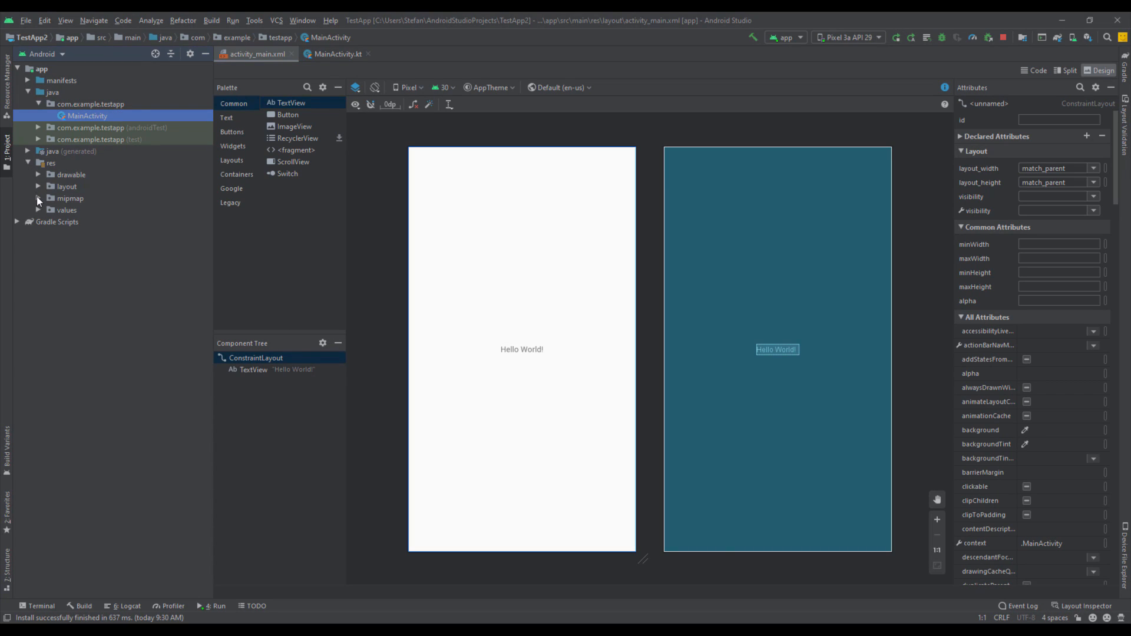
click(38, 198)
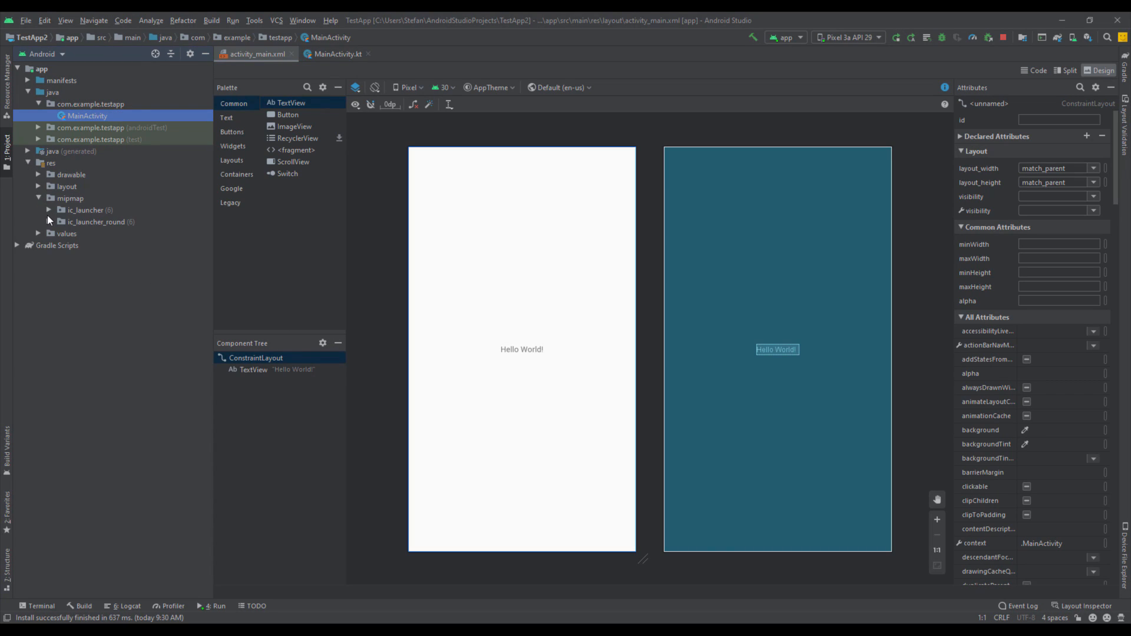
click(50, 222)
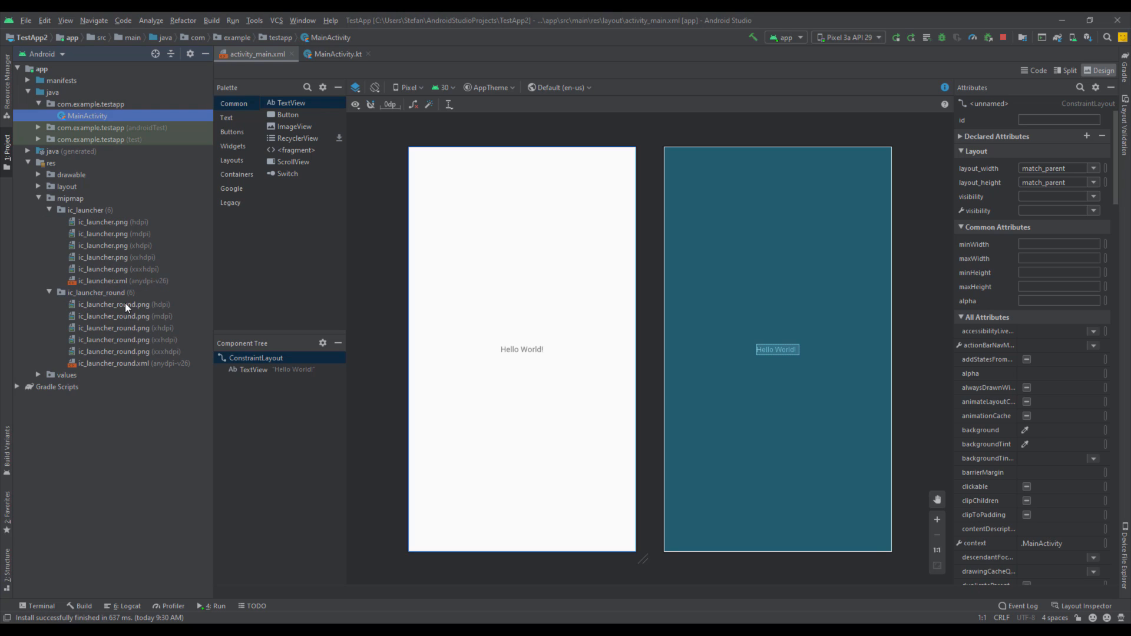
mouse_move(101, 299)
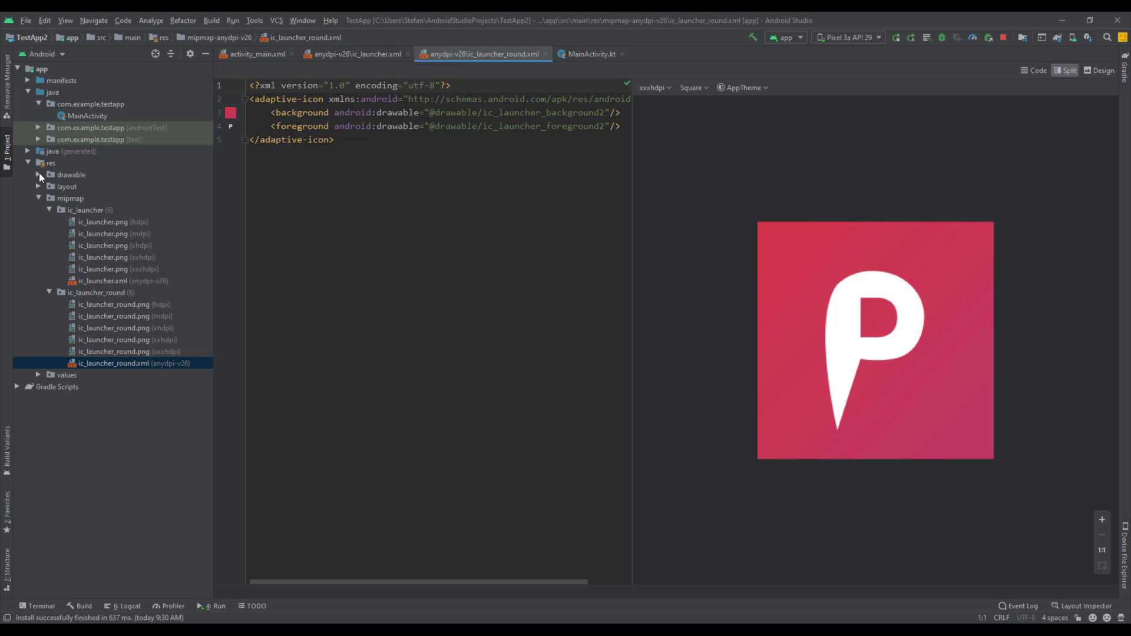
View the ic_launcher_background2.xml and ic_launcher_foreground2.xml drawables, then return to ic_launcher_round.xml
click(37, 175)
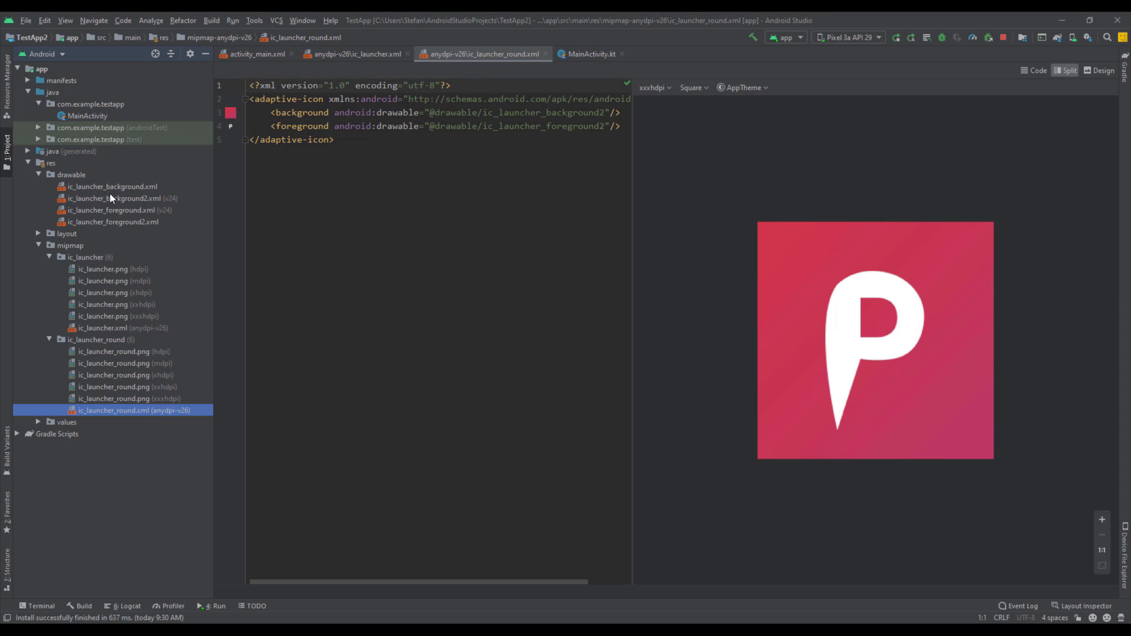
click(113, 198)
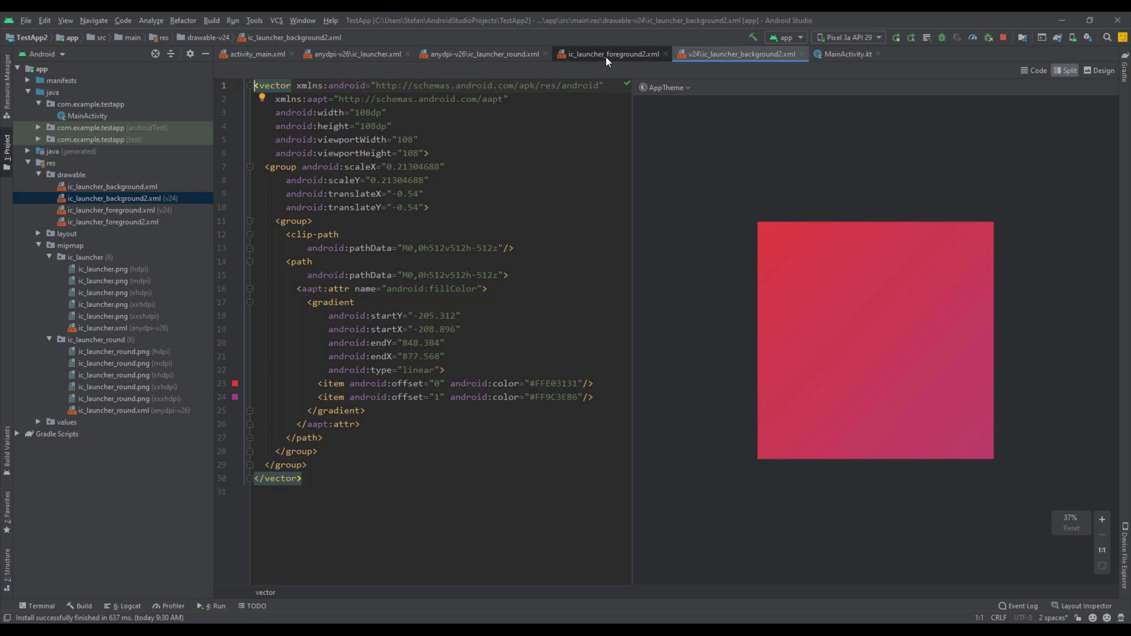
click(613, 53)
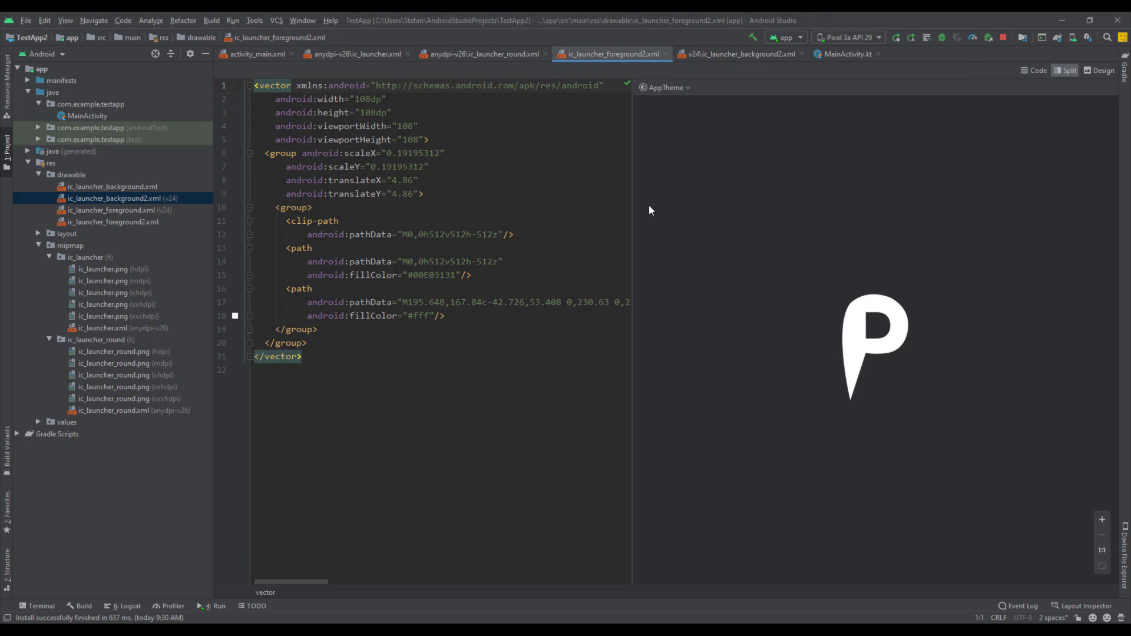
click(739, 53)
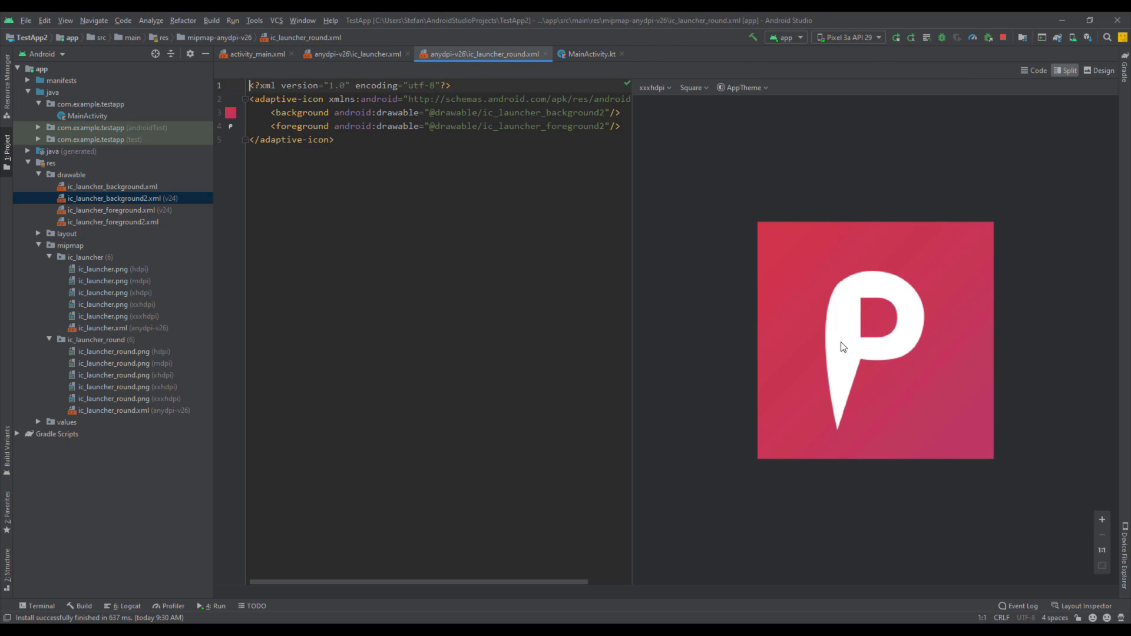
mouse_move(695, 220)
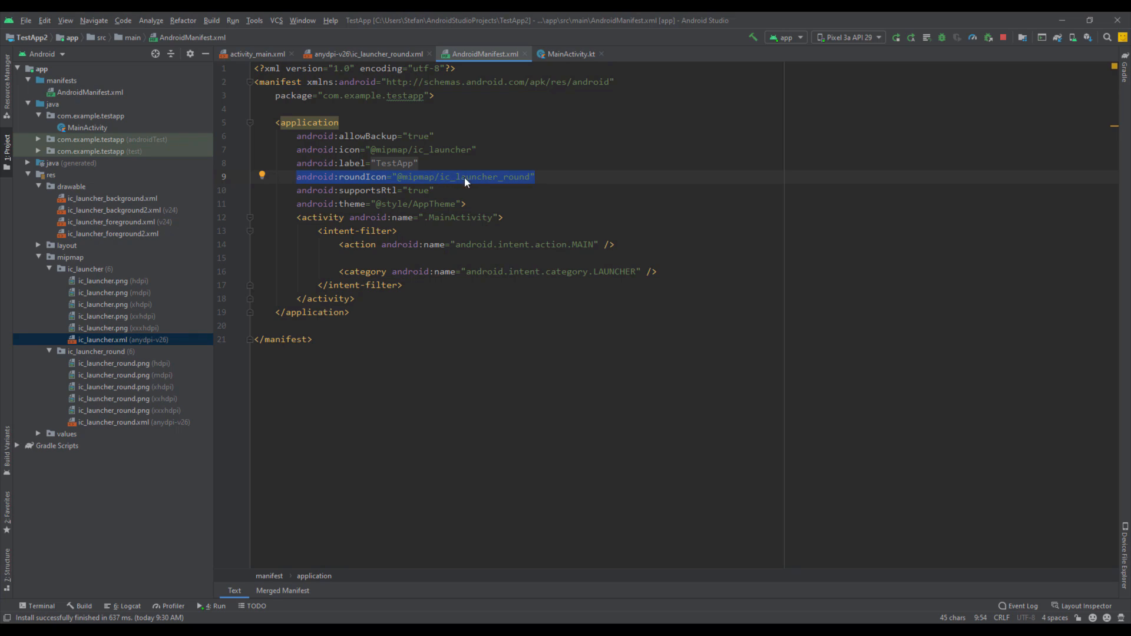
mouse_move(123, 351)
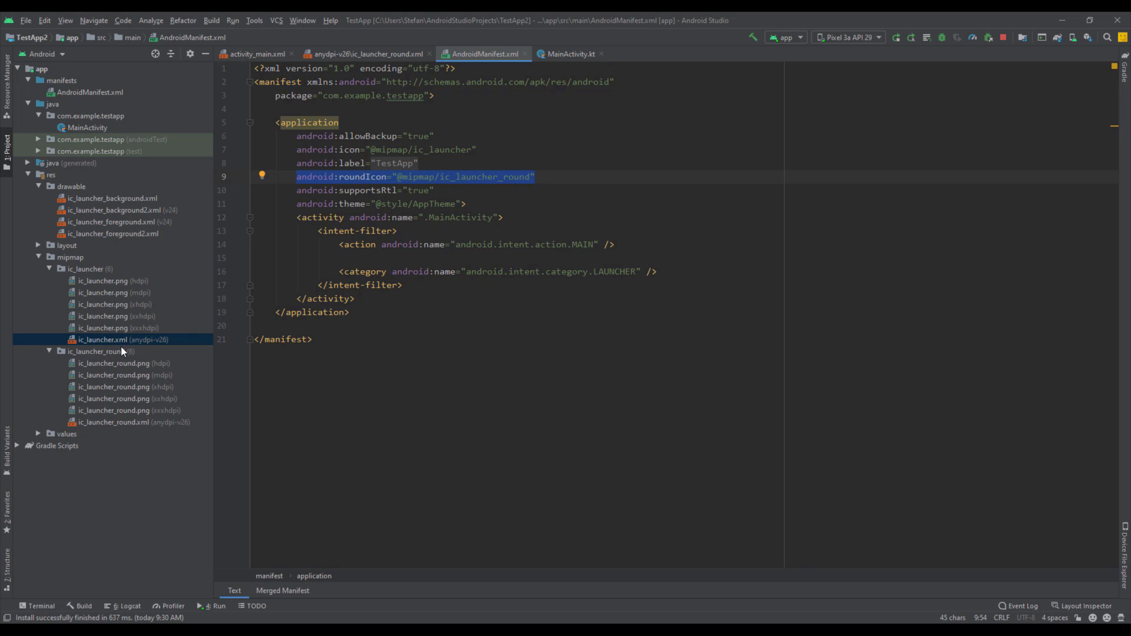
Open mipmap/ic_launcher.xml (anydpi-v26) to preview the gradient pin-P adaptive icon
double_click(129, 422)
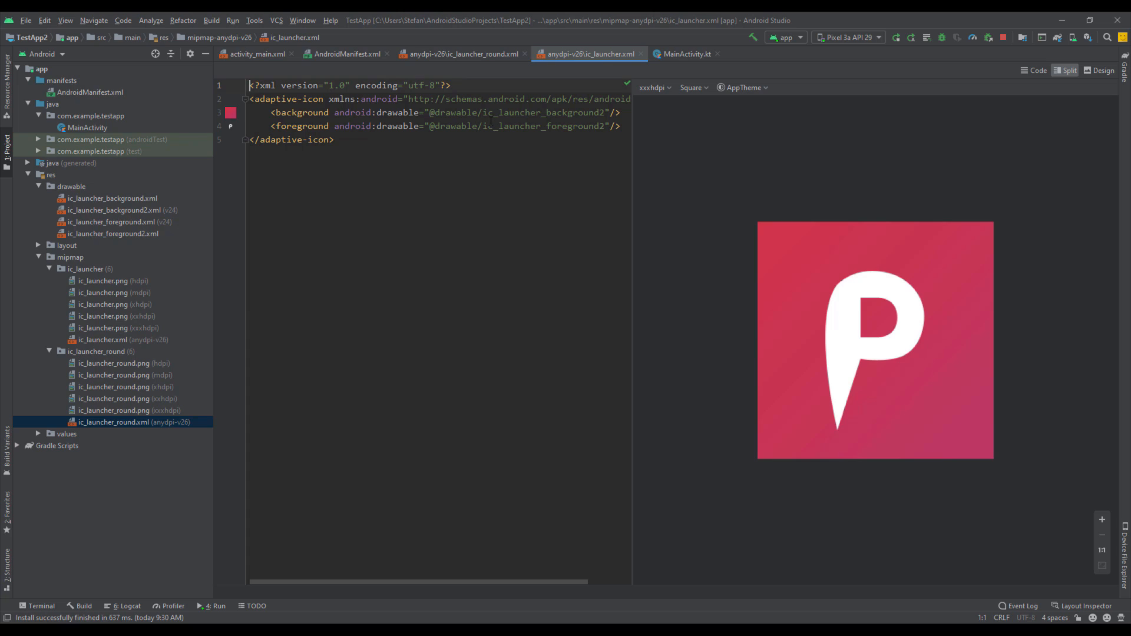
mouse_move(662, 131)
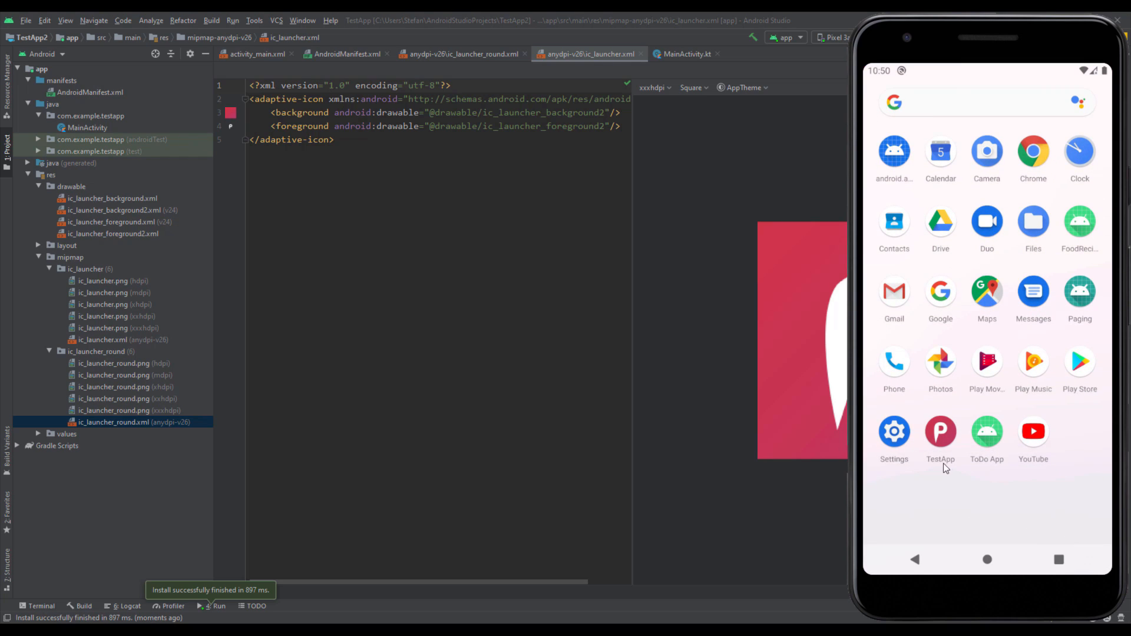
mouse_move(953, 435)
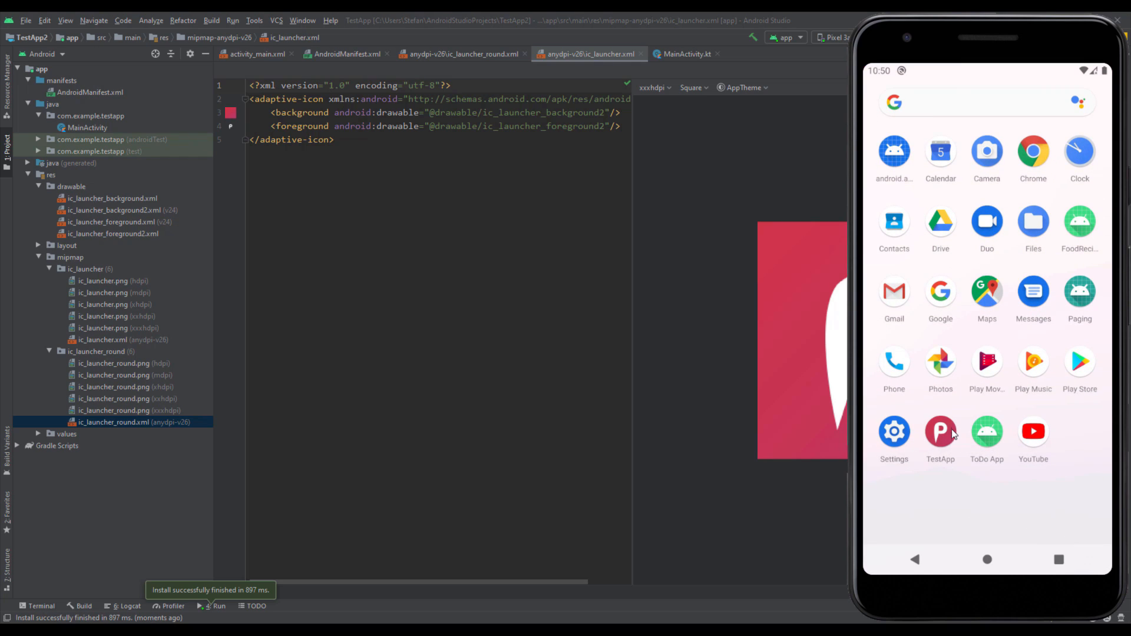
mouse_move(947, 441)
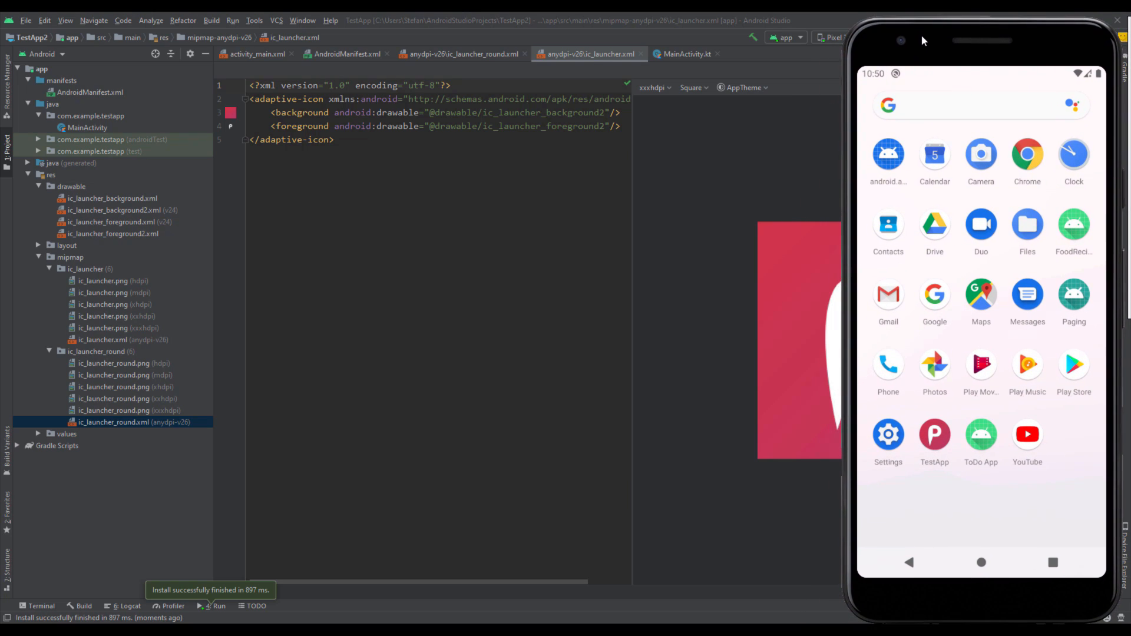
mouse_move(1012, 365)
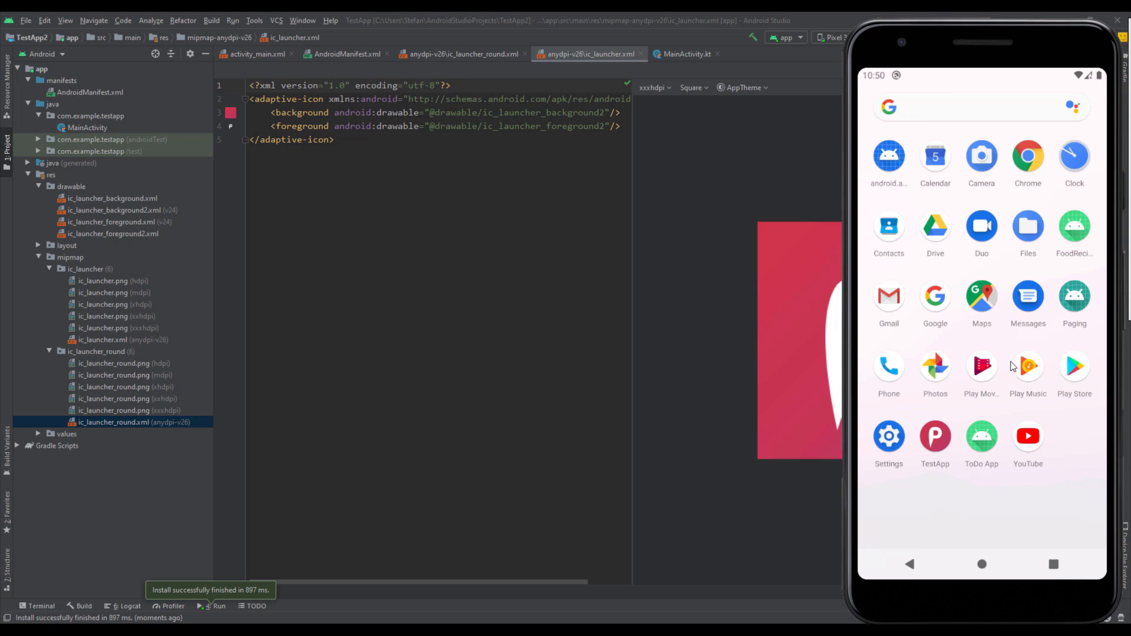
mouse_move(948, 440)
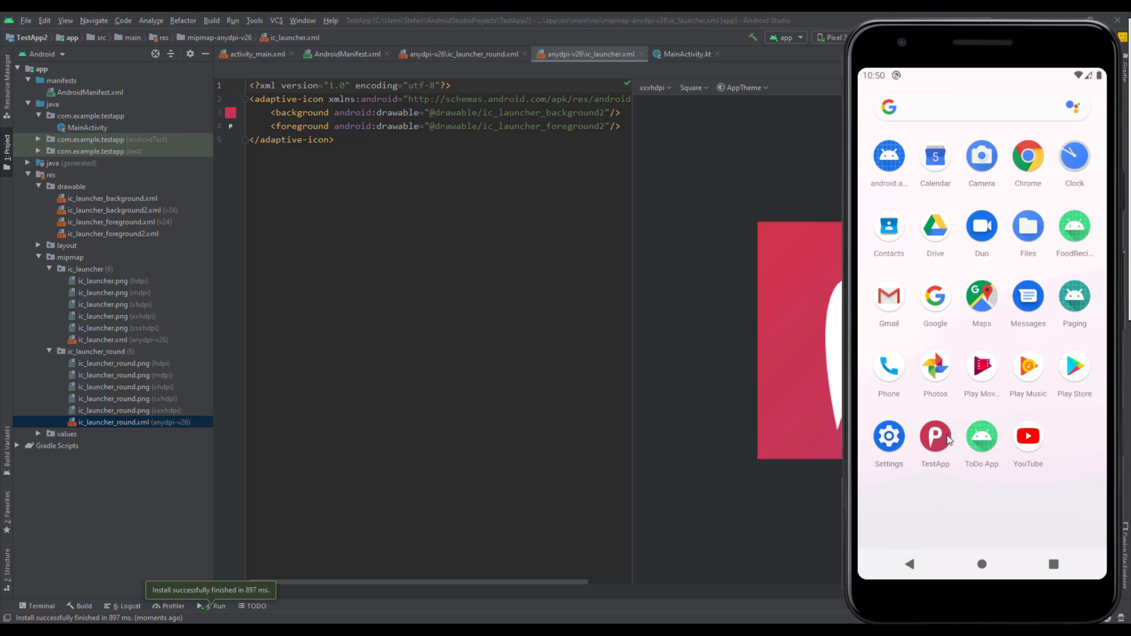
mouse_move(954, 456)
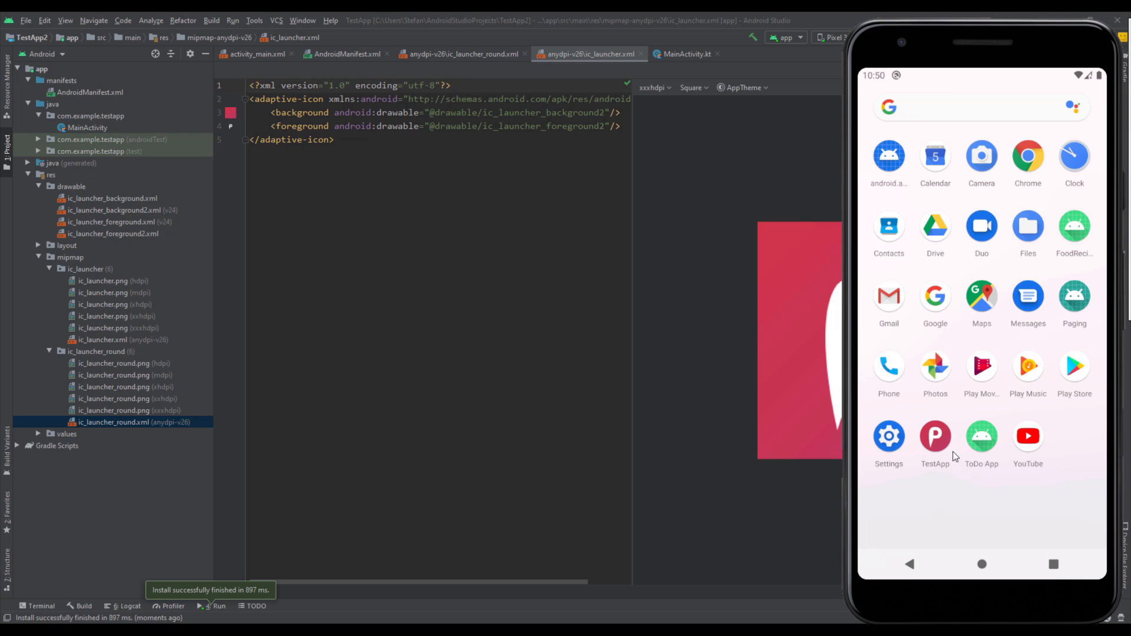
mouse_move(941, 451)
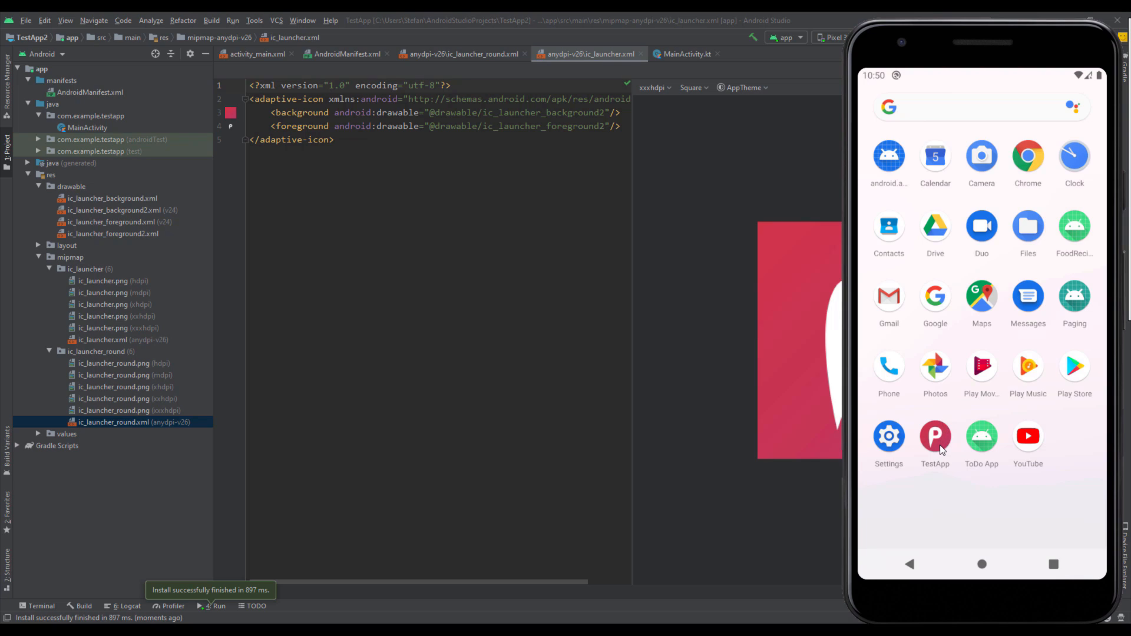
mouse_move(981, 456)
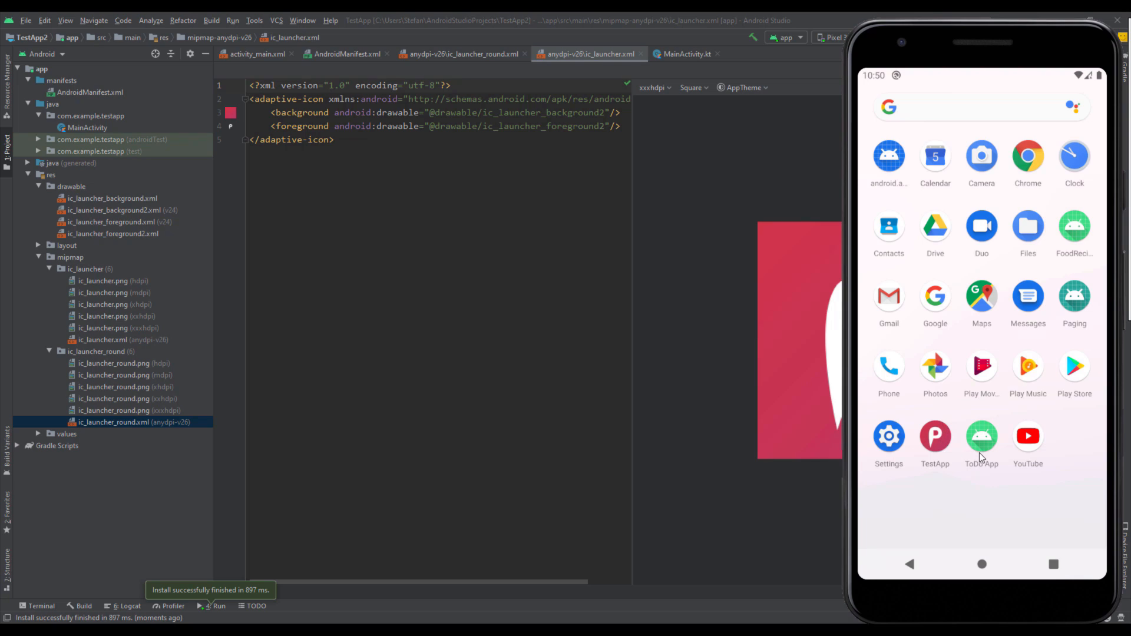